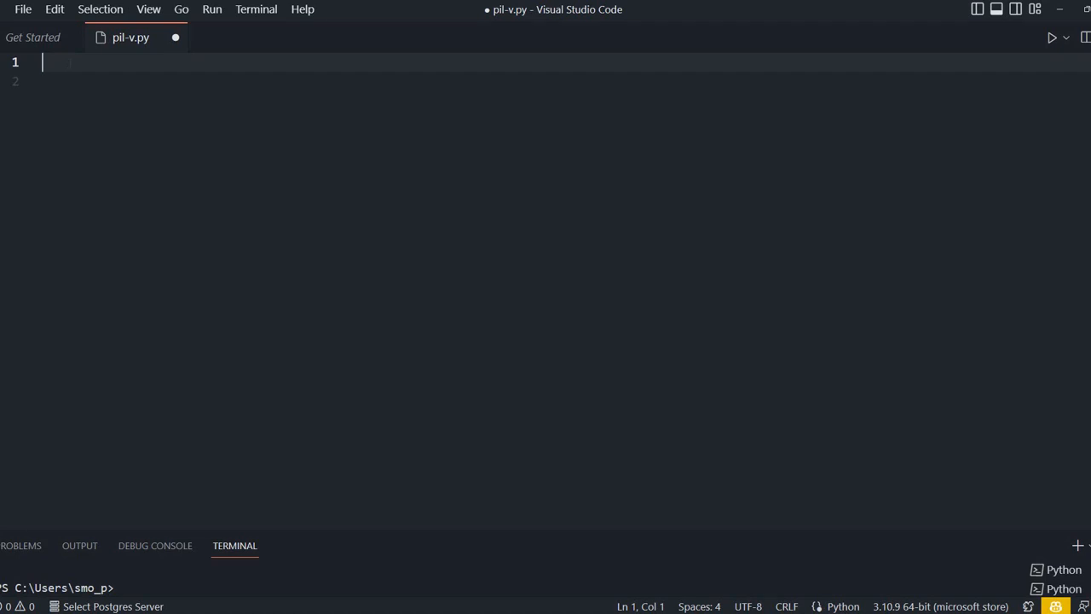
Write 'from PIL import Image' at the top of pil-v.py and move to a new line.
text(from PIL)
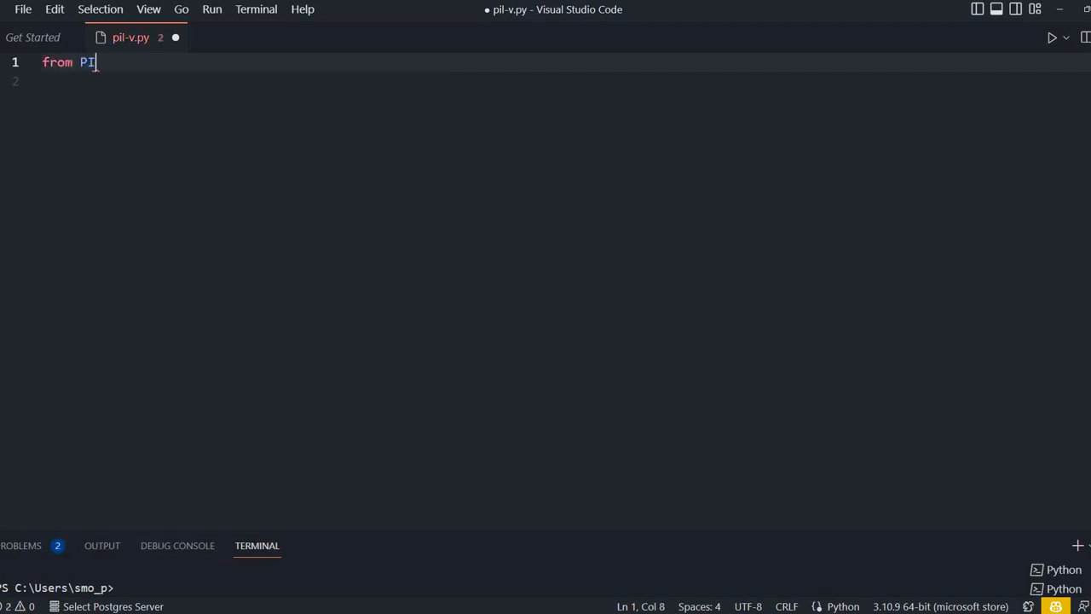
text(L import)
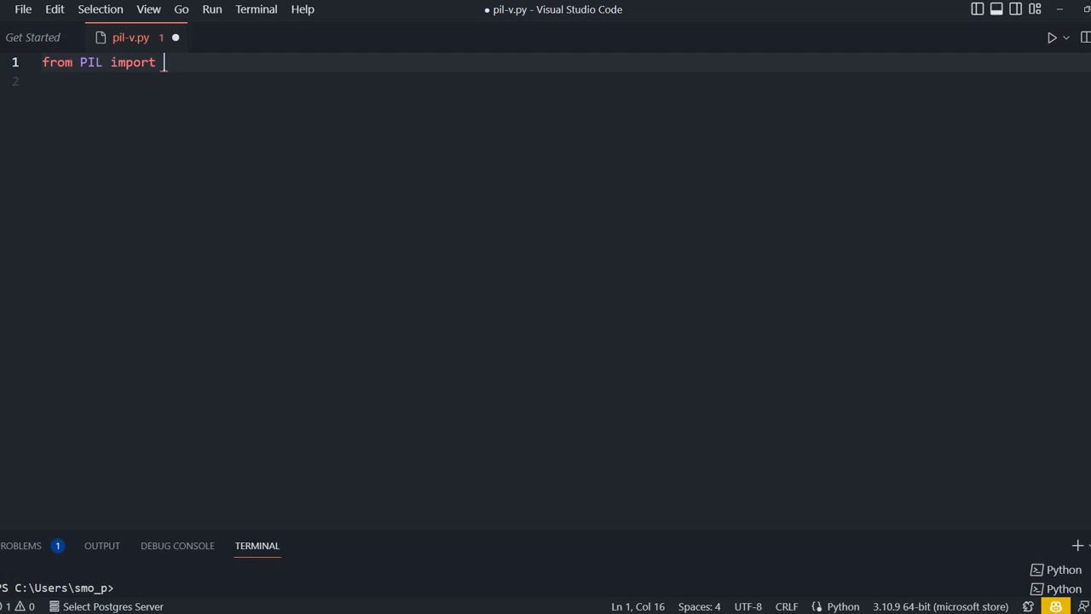
text(Im)
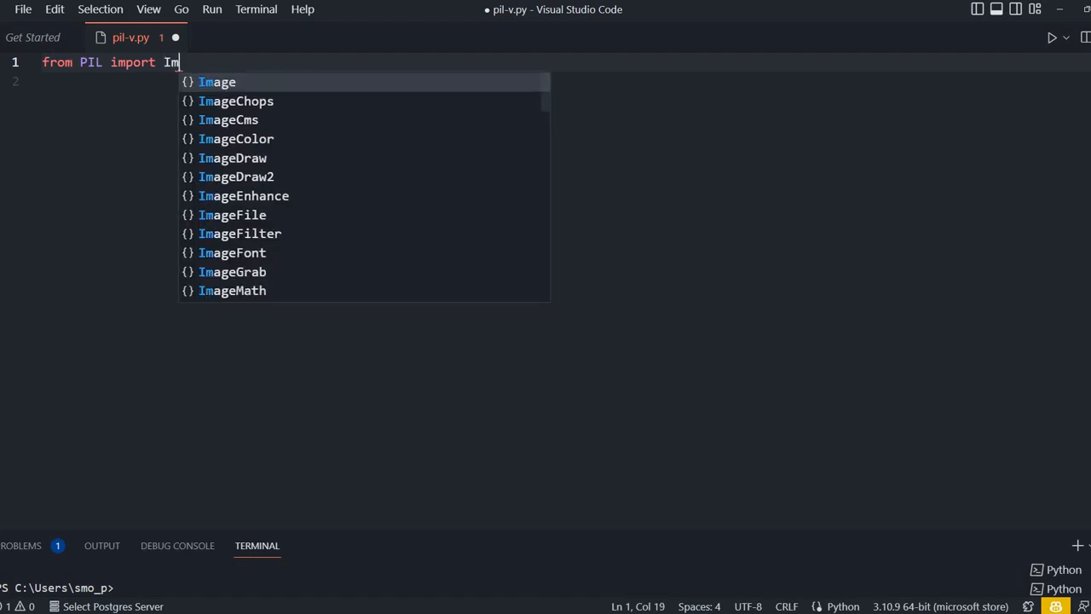
text(age)
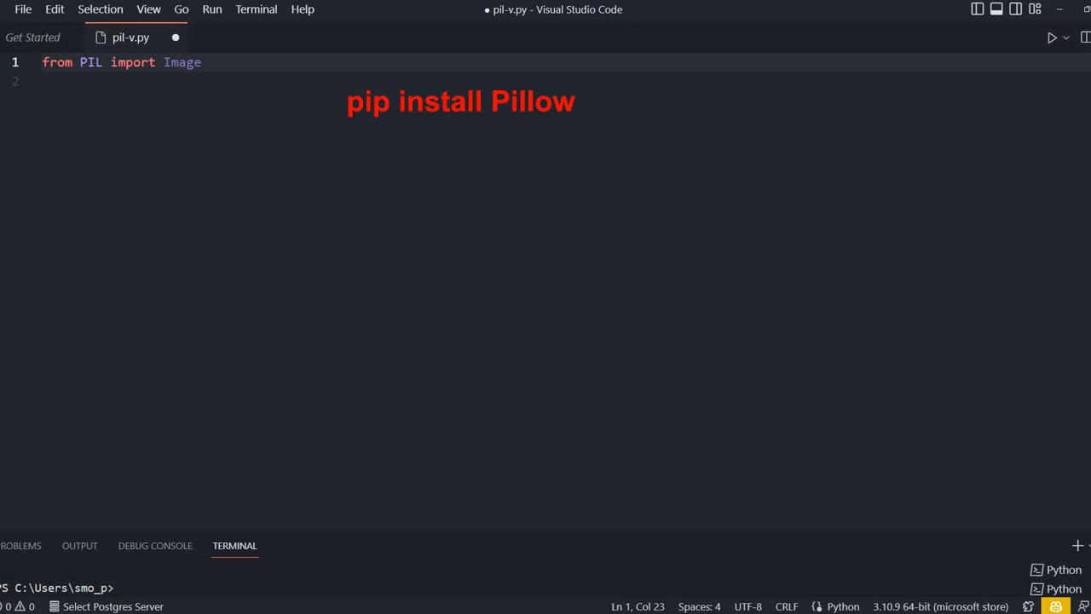
key(Return)
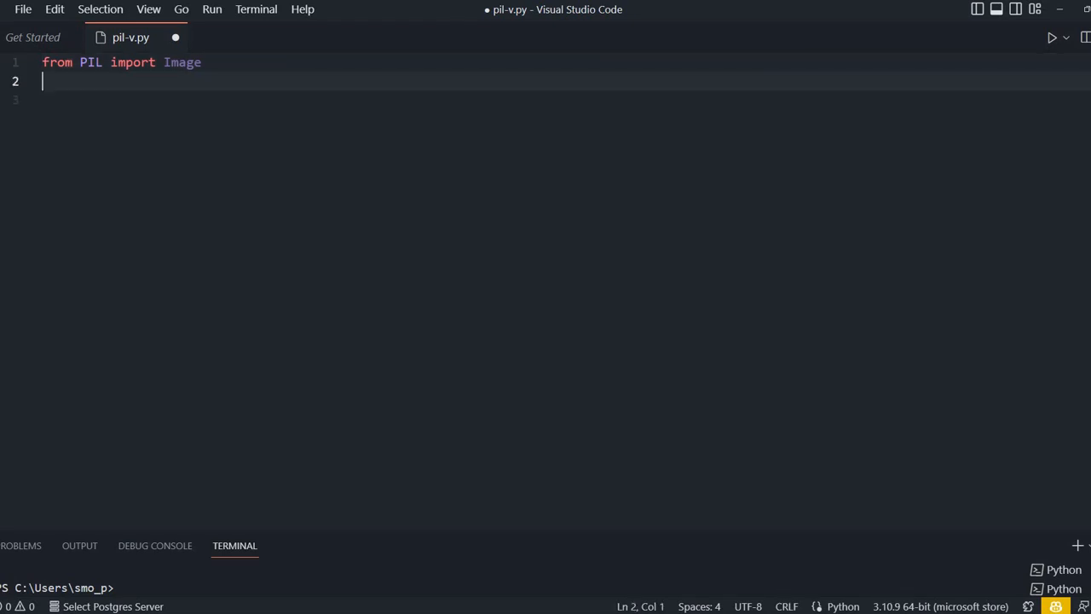
Assign path to F:\testing\images\test3.png with a comment noting it is a new image.
text(path = "F:\\testing\\images\\test3.png"  # new image to create)
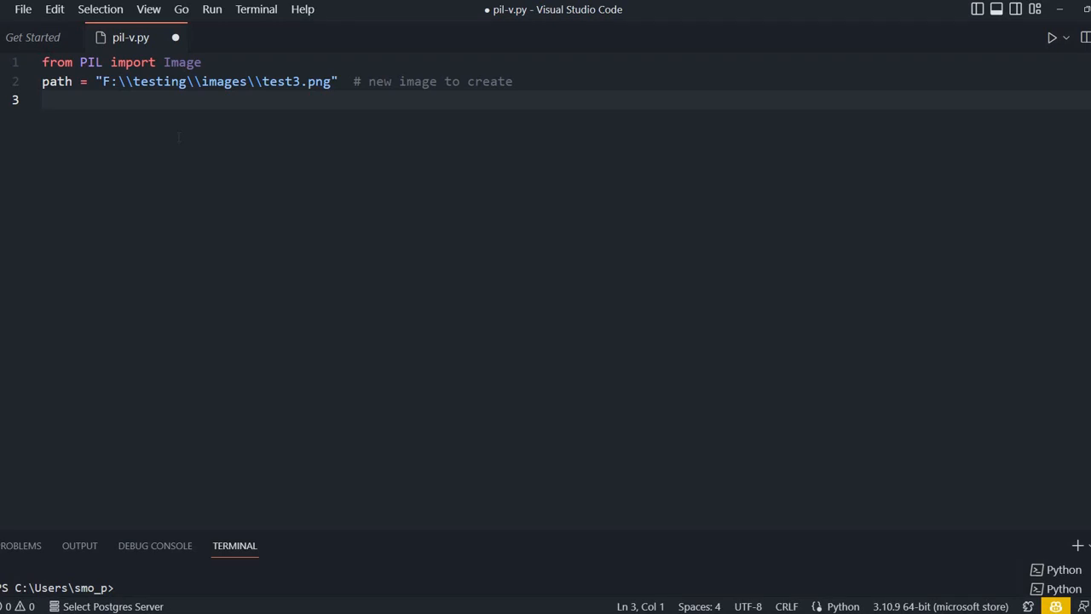
Create img = Image.new('RGB',(400,200),color='#F1F1CC').
text(im)
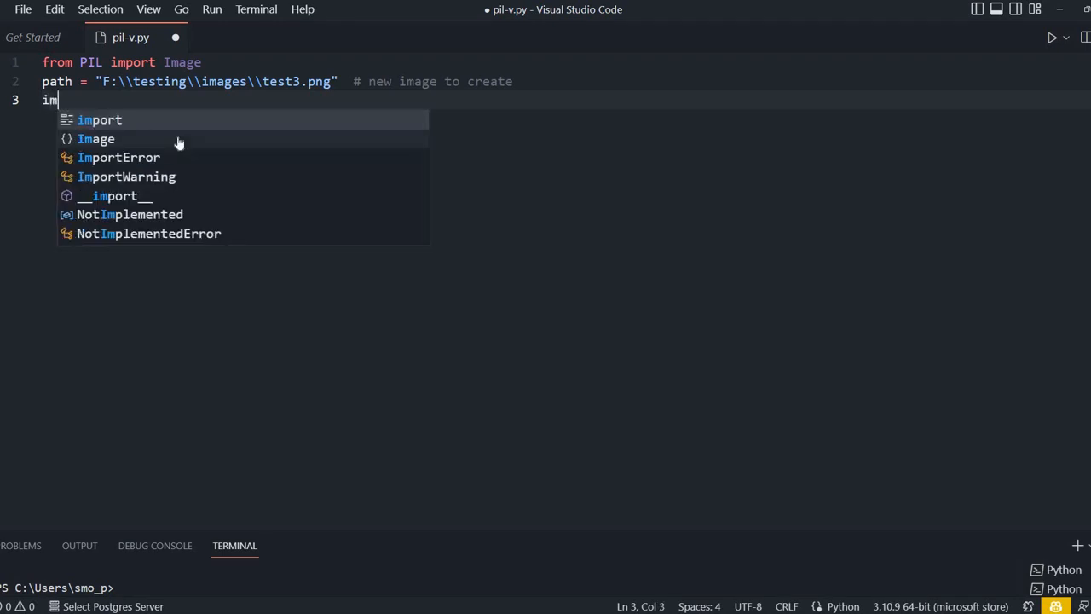
text(g)
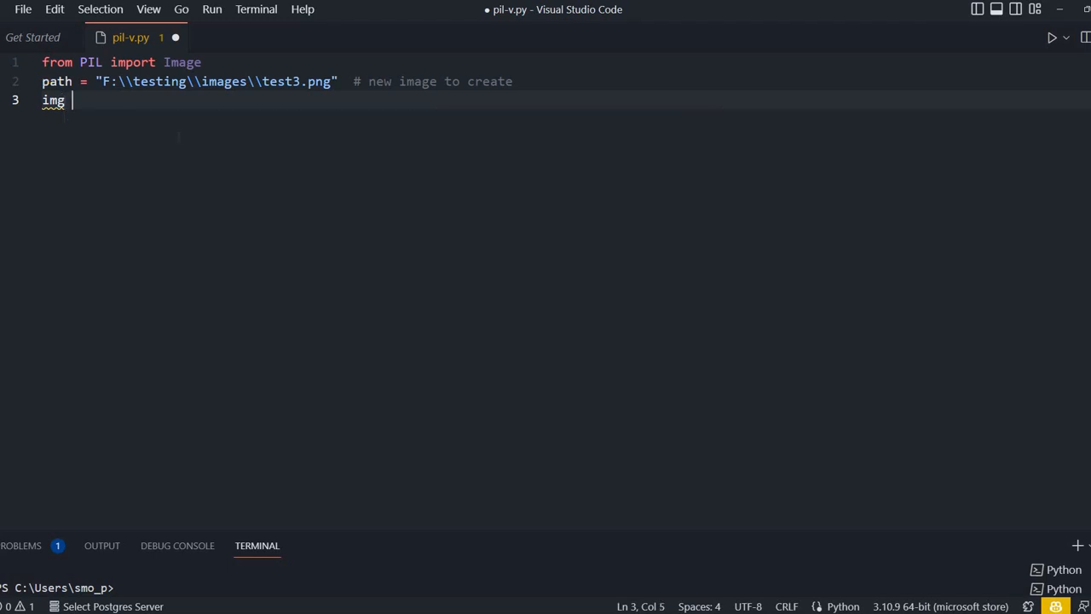
text(= Image.new()
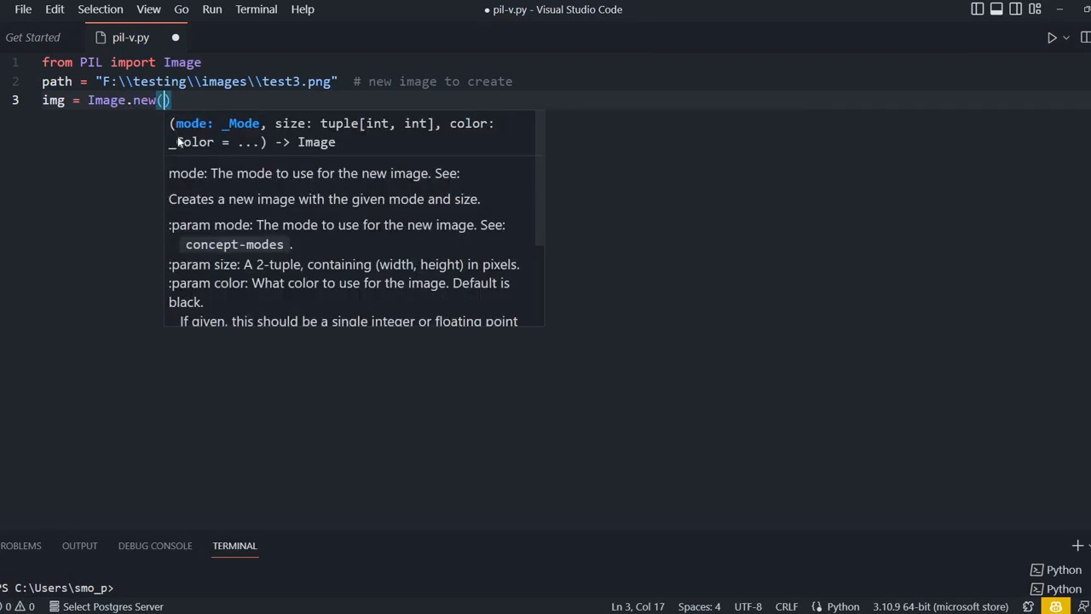
text('R')
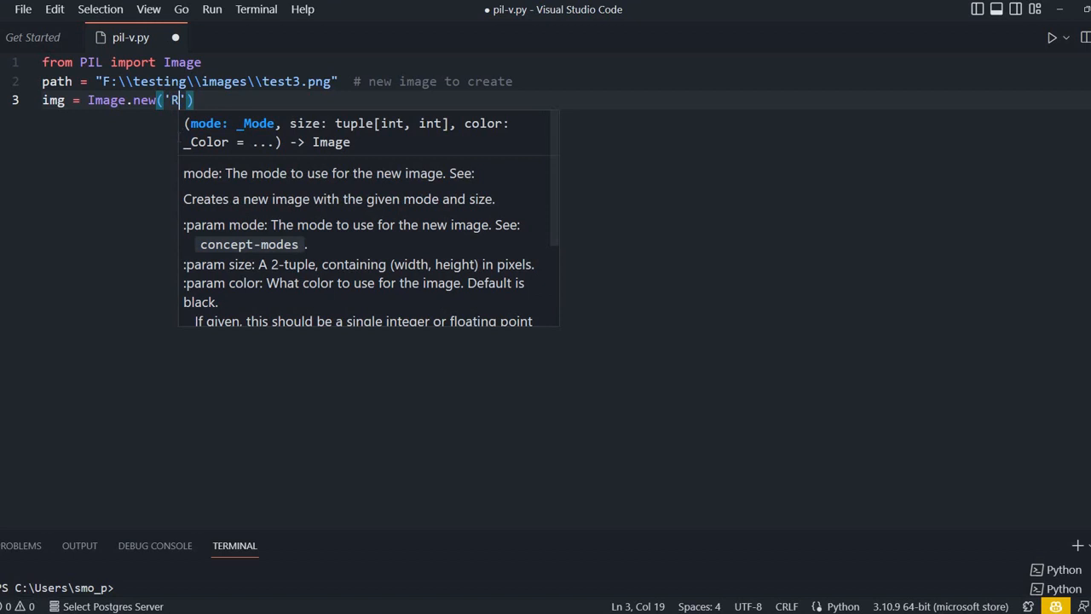
text(GB)
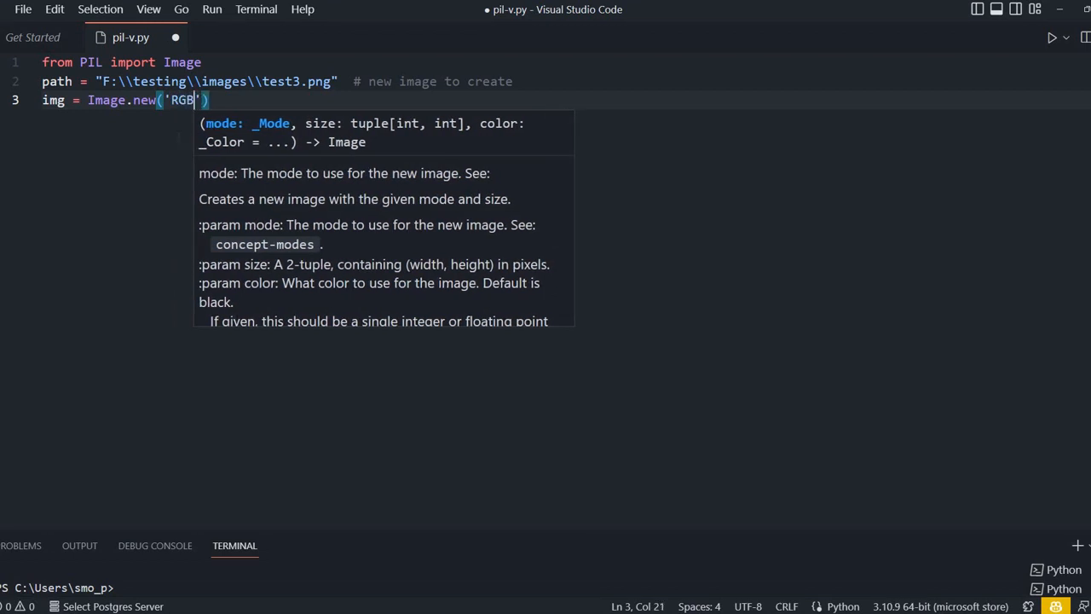
text(,)
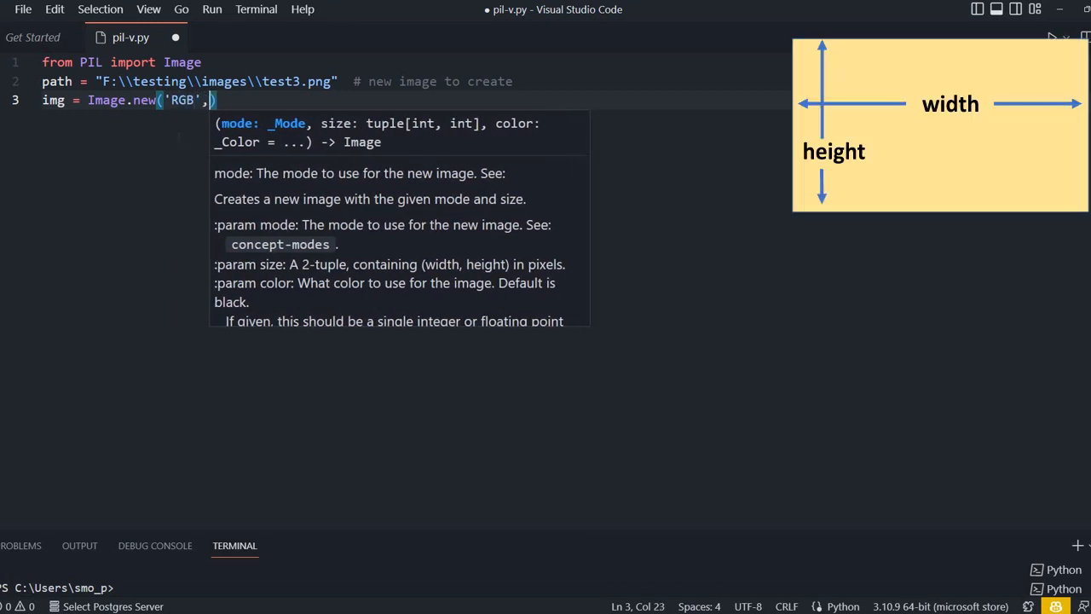
text(()
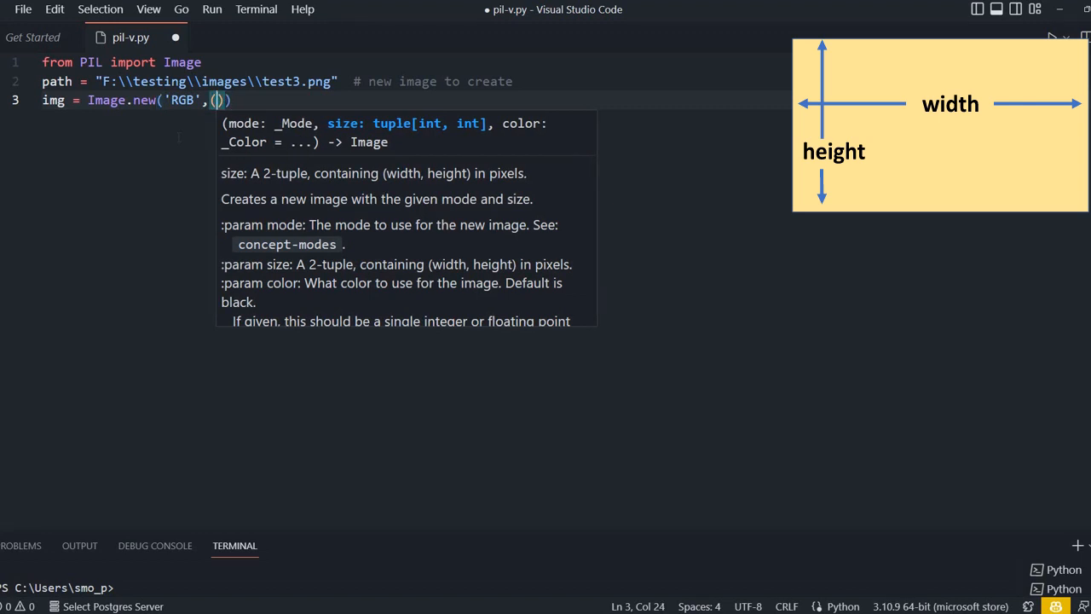
text(400,)
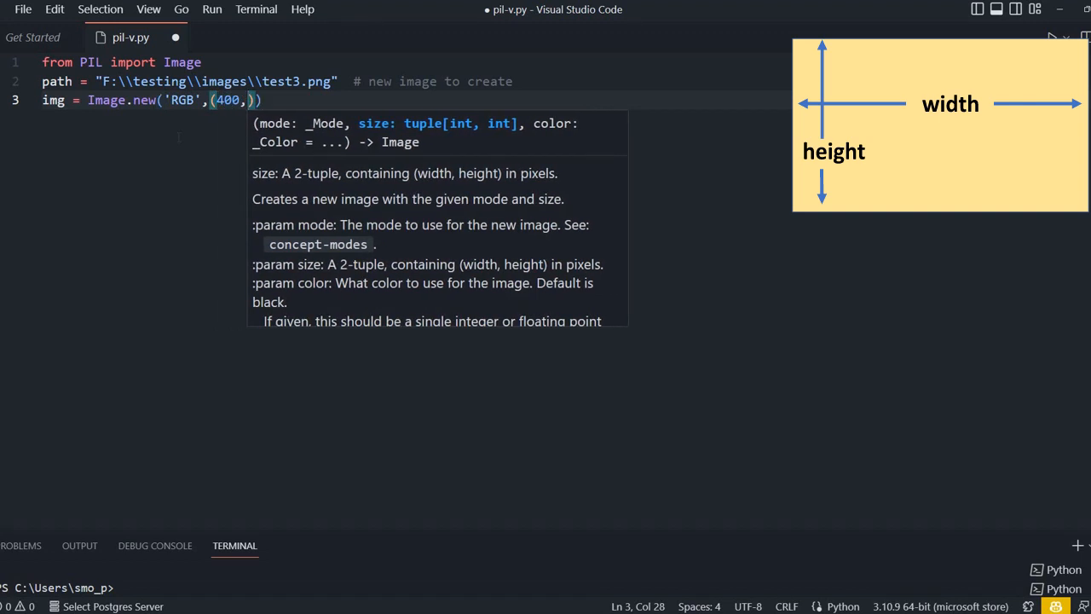
text(200)
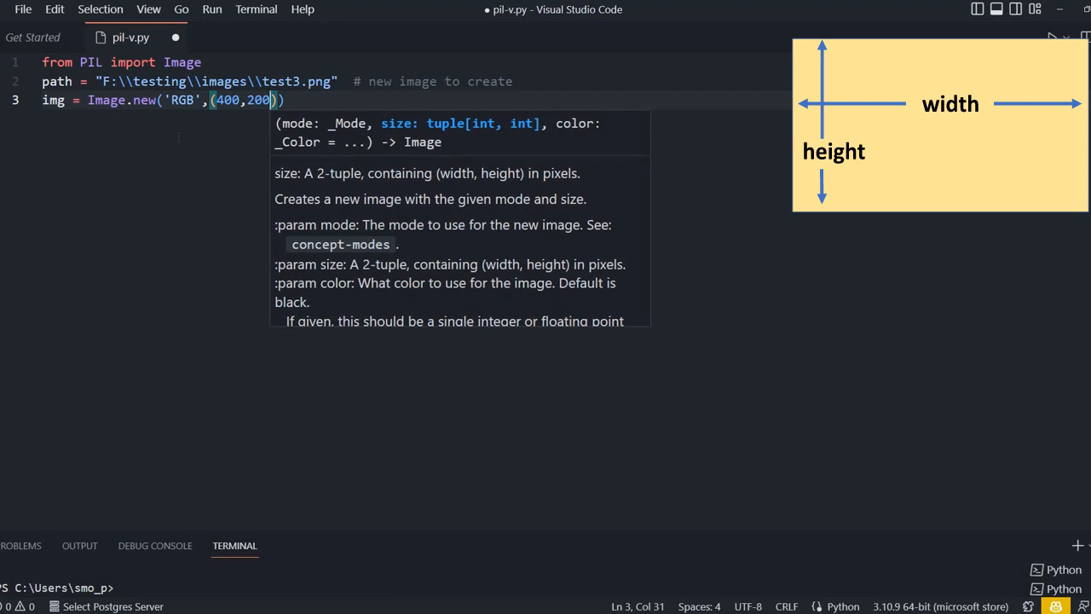
text())
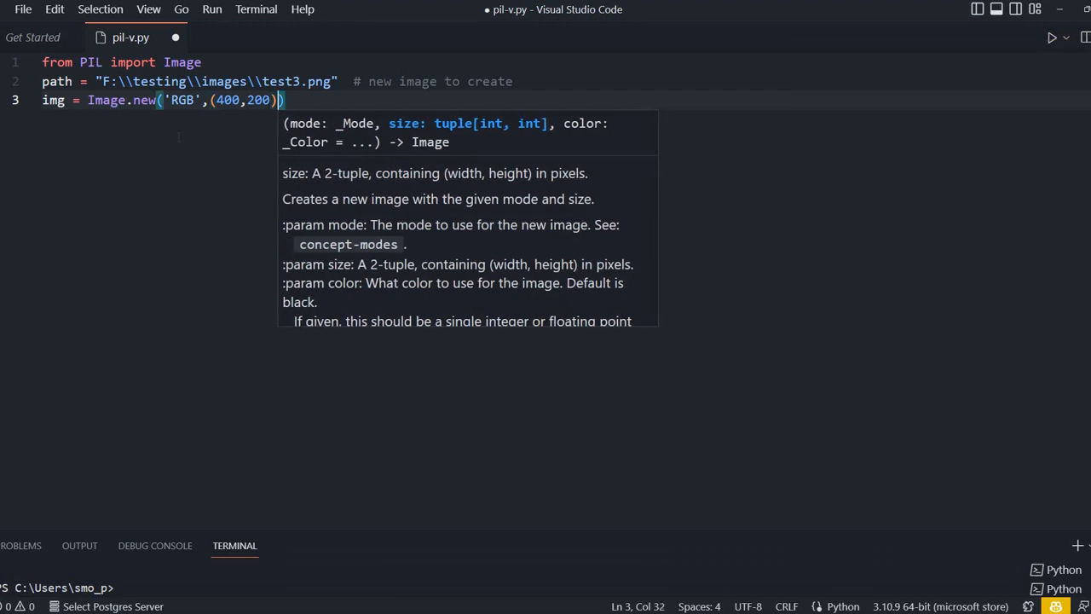
text(,color)
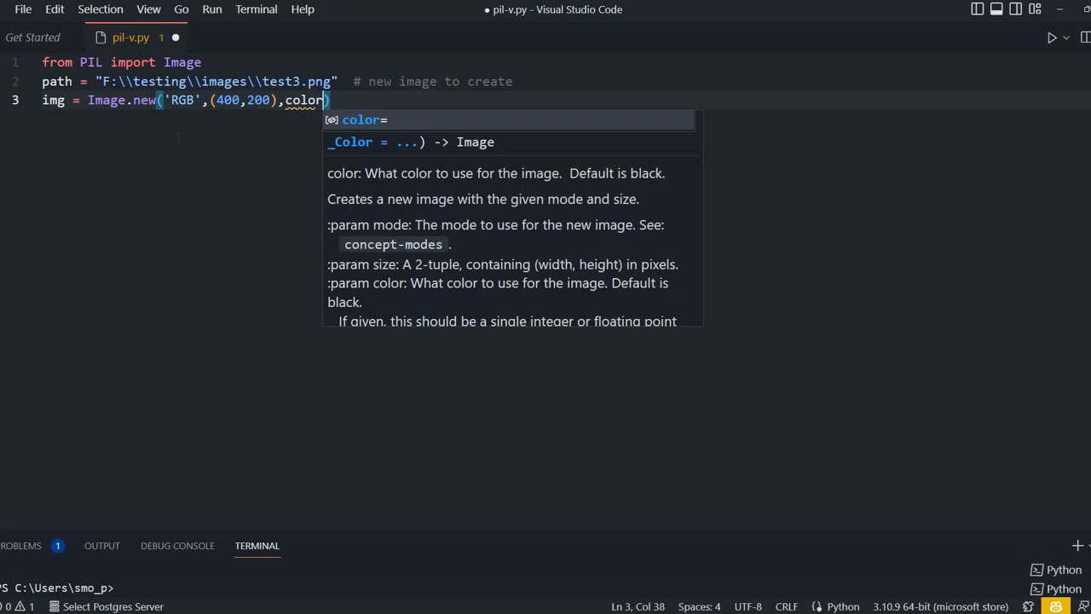
text(=)
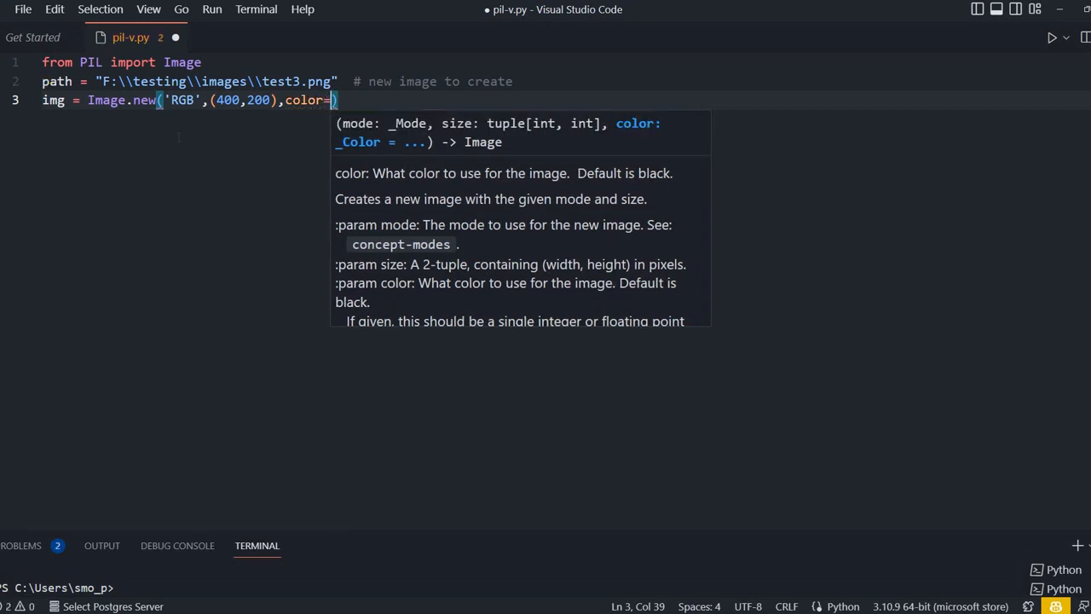
text('')
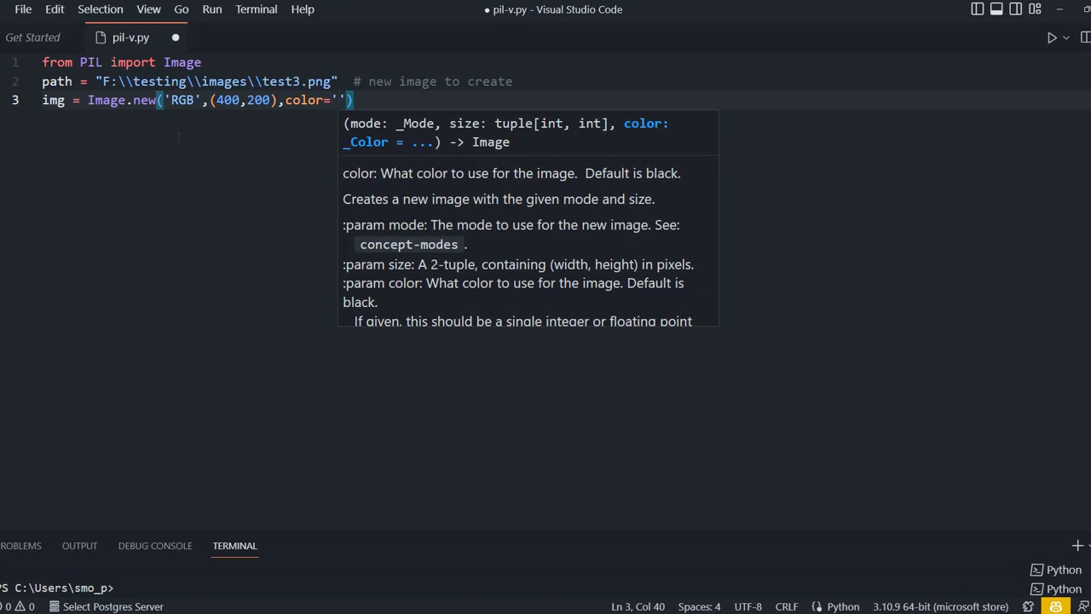
text(#)
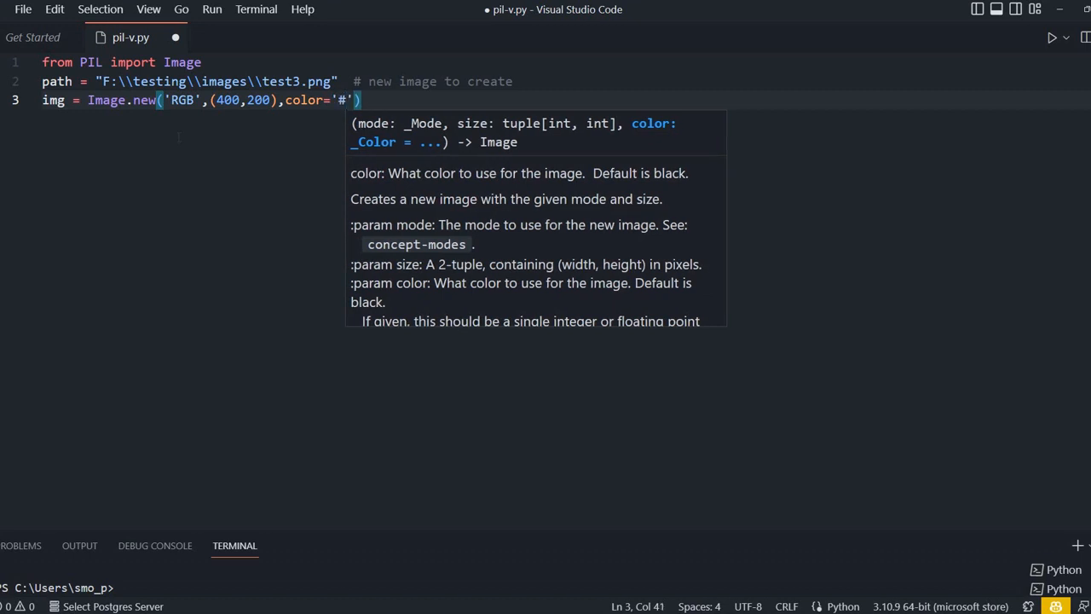
text(F!)
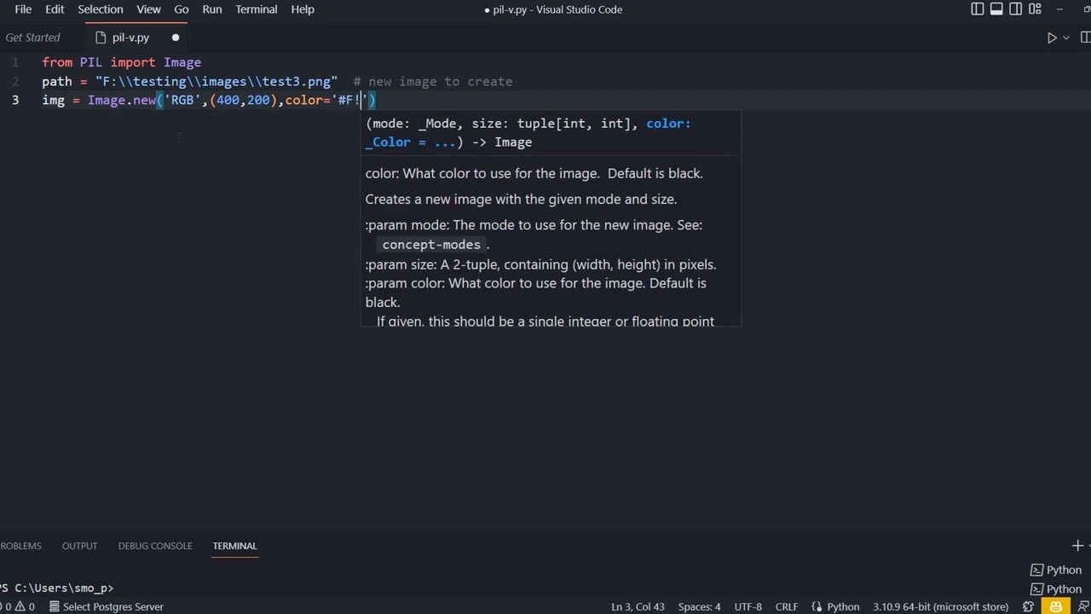
text(1)
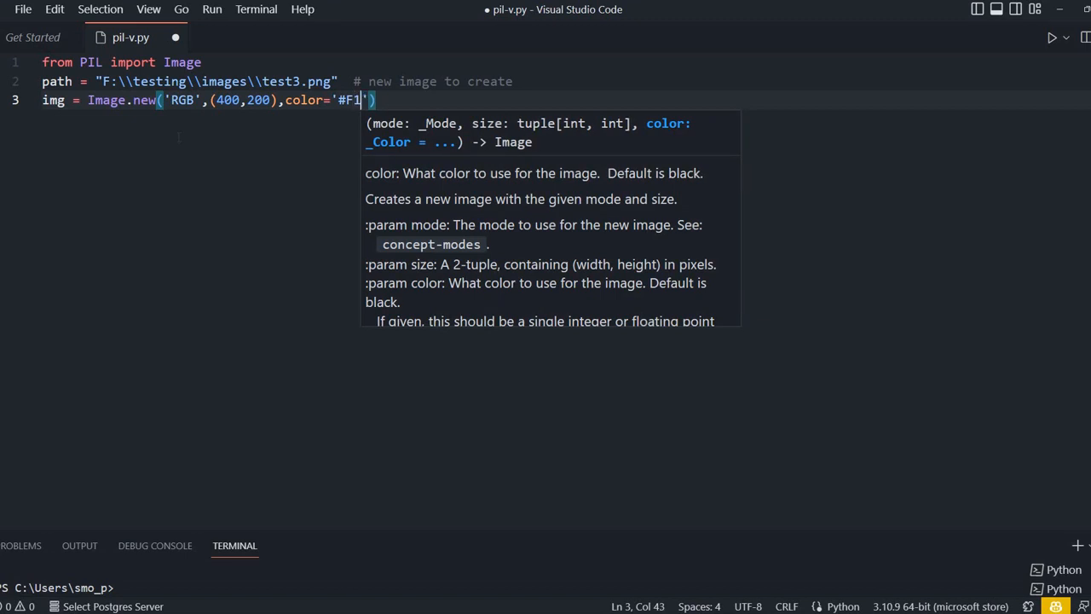
text(F1)
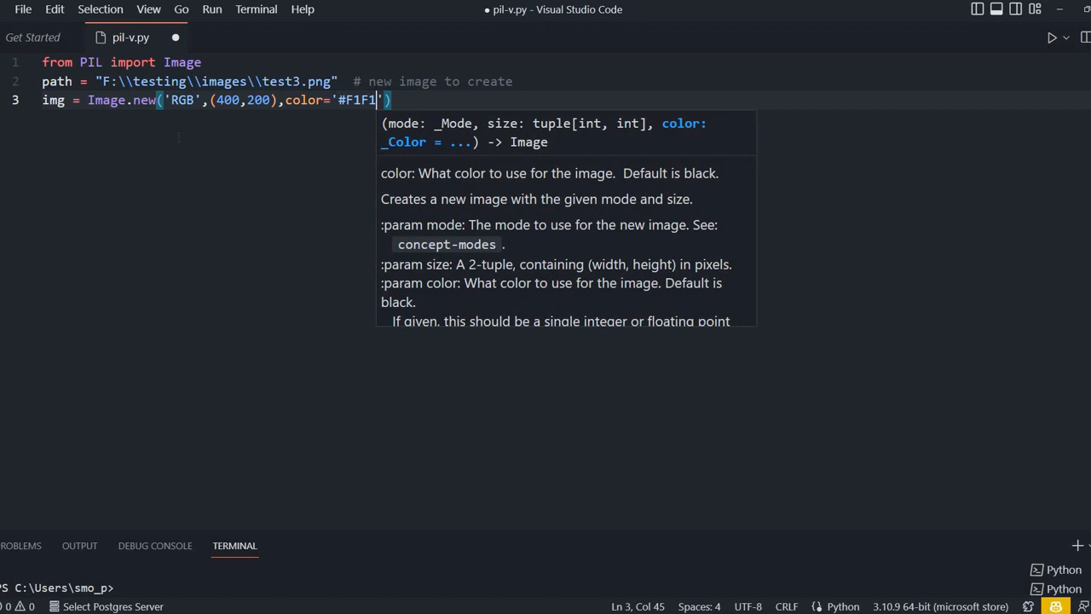
text(CC)
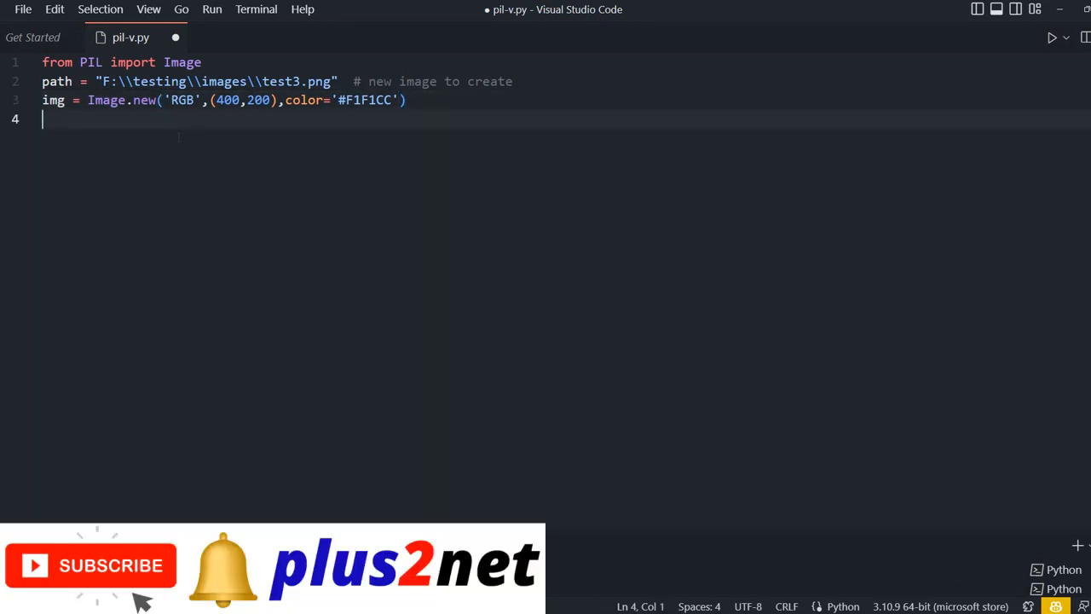
Add img.show() and run the script to display the new image.
text(i)
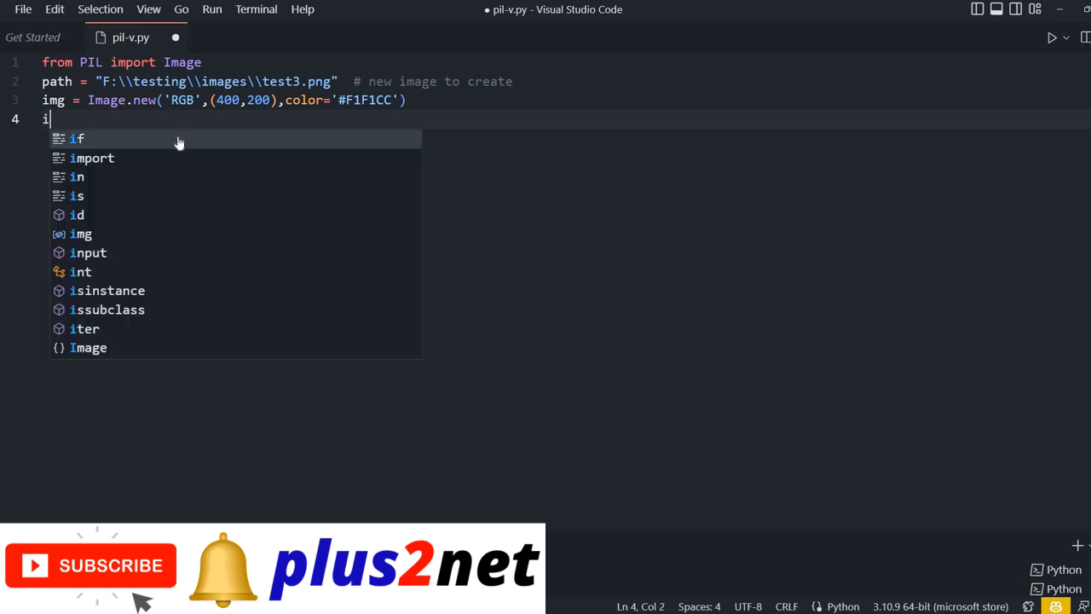
text(mg.show()
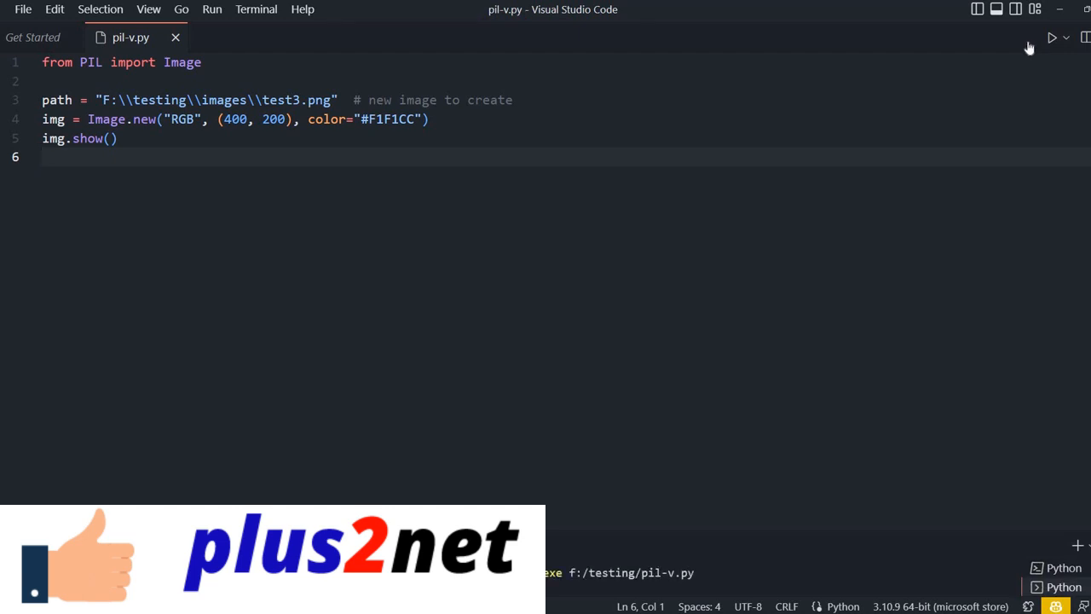
click(1053, 37)
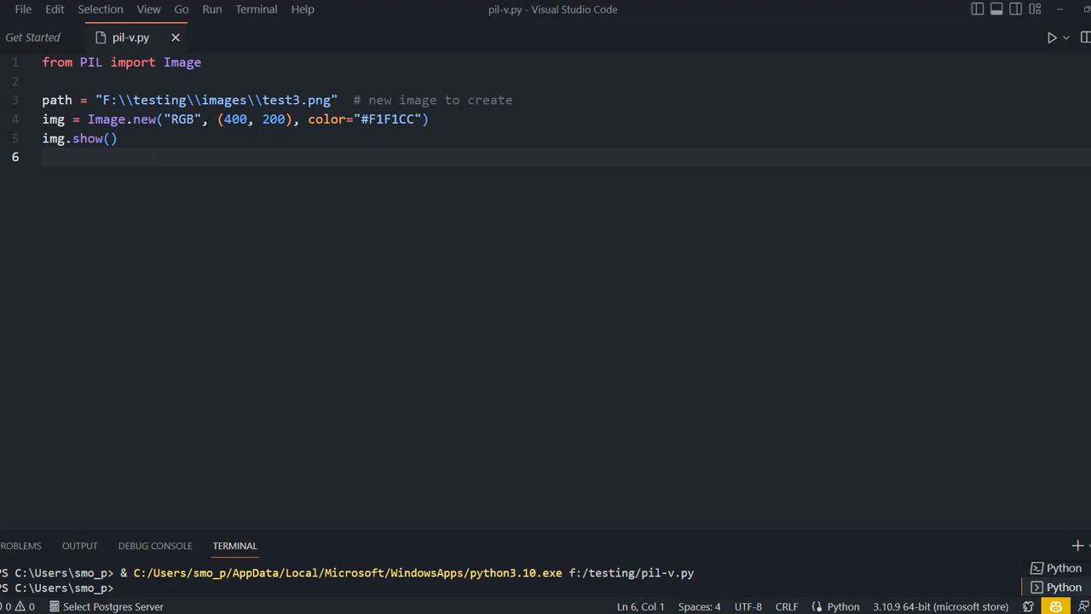
Add img.save(path), comment out img.show(), and save the script.
key(enter)
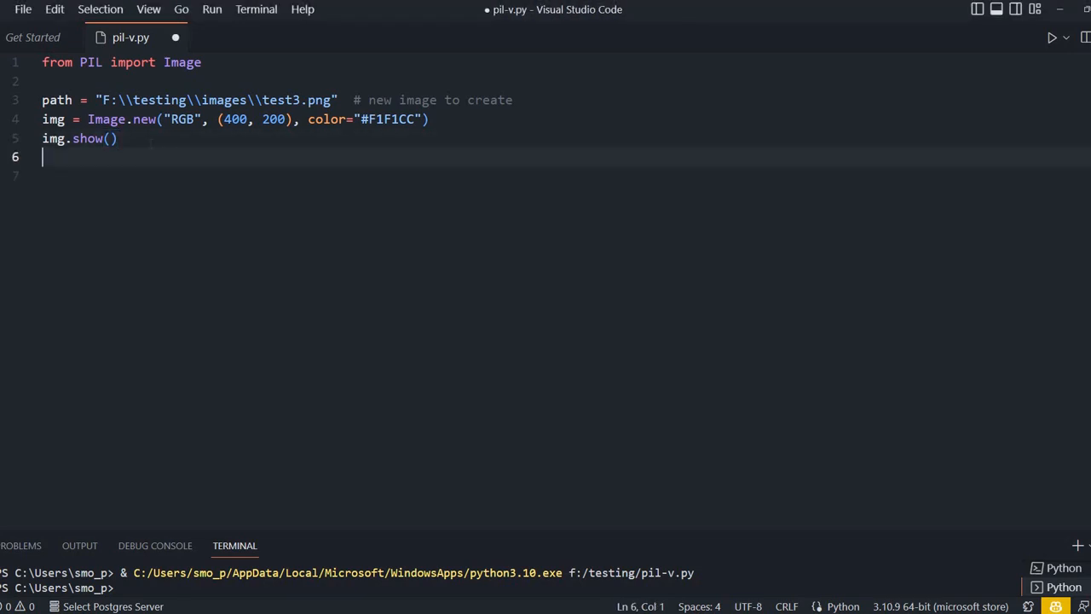
text(img)
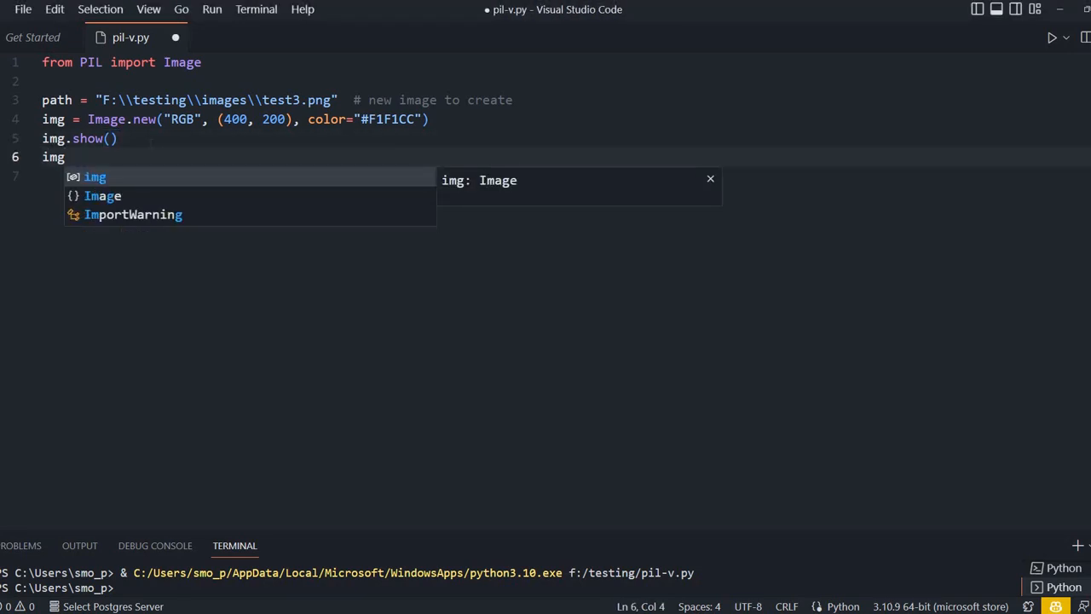
text(.save()
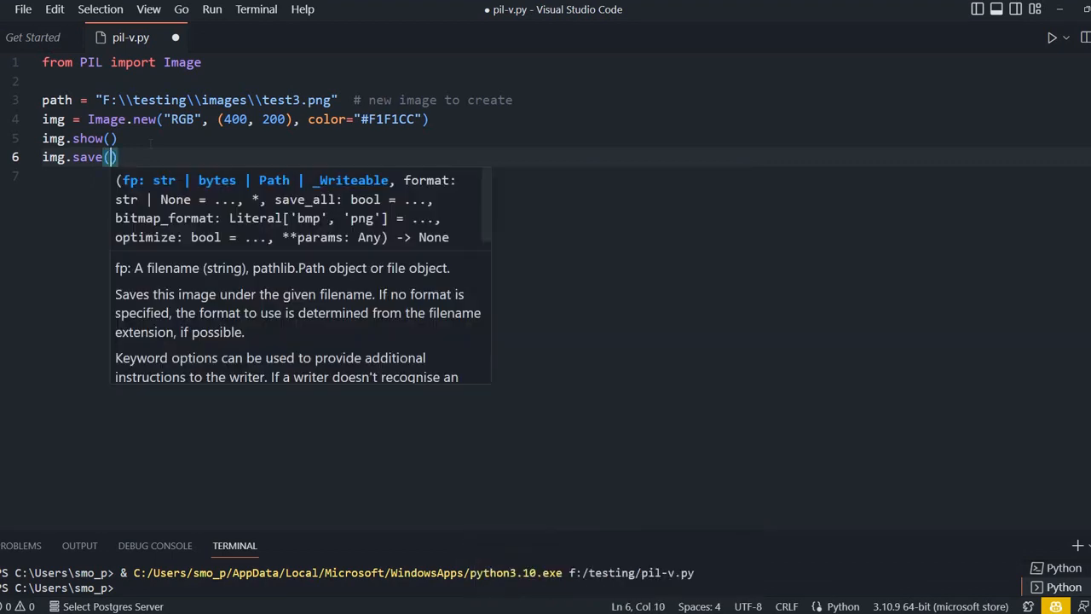
text(path)
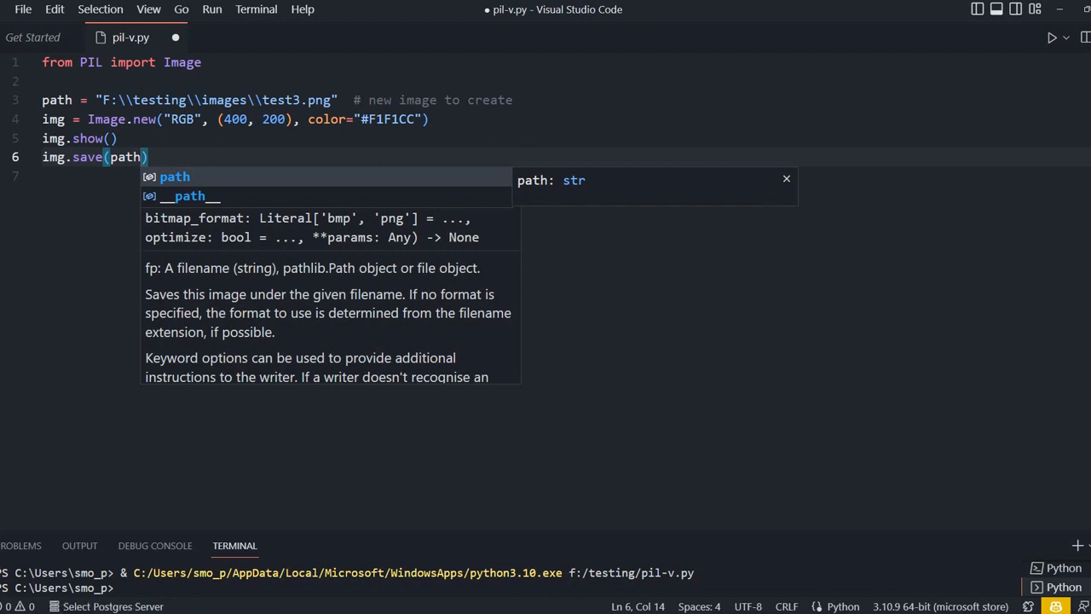
key(ctrl+s)
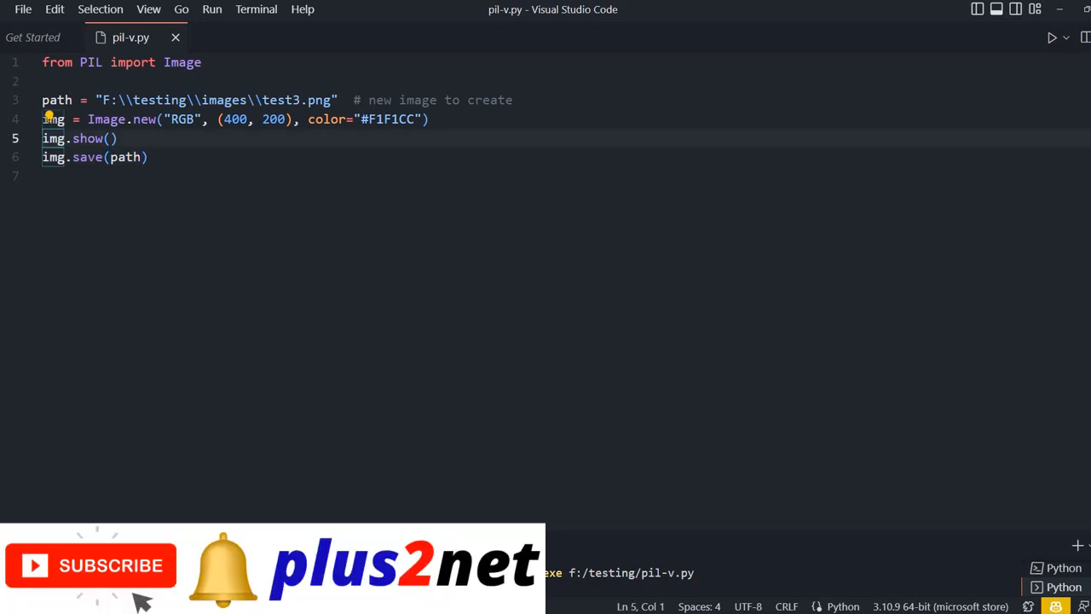
text(#)
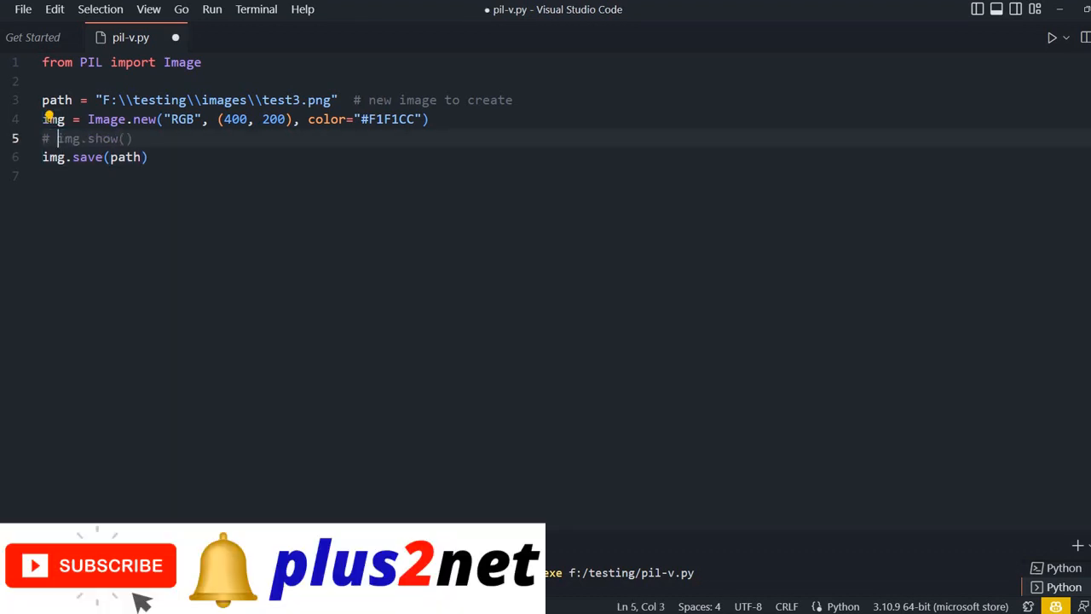
key(ctrl+s)
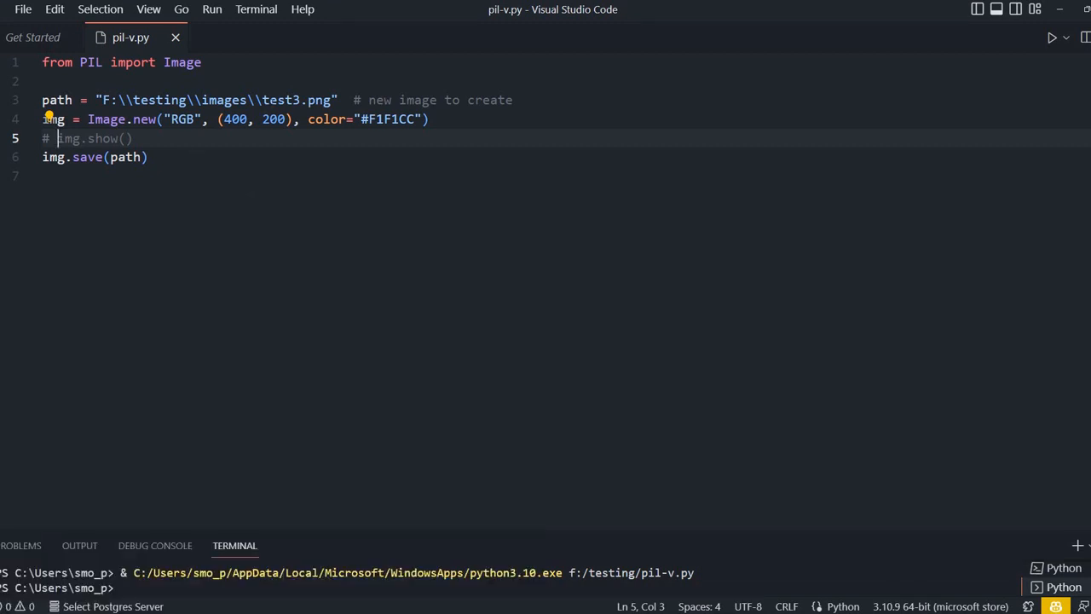
Change the path to cat.png and comment out the Image.new line.
click(263, 99)
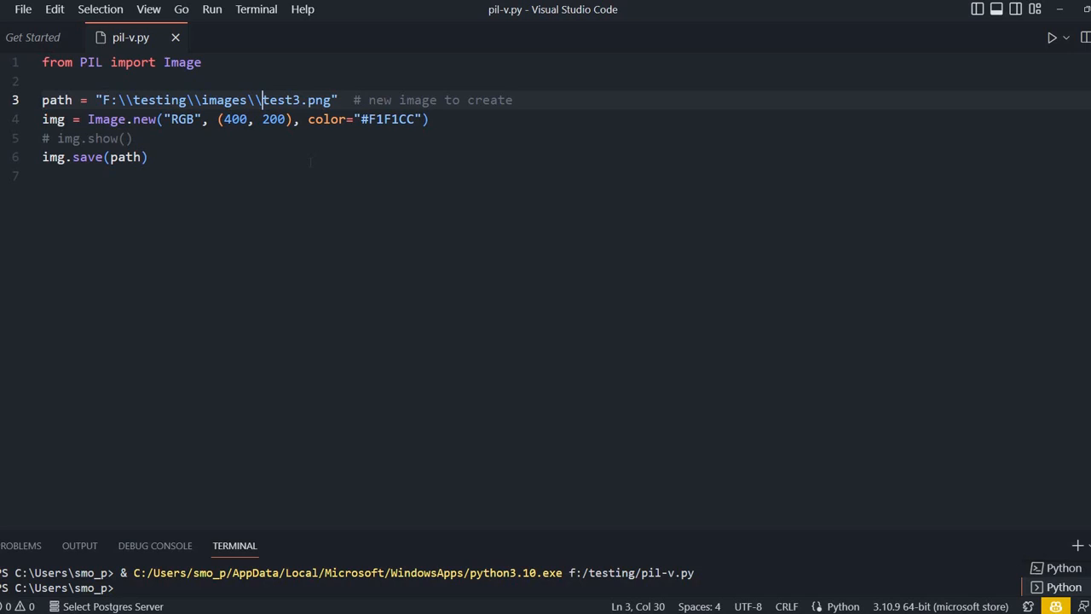
text(cat)
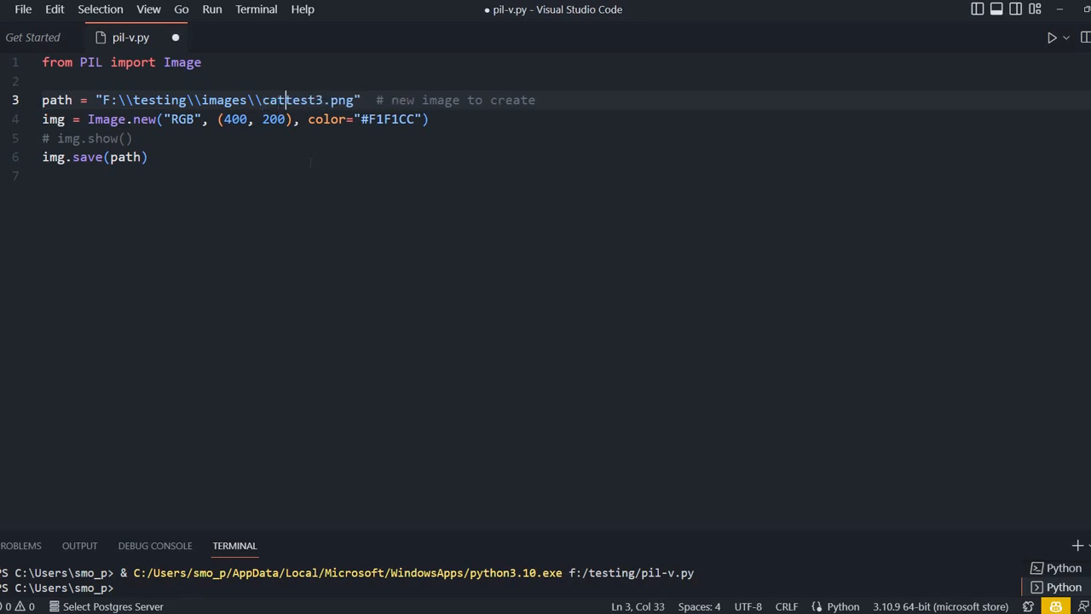
key(BackSpace)
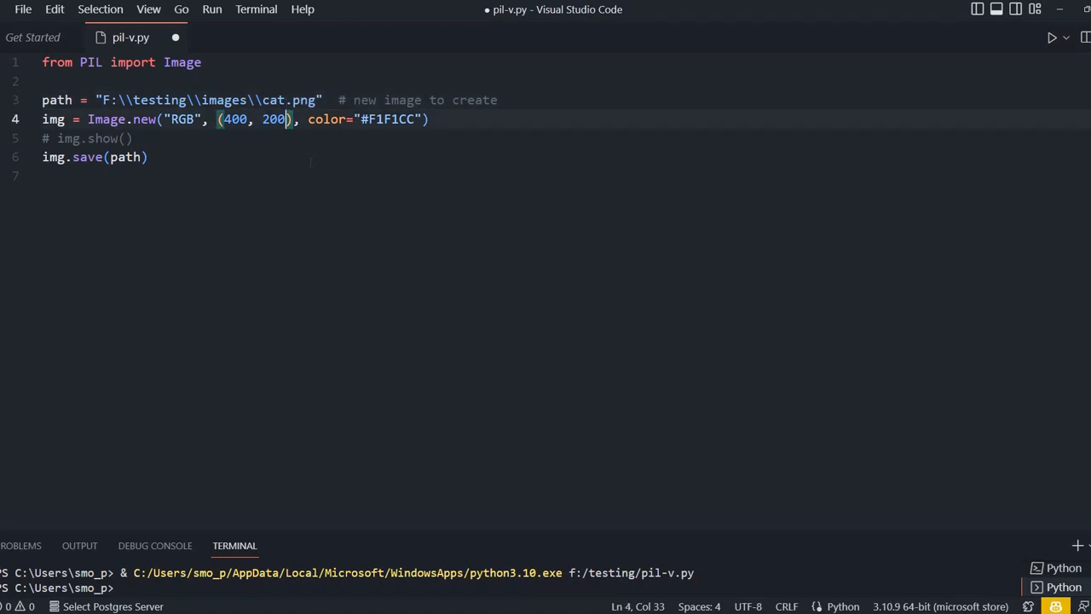
text(#)
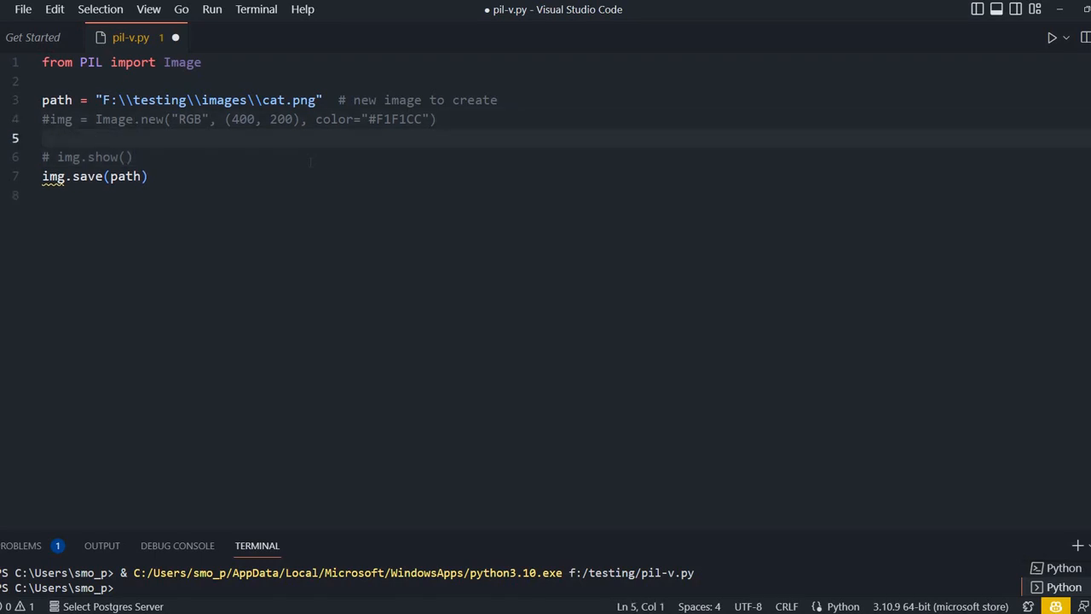
Add img = Image.open(path, mode='r'), comment out img.save, save and run.
text(imag)
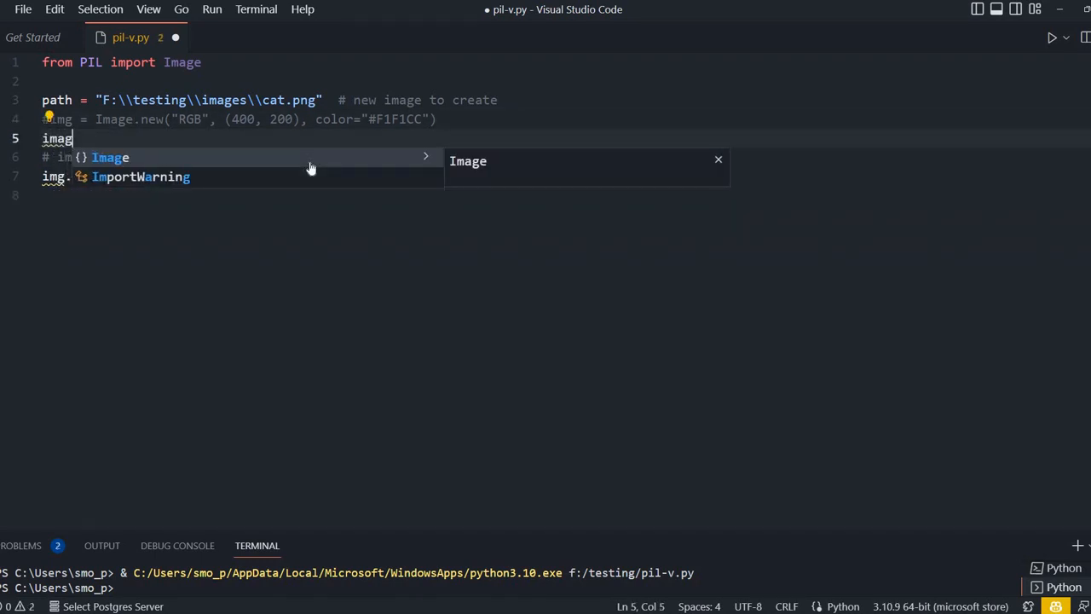
key(Backspace)
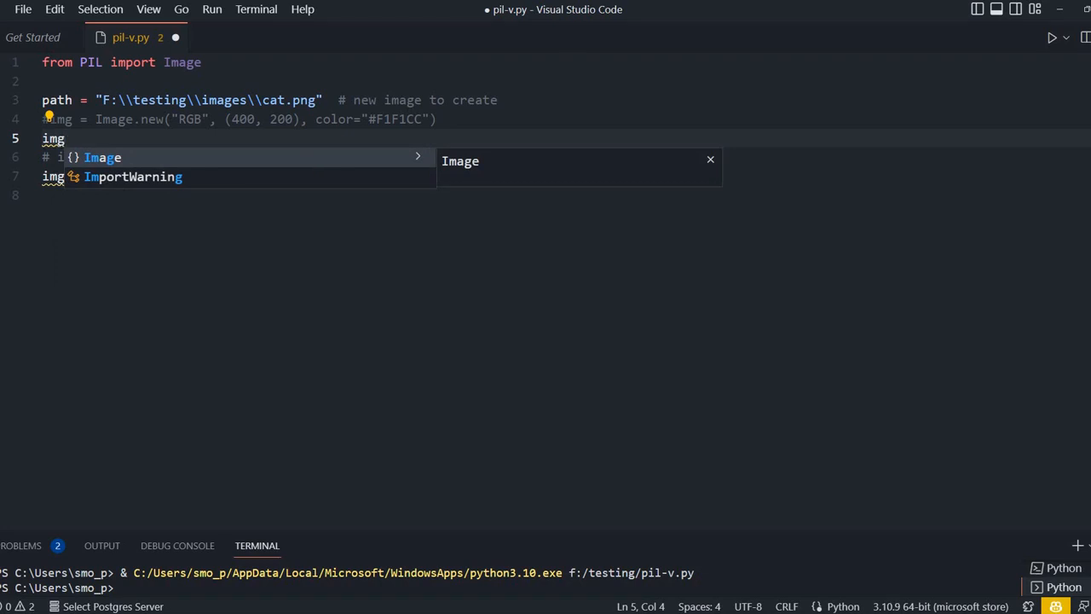
text(=I)
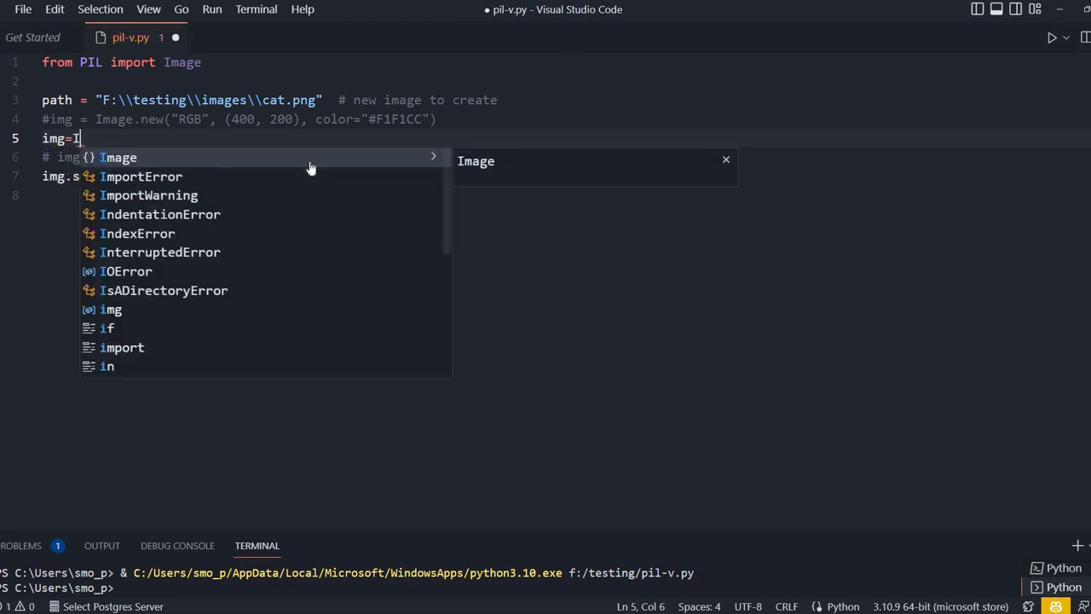
text(mage.Open()
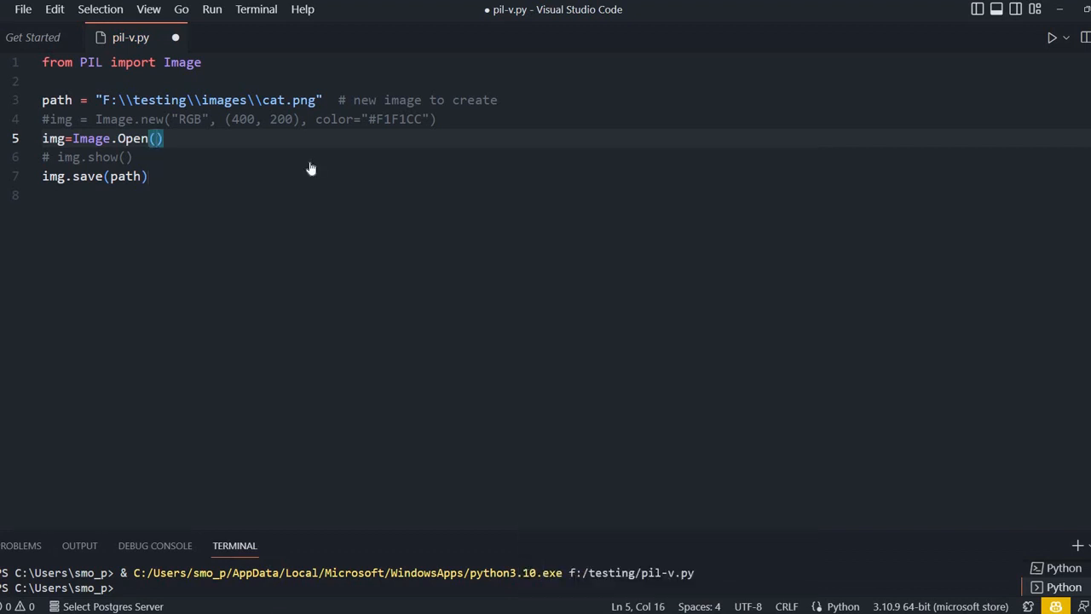
text(path)
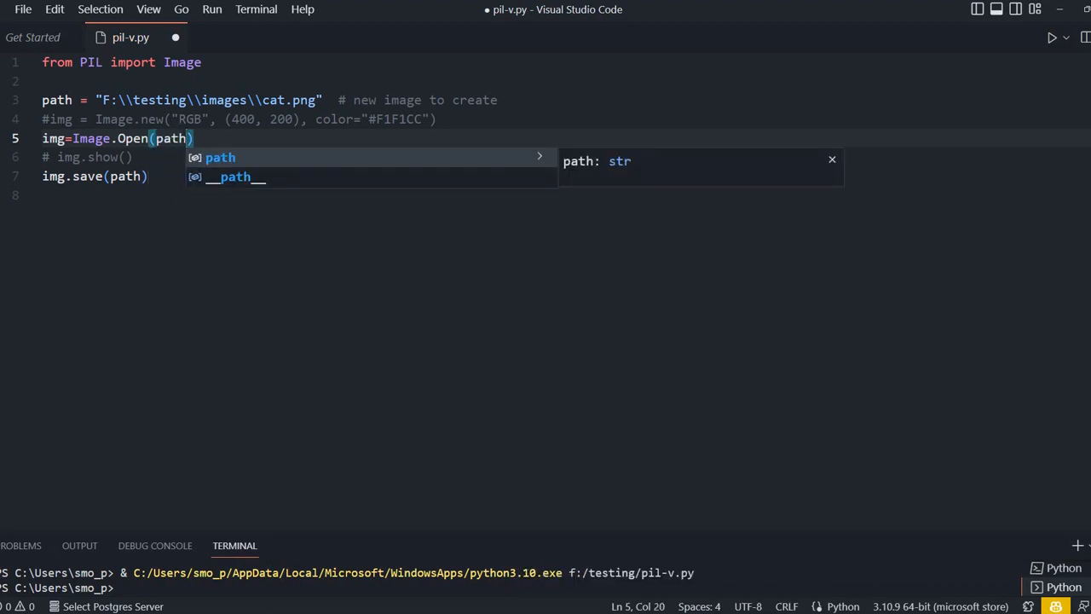
text(,moade)
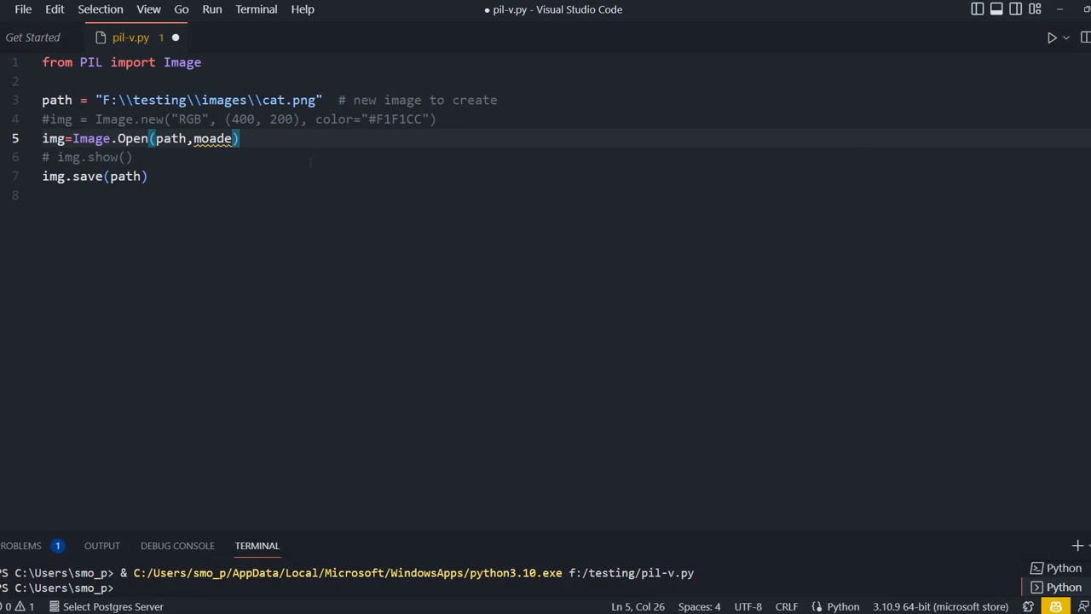
text(='r')
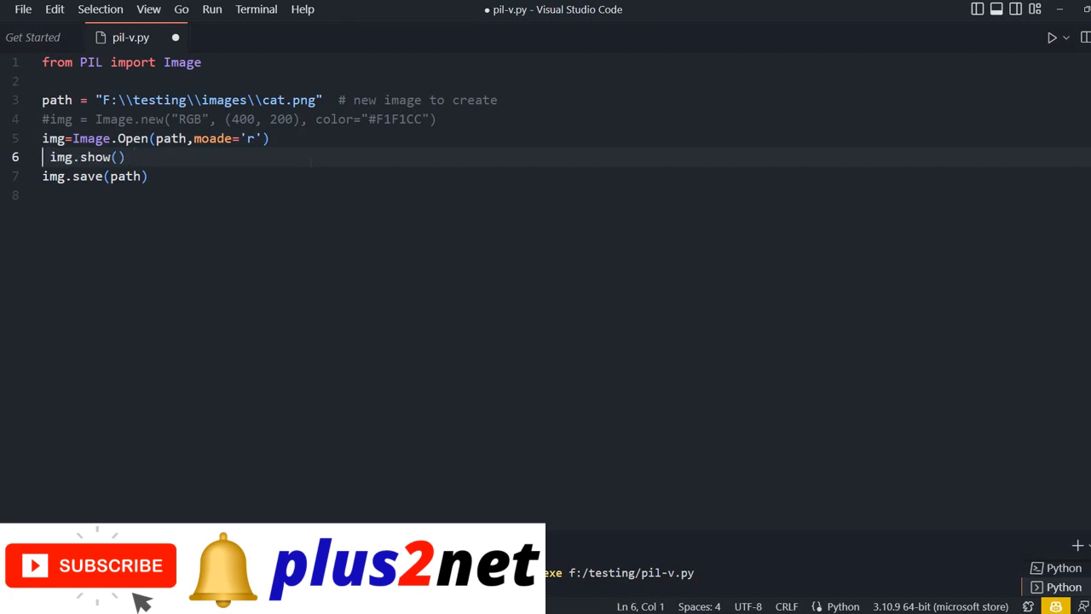
text(#)
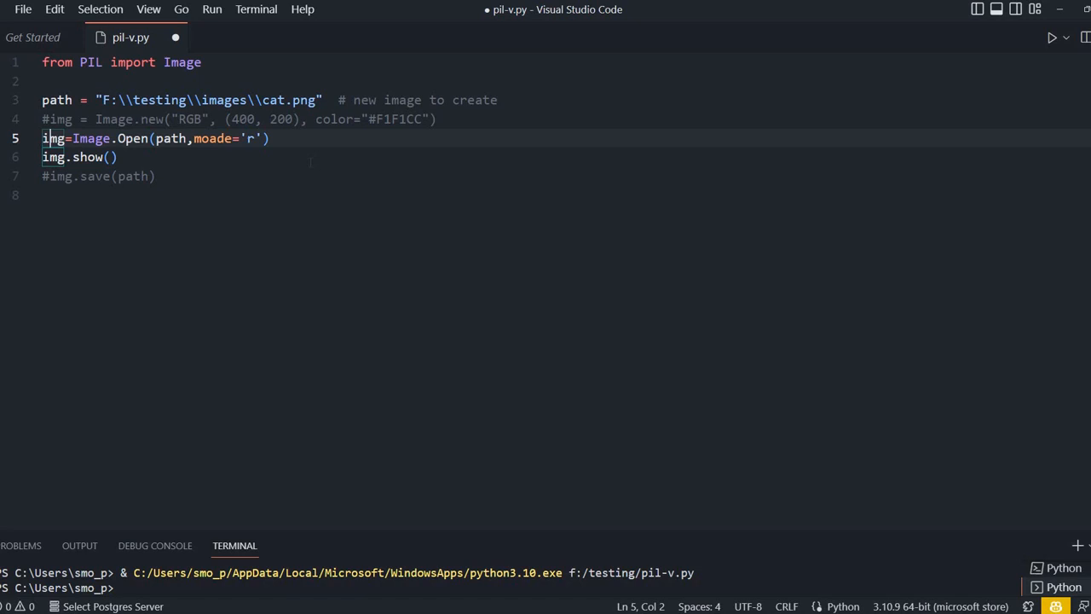
key(ctrl+s)
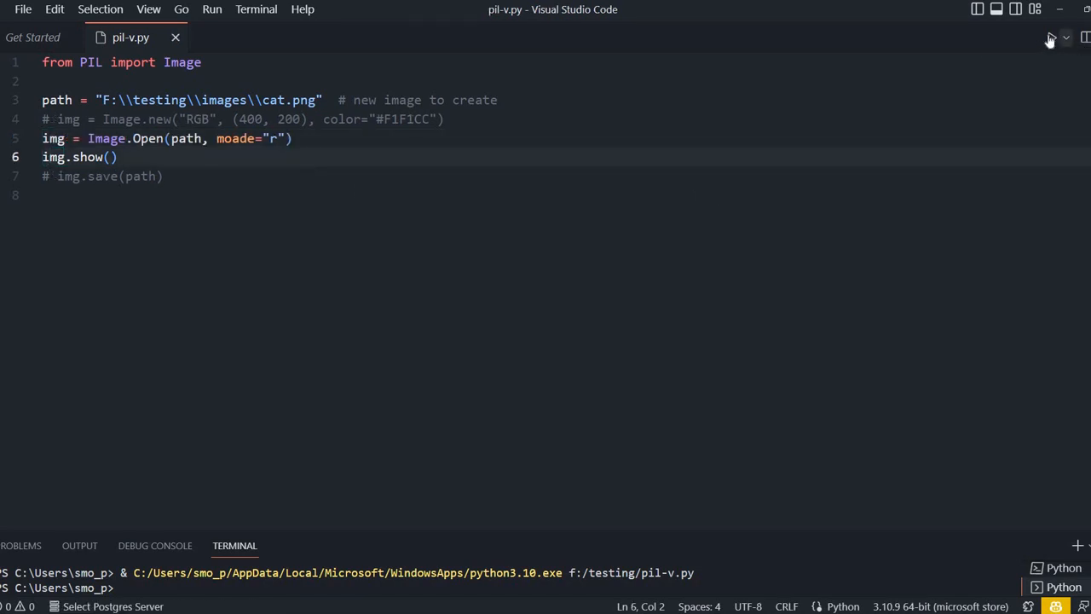
click(1052, 37)
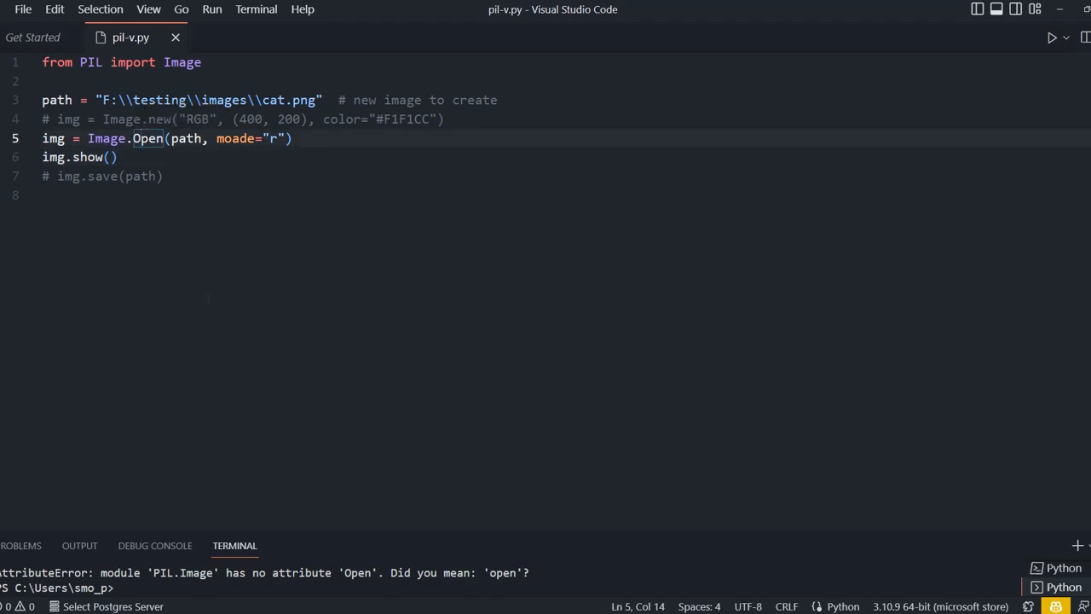
Fix the 'moade' typo to mode, save and run to display the cat photo.
key(Backspace)
text(o)
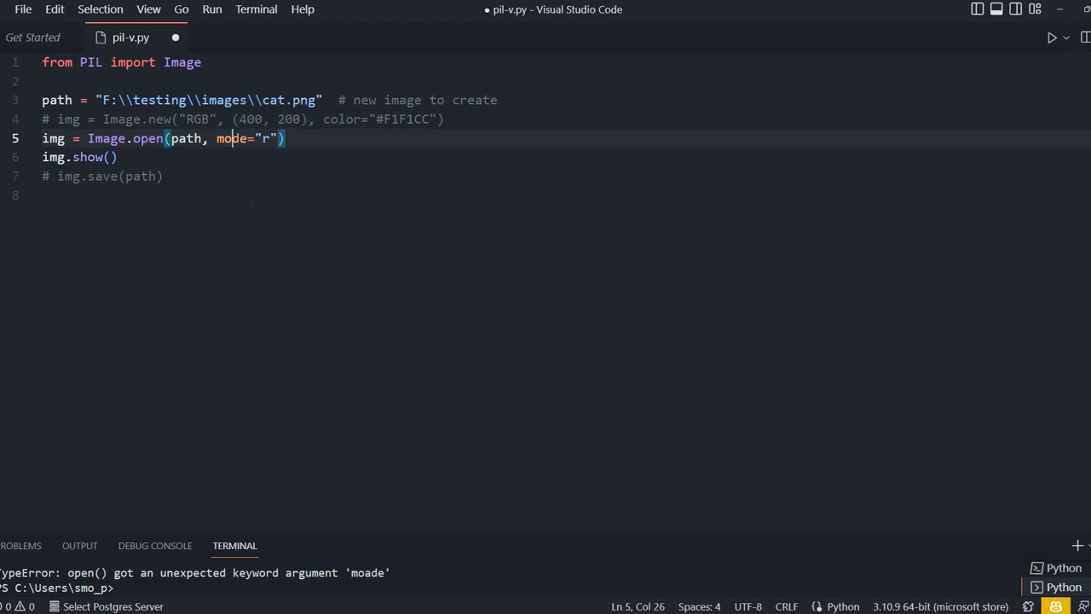
key(ctrl+s)
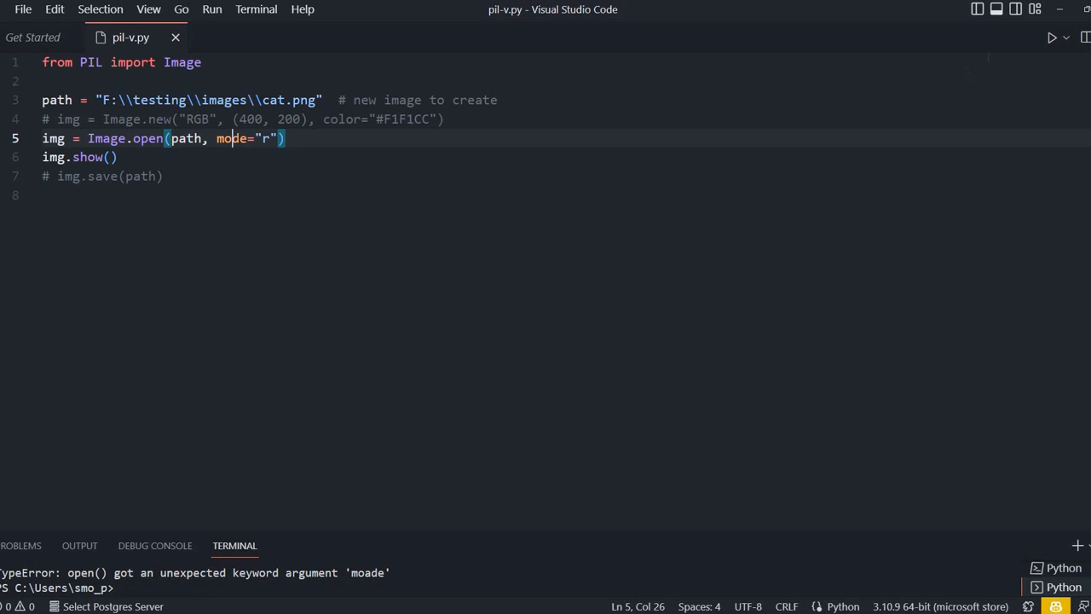
mouse_move(484, 537)
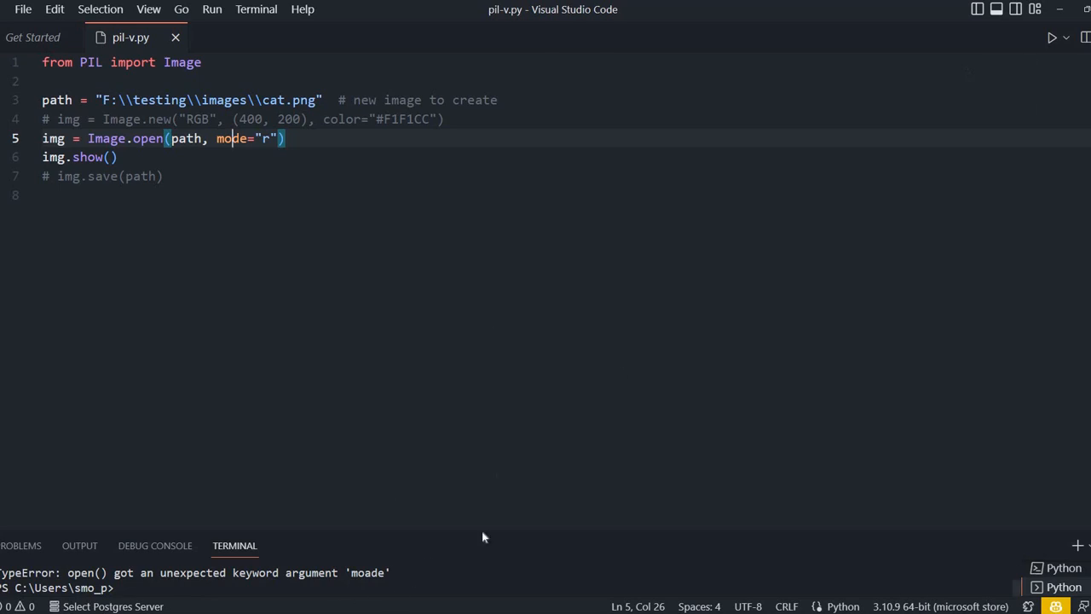
mouse_move(1034, 62)
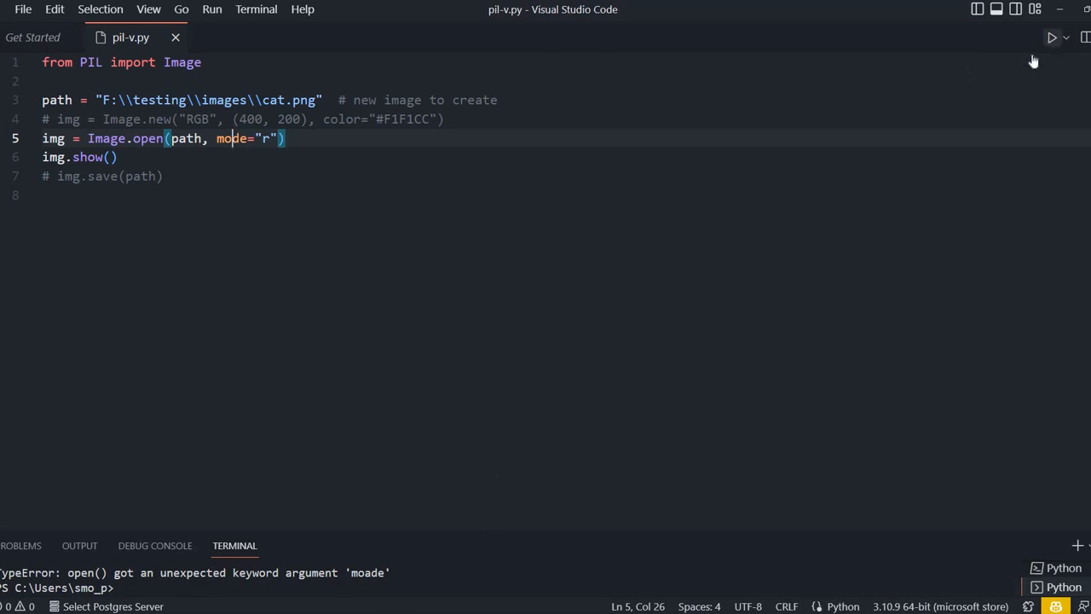
click(1053, 37)
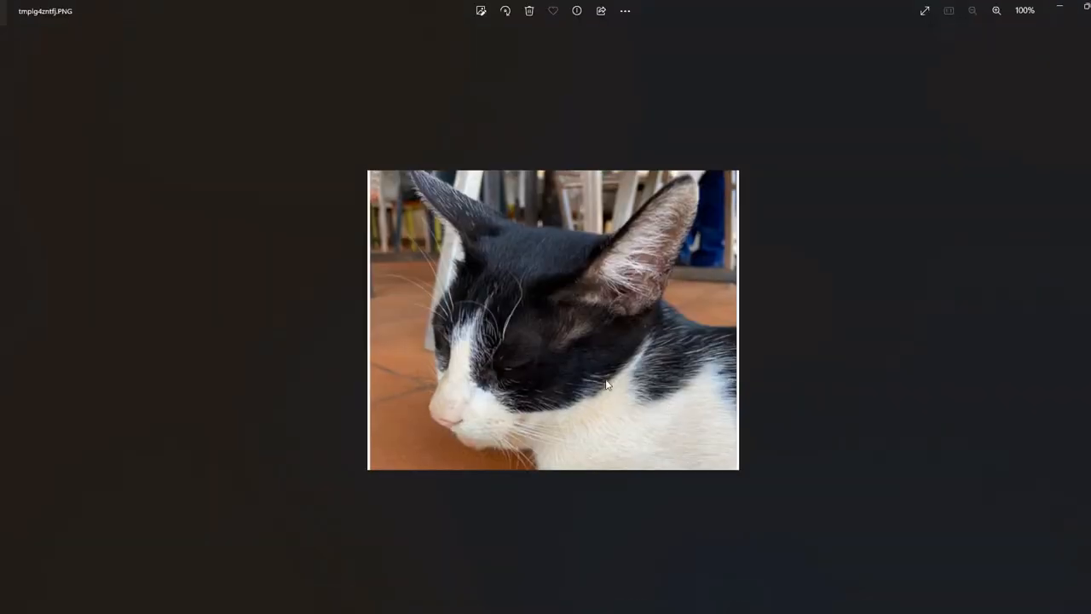
mouse_move(1003, 112)
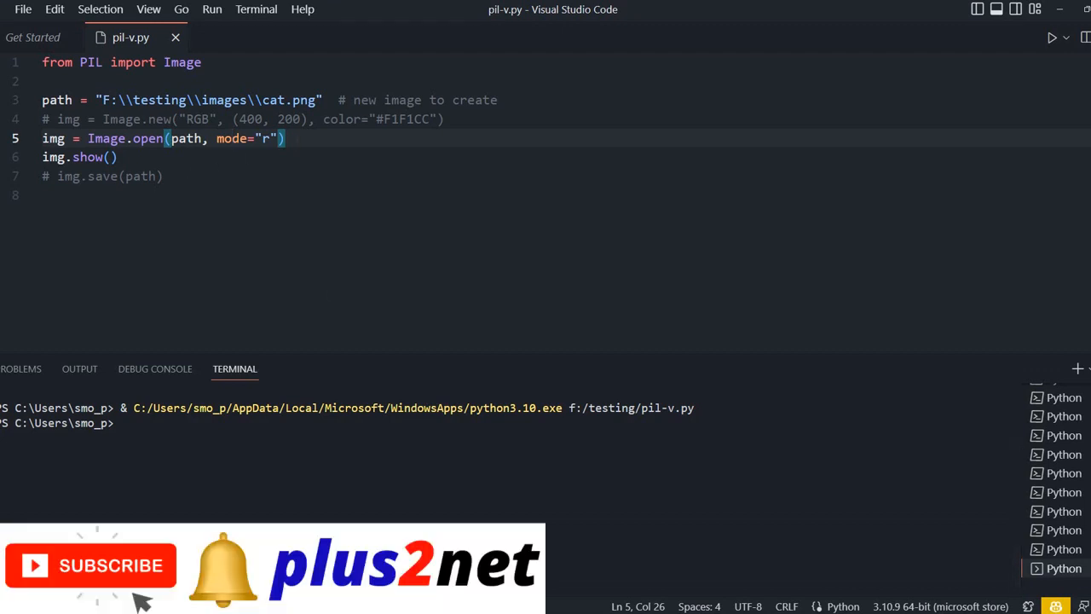
Add lines printing img.format, img.mode and img.size below the show call.
click(120, 157)
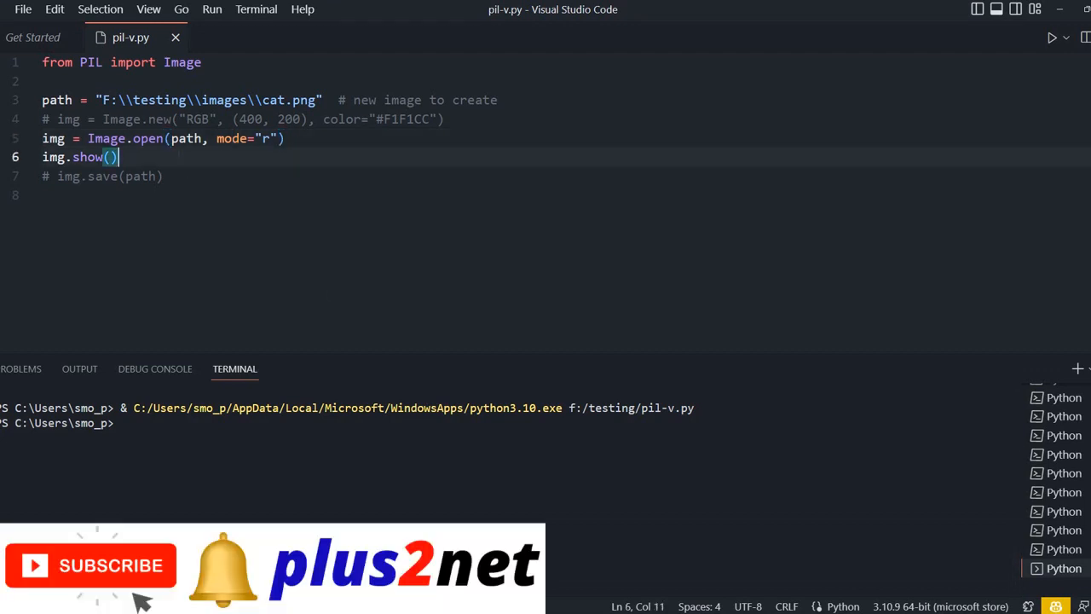
key(Enter)
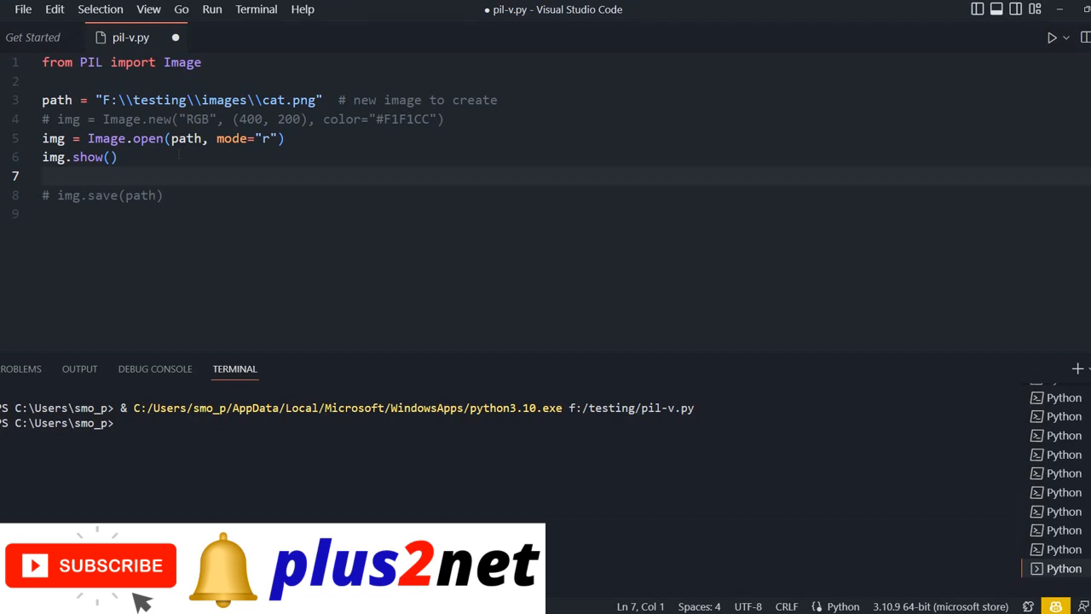
text(print)
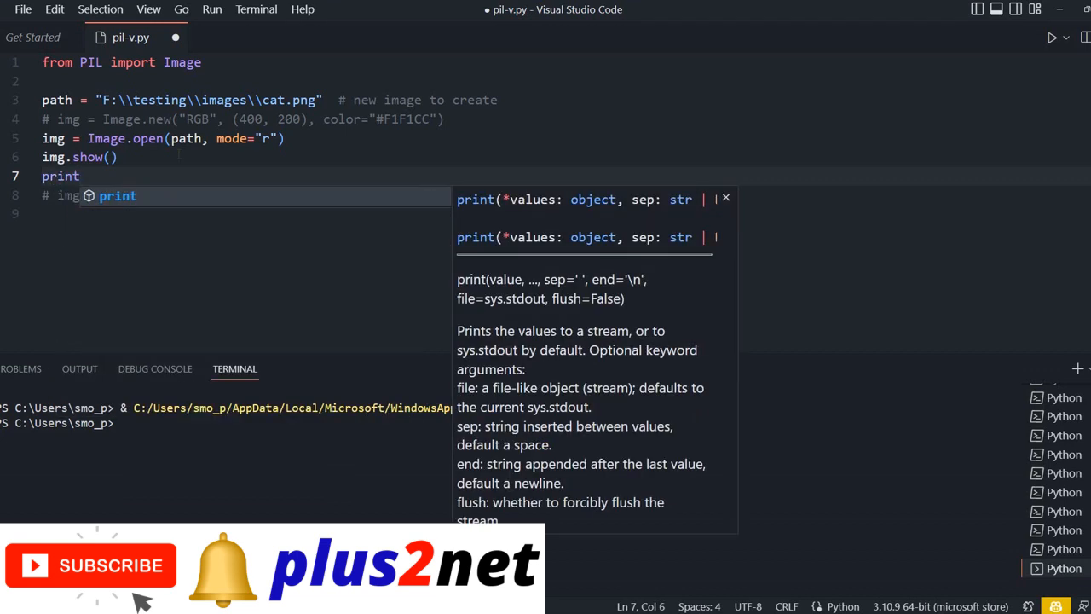
text((img.format)
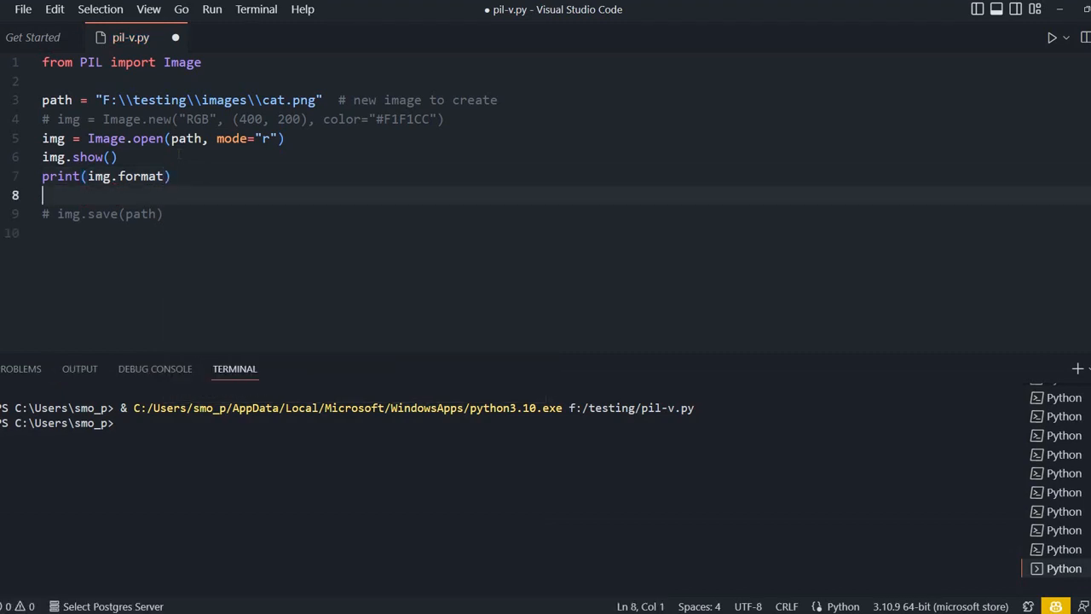
text(print()
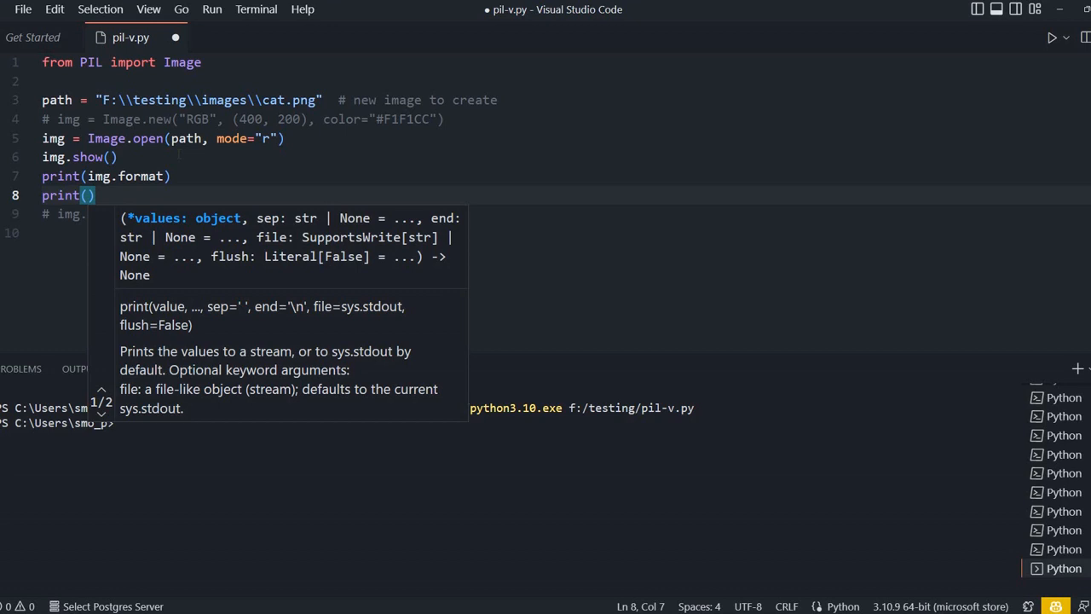
text(im)
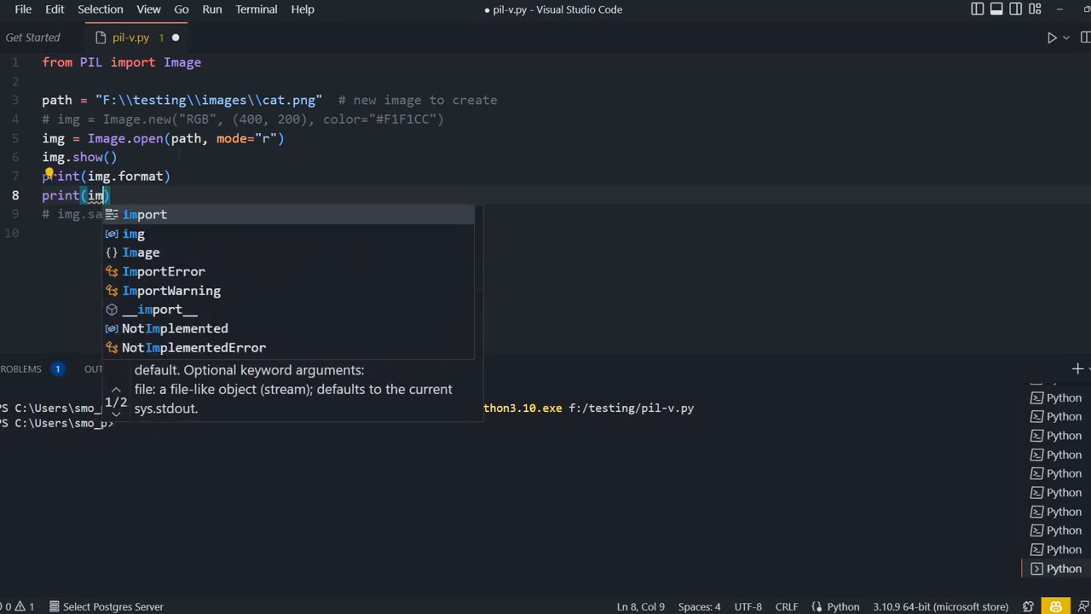
text(g.mode)
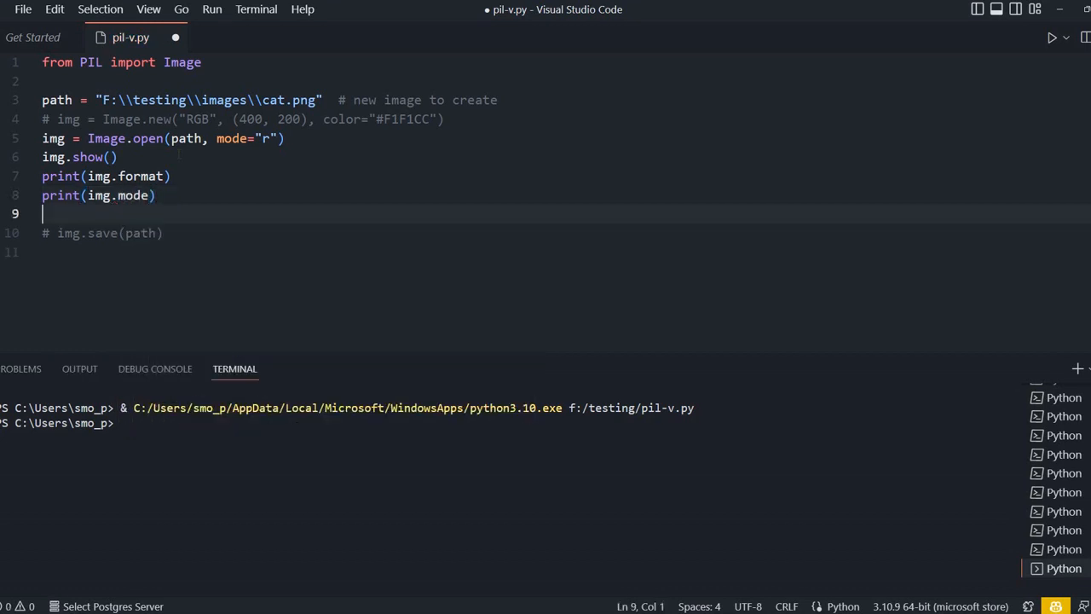
text(print)
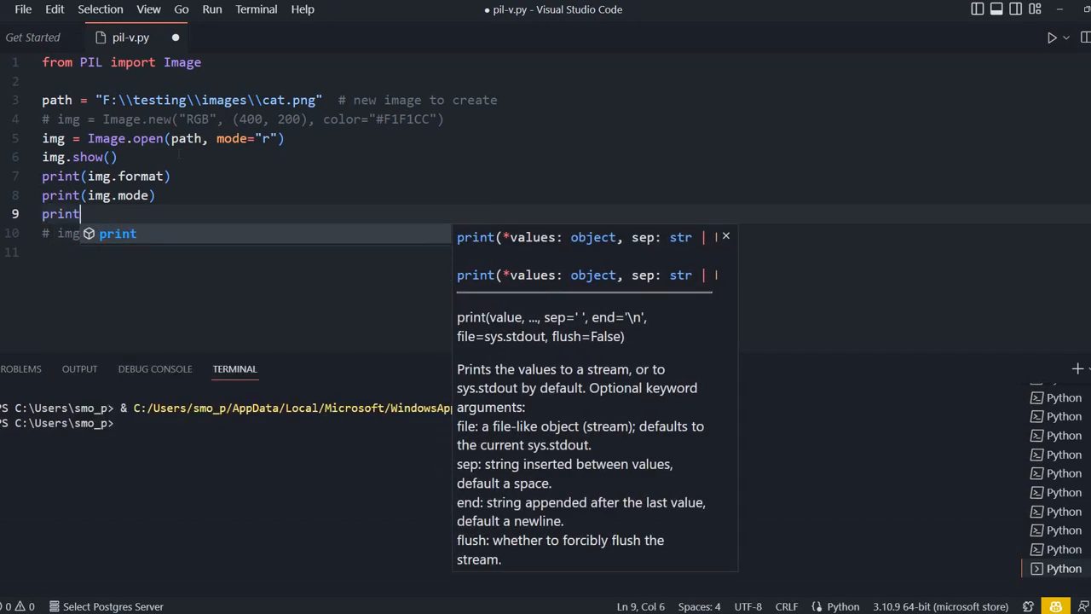
text((im)
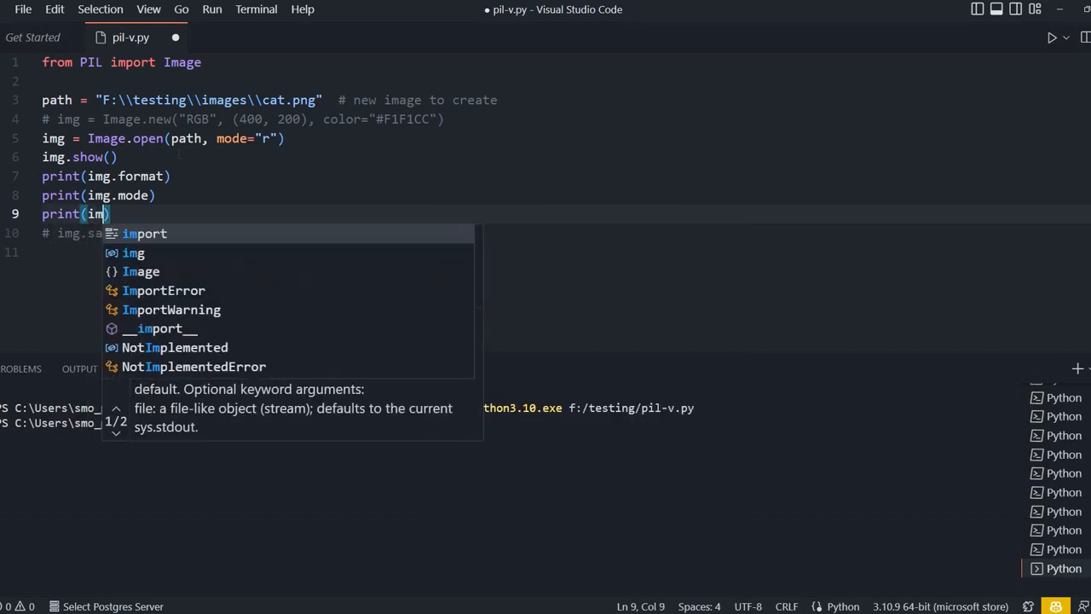
text(size)
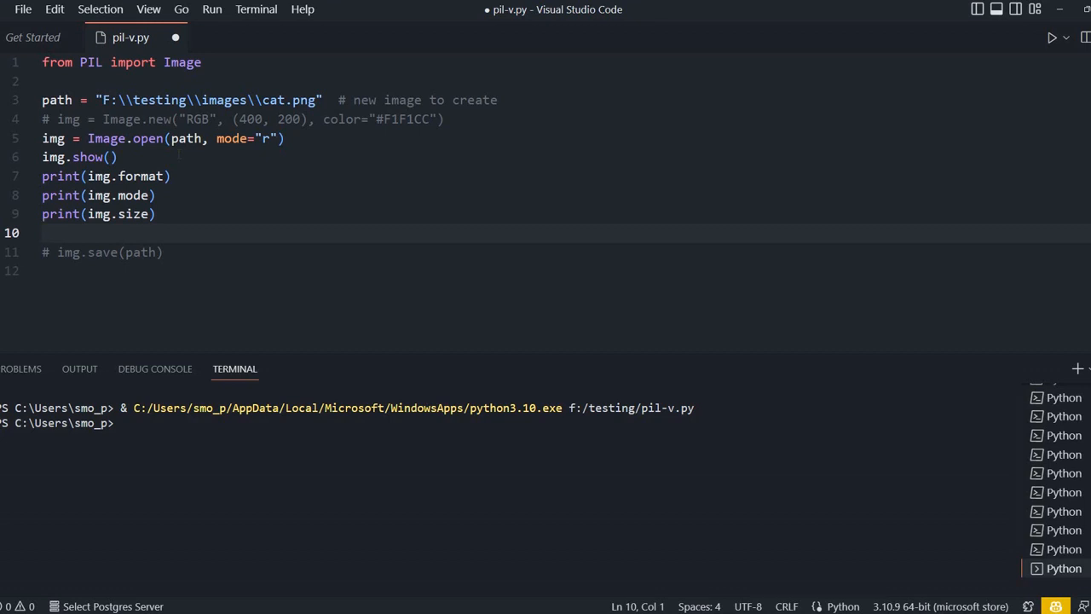
Add lines printing img.height and img.width.
text(print)
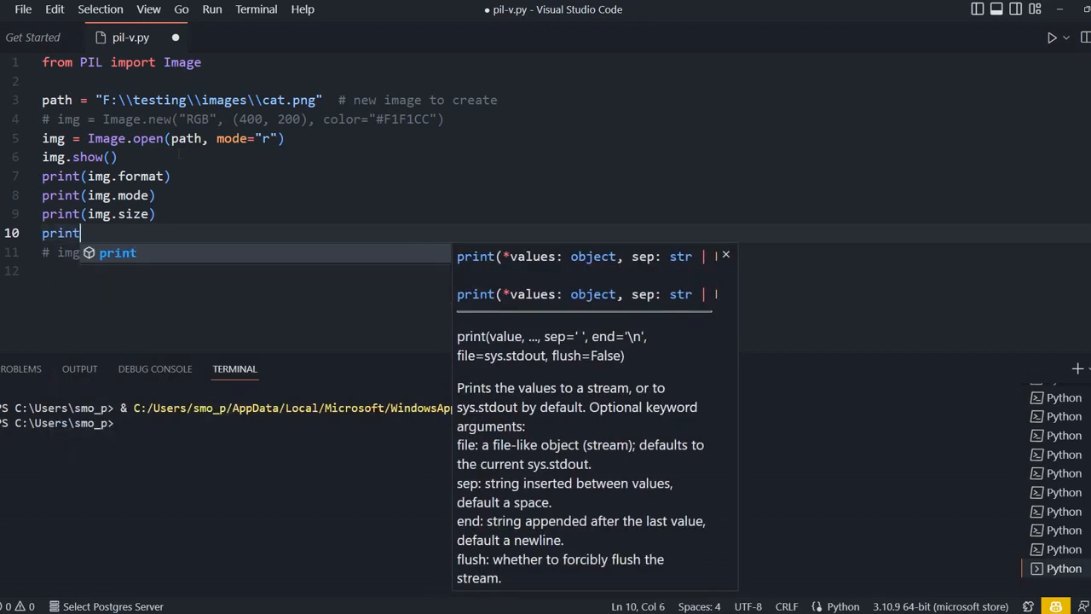
text((img)
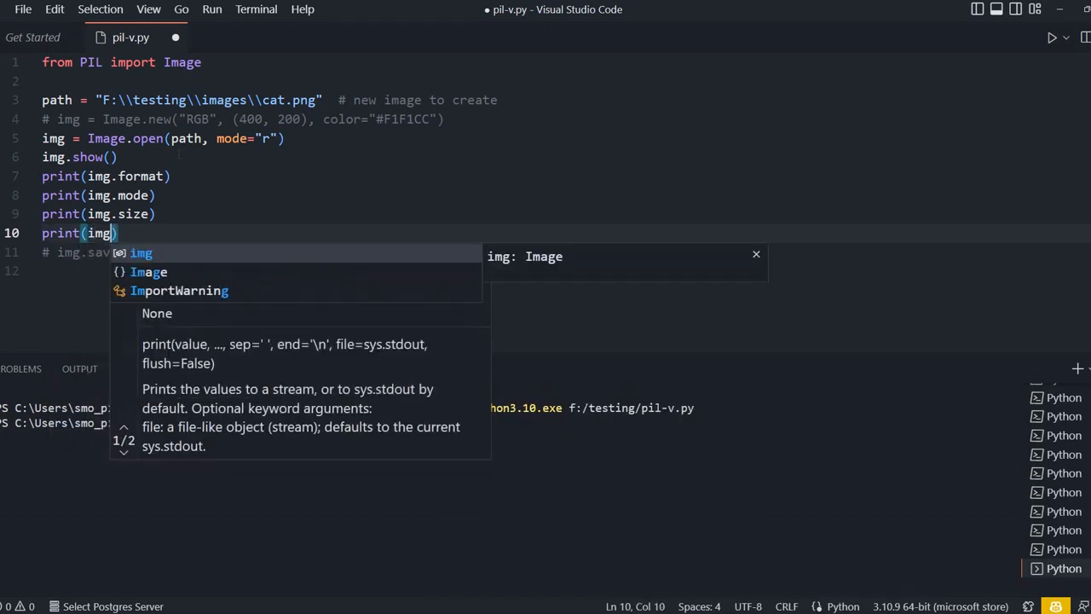
text(.height)
text(p)
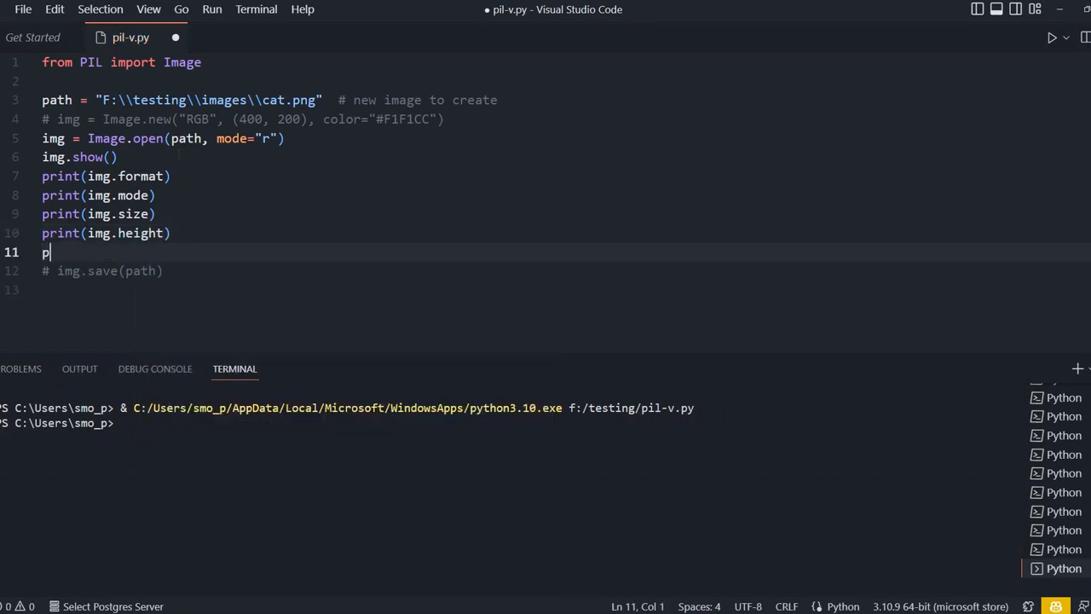
text(rint(img.wi)
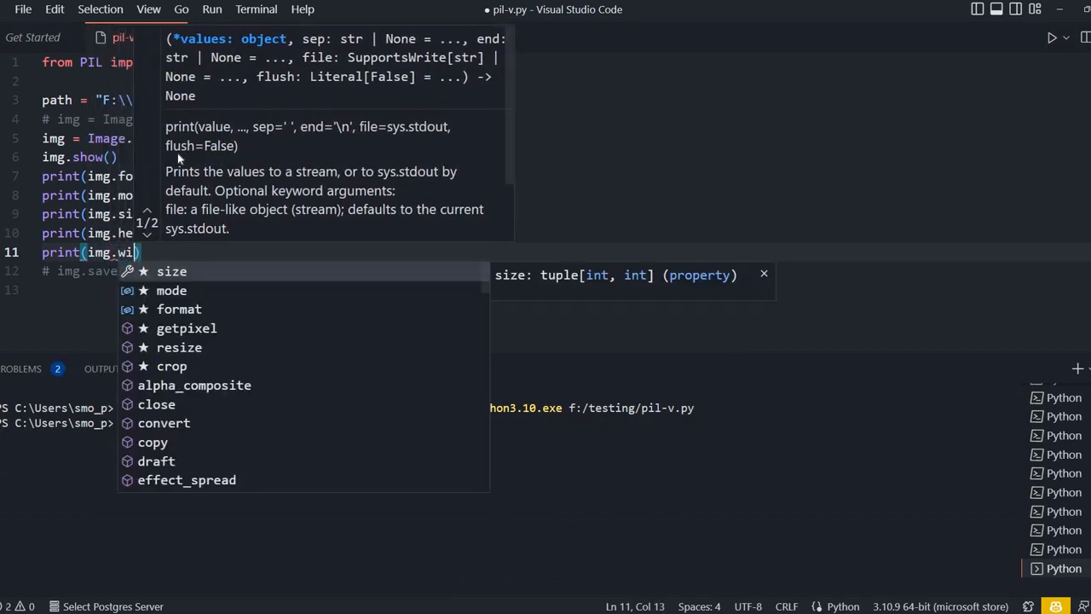
text(dh)
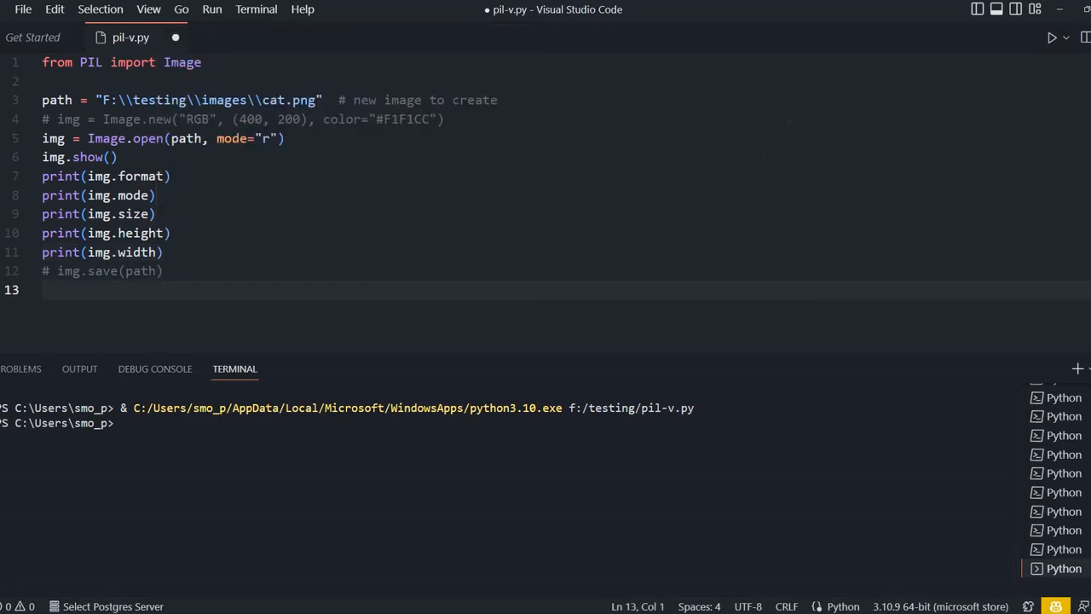
Run pil-v.py so the terminal prints PNG, RGBA, (620, 500), 500 and 620.
click(1053, 37)
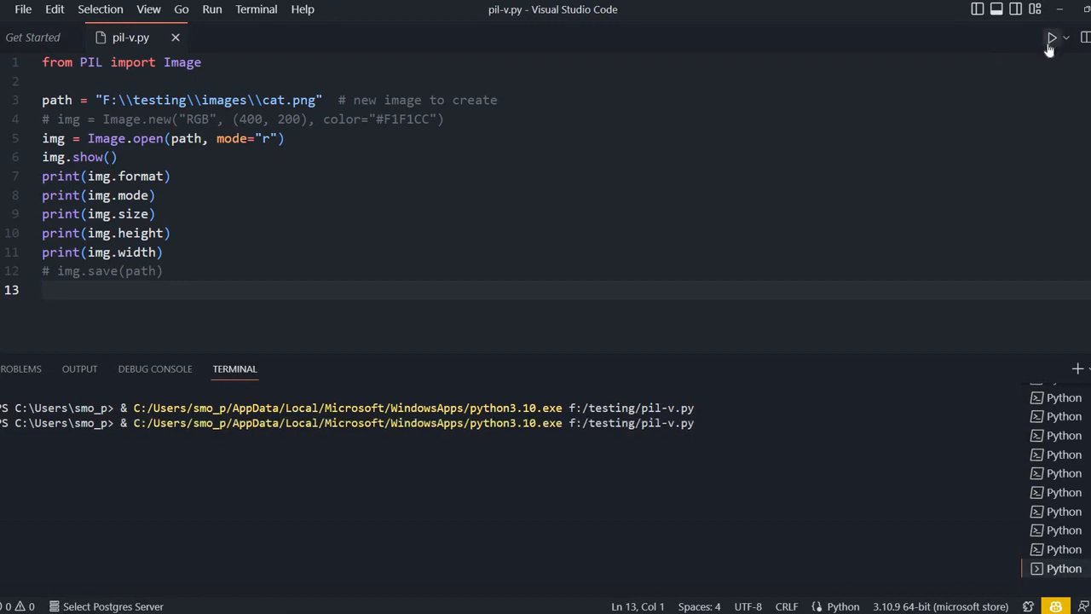
click(1054, 37)
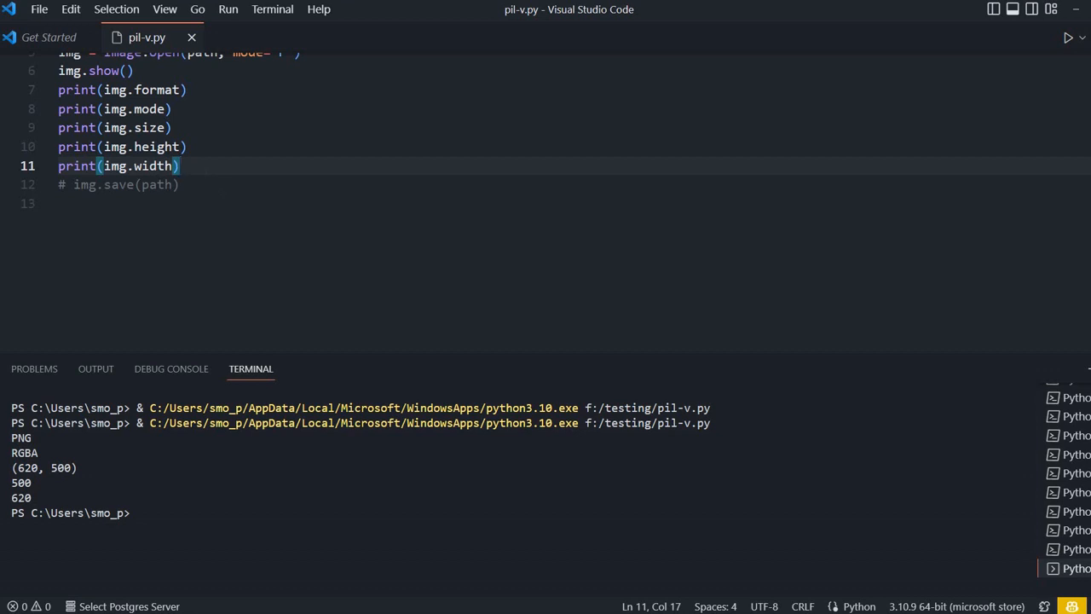
Add print(img.info) and run to show the cat image's dpi and XMP metadata.
key(Return)
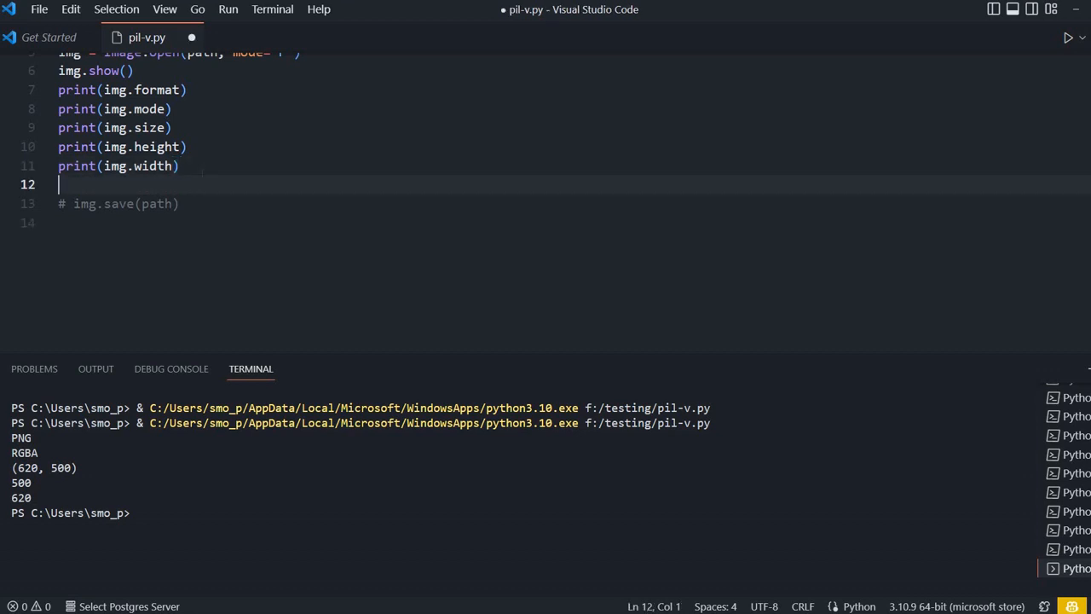
text(print)
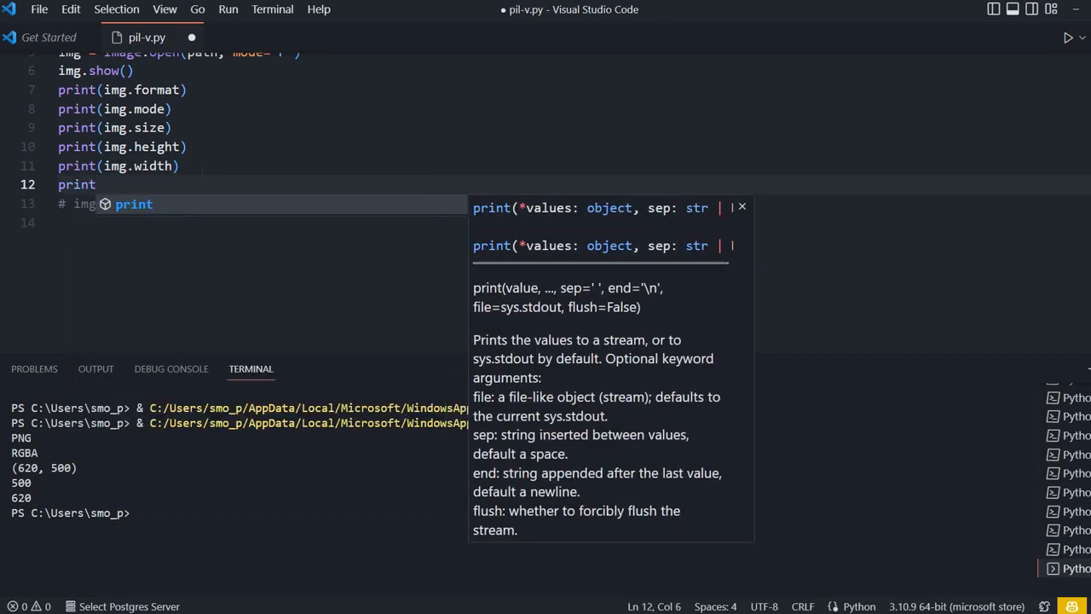
text((img.info)
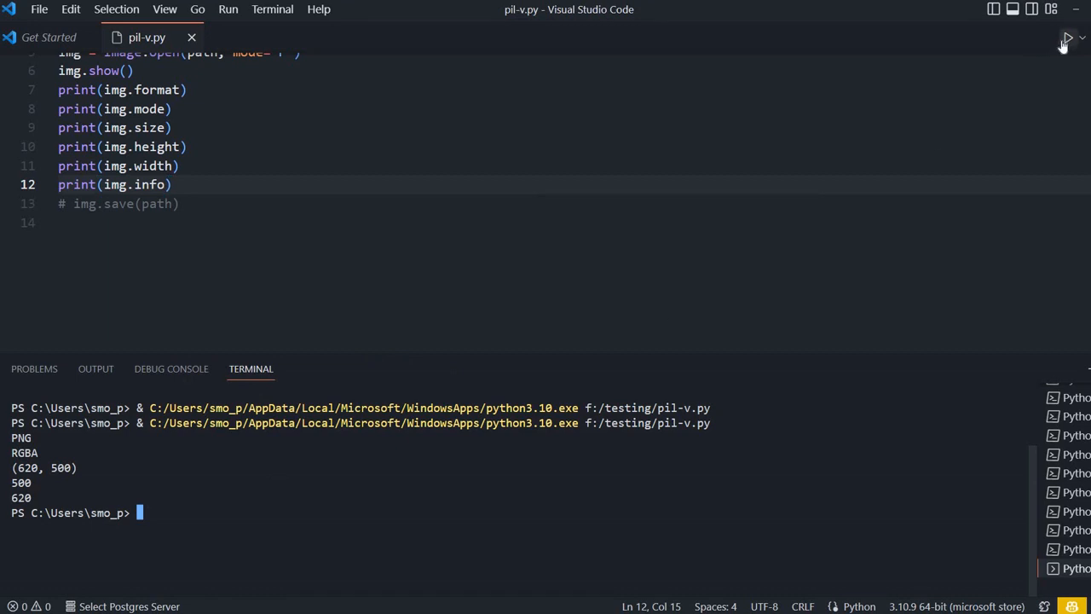
click(1067, 37)
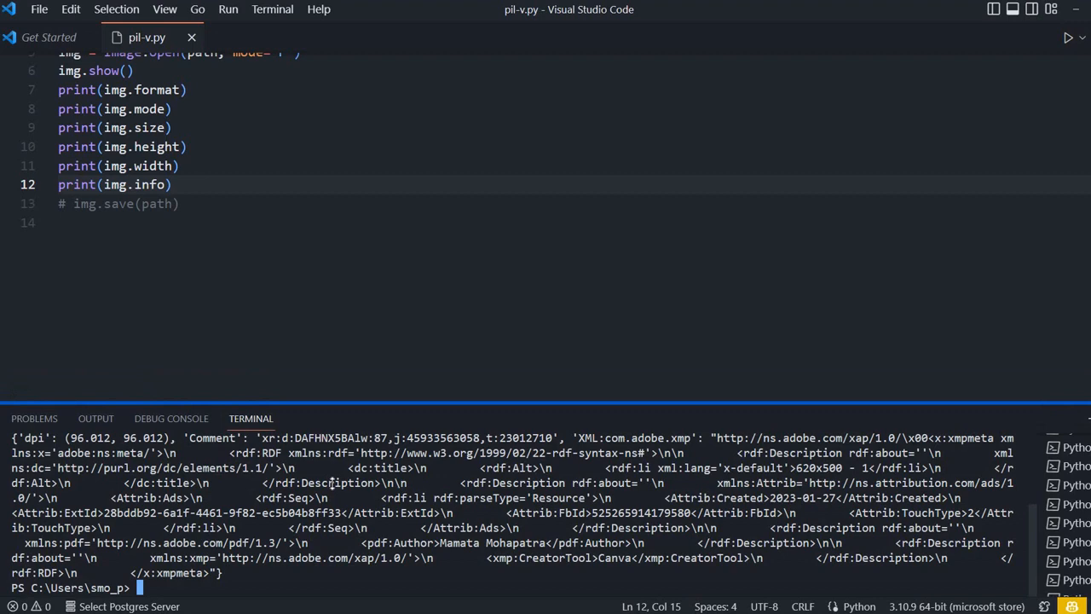
scroll(up, 3)
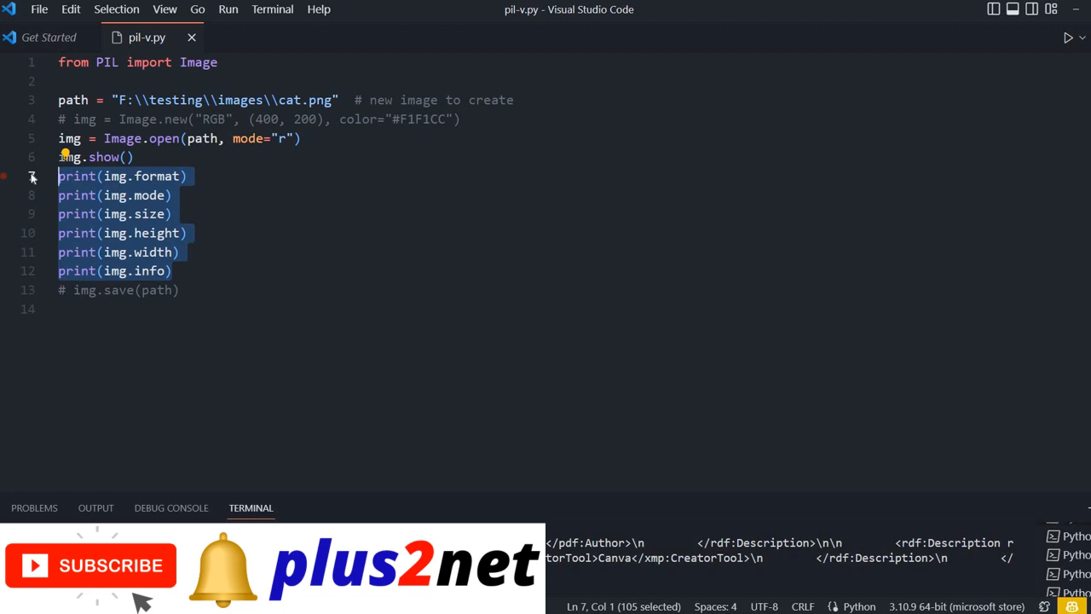
Replace the print lines with img2=img.rotate(45), show img2, and run to display the tilted cat.
key(Delete)
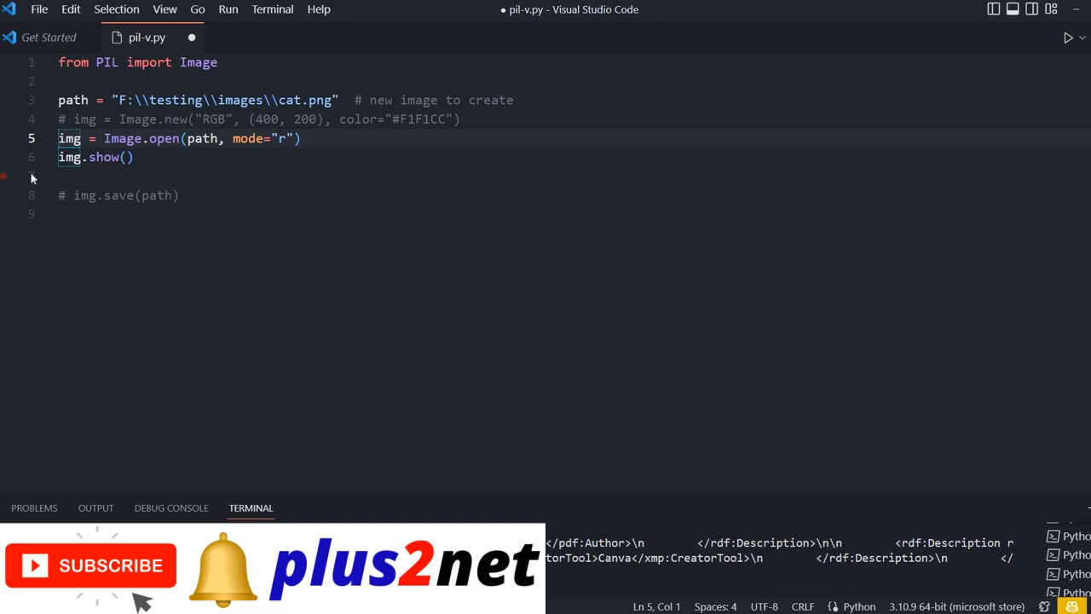
key(Enter)
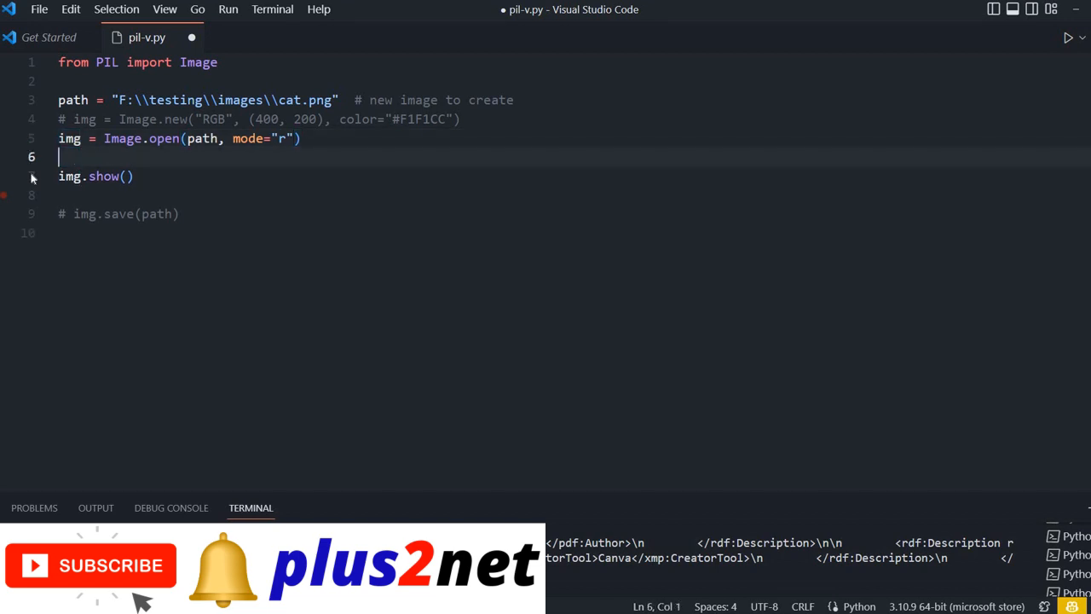
text(img)
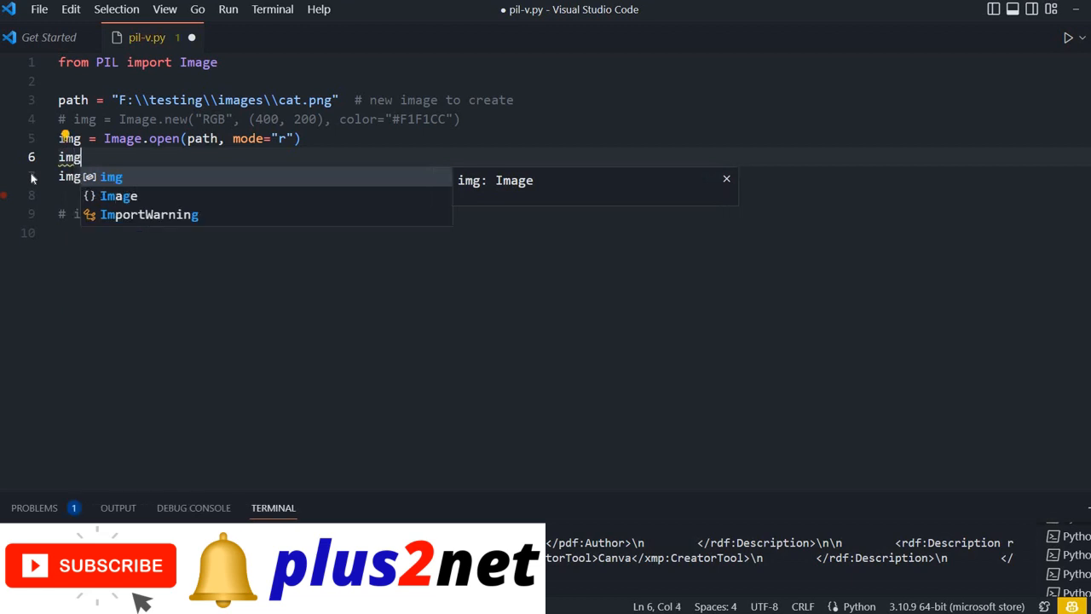
text(2=img.ro)
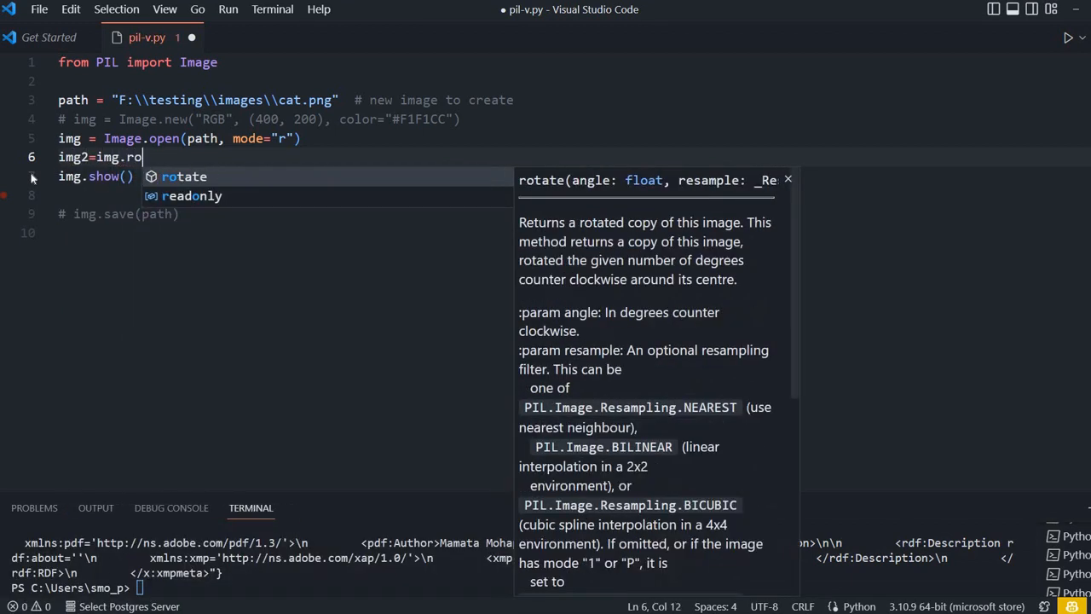
click(184, 175)
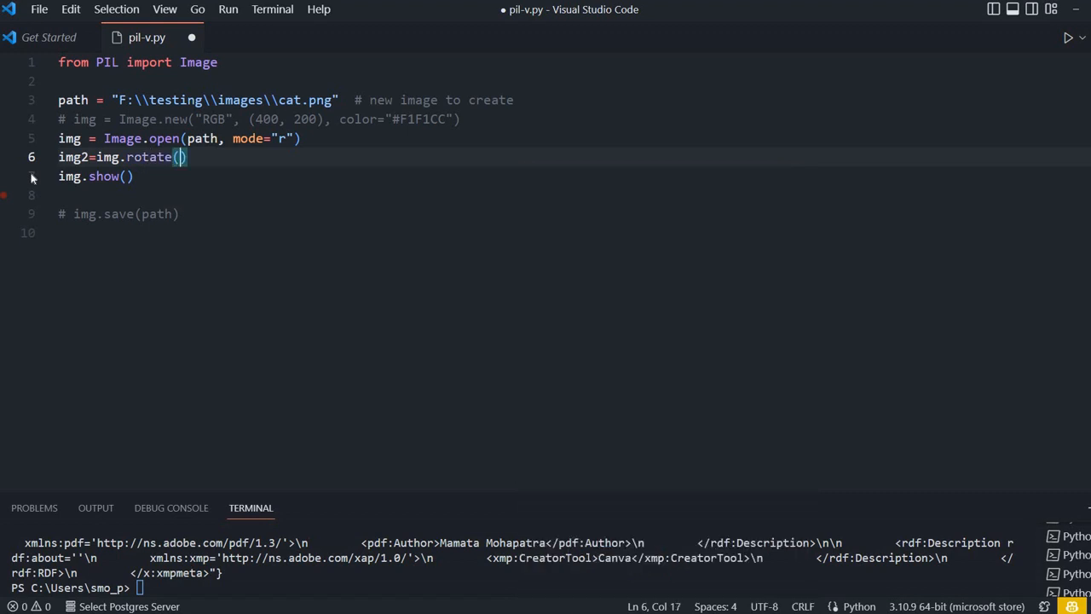
text(45)
click(97, 176)
text(2)
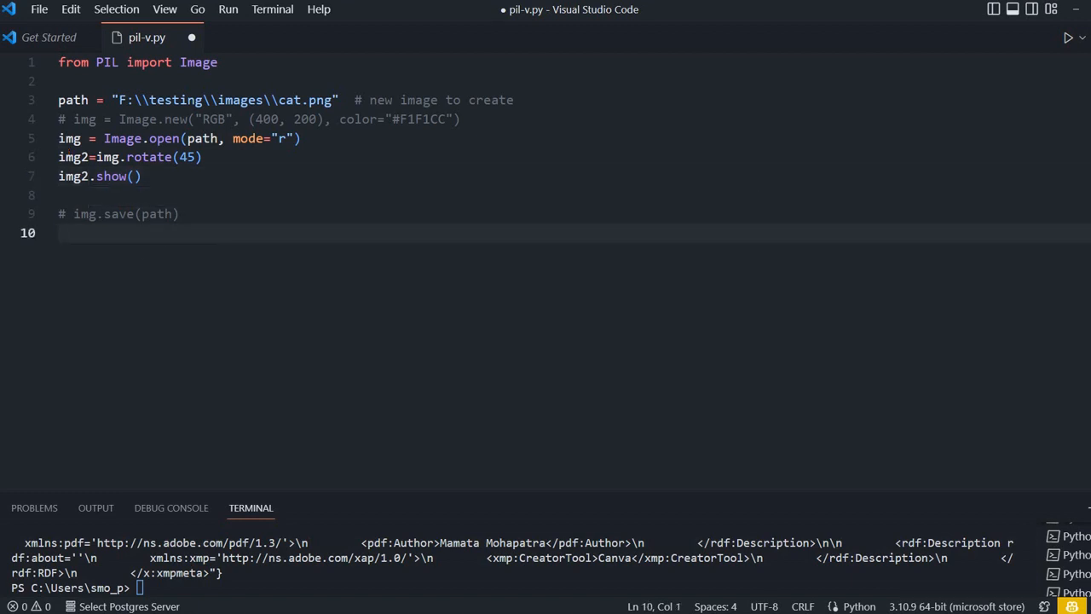
key(ctrl+s)
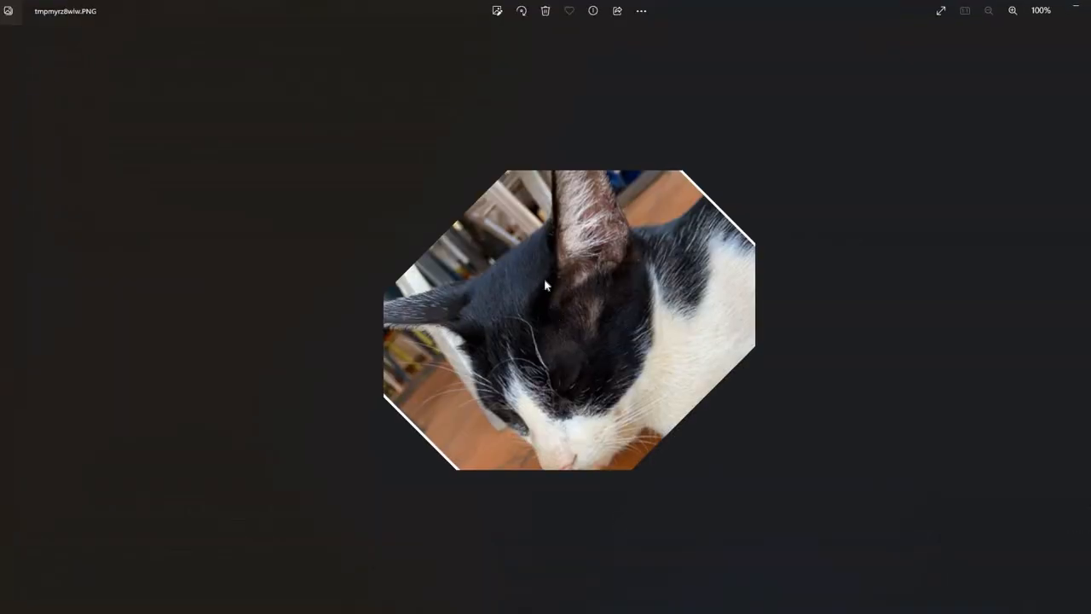
mouse_move(673, 436)
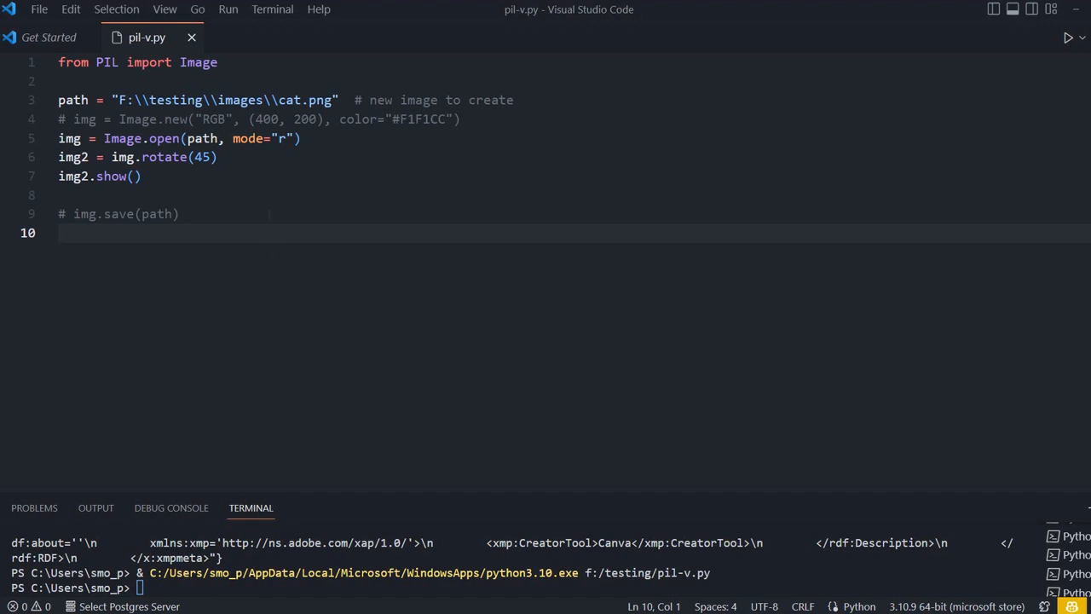
mouse_move(72, 99)
text(jump)
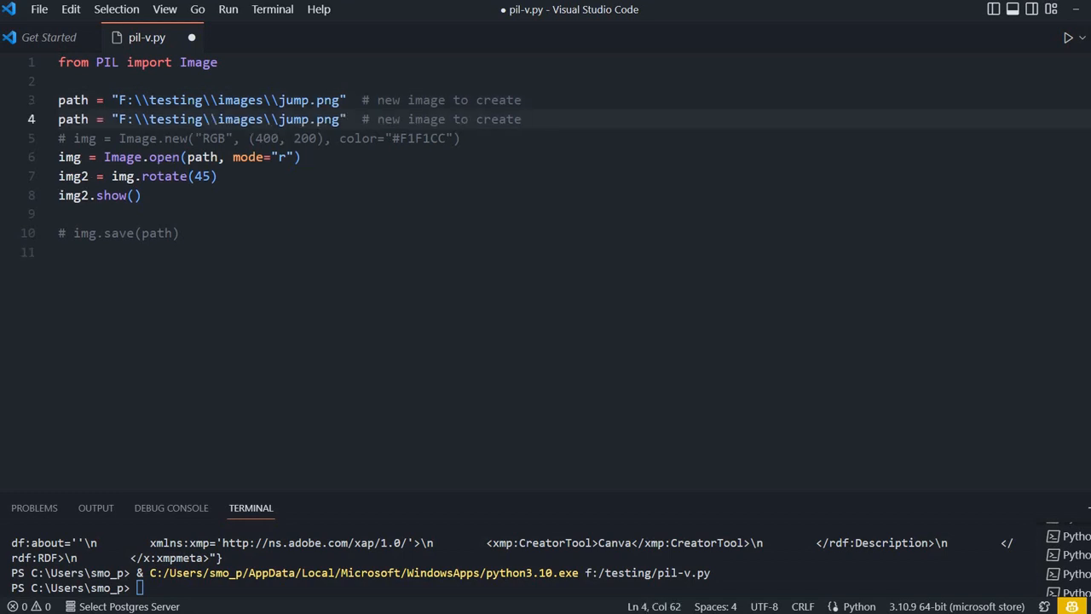
Rename the duplicated path to path2 with jump_resize.png and drop the Image.new and rotate lines.
click(430, 99)
text(path)
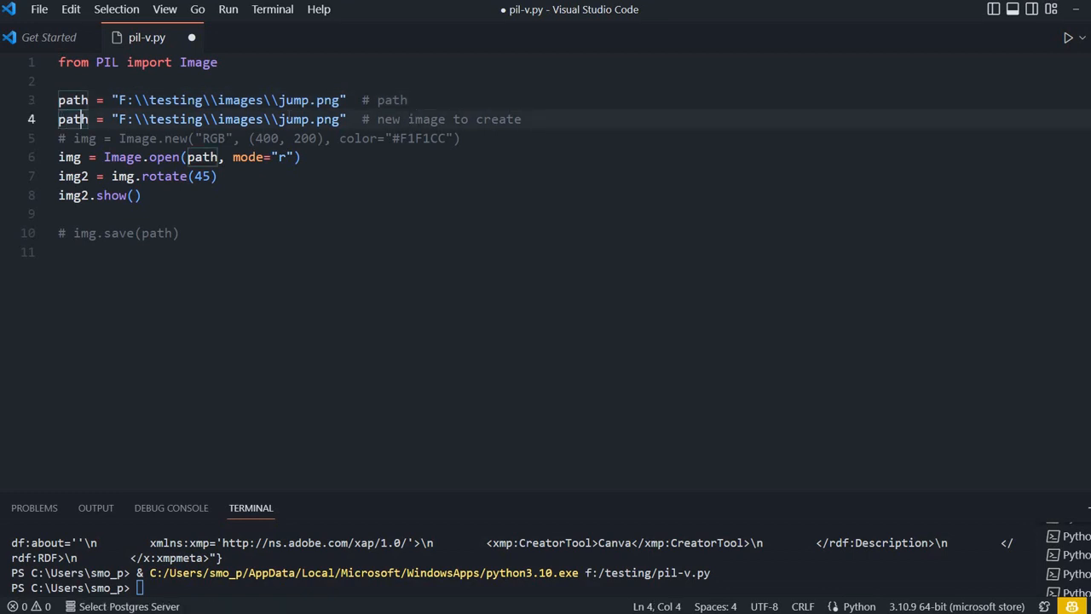
text(2)
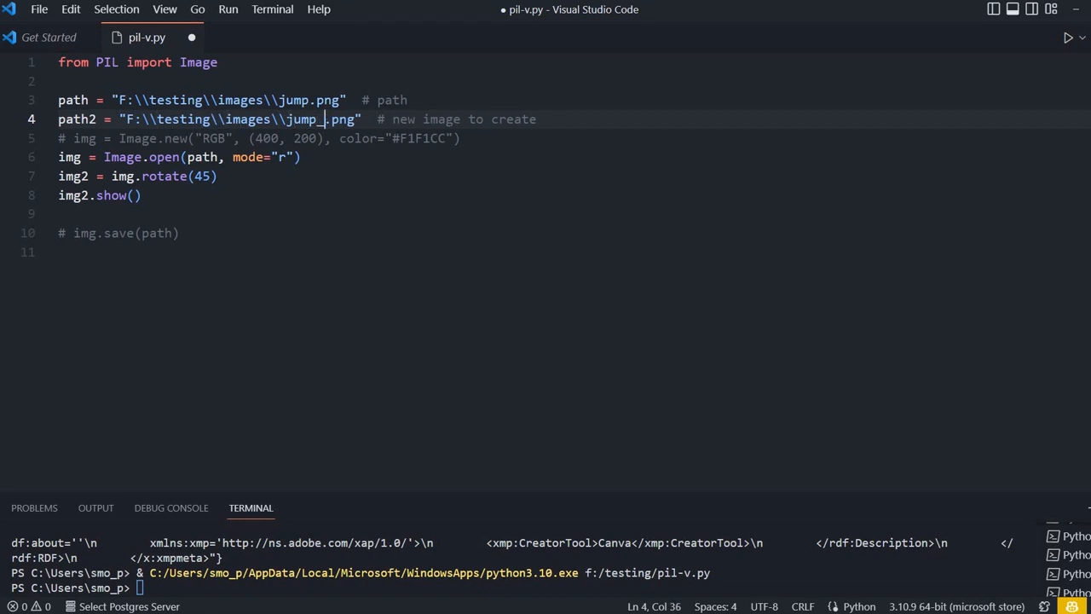
text(re)
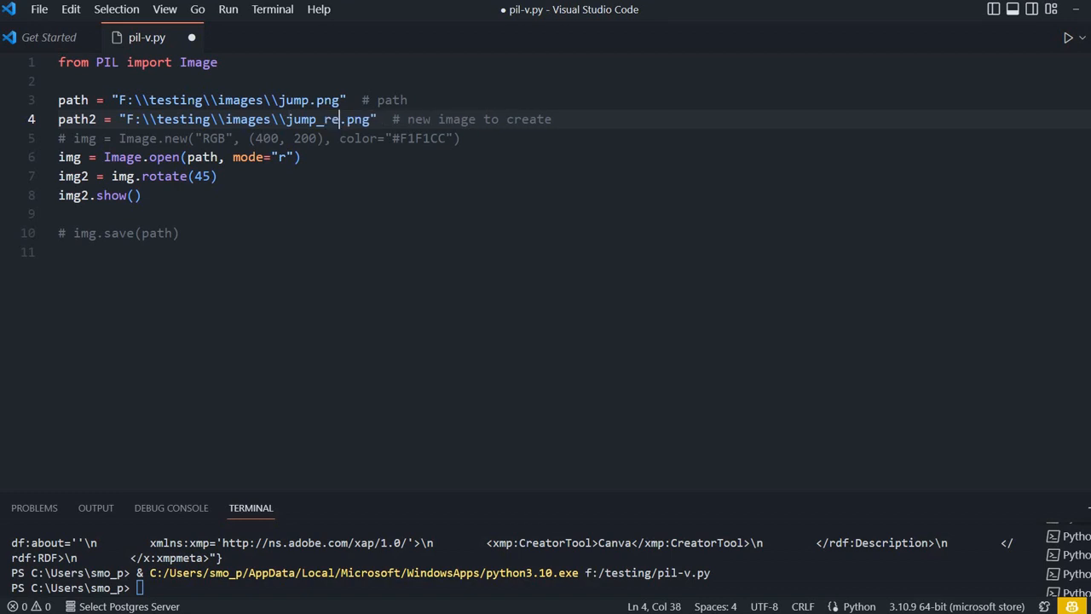
text(size)
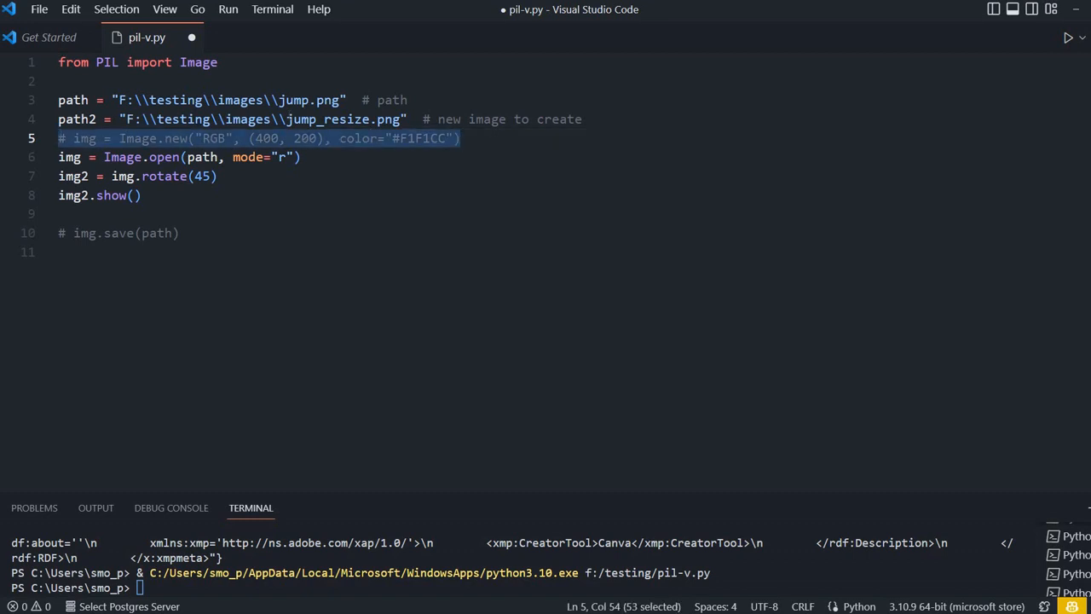
key(Delete)
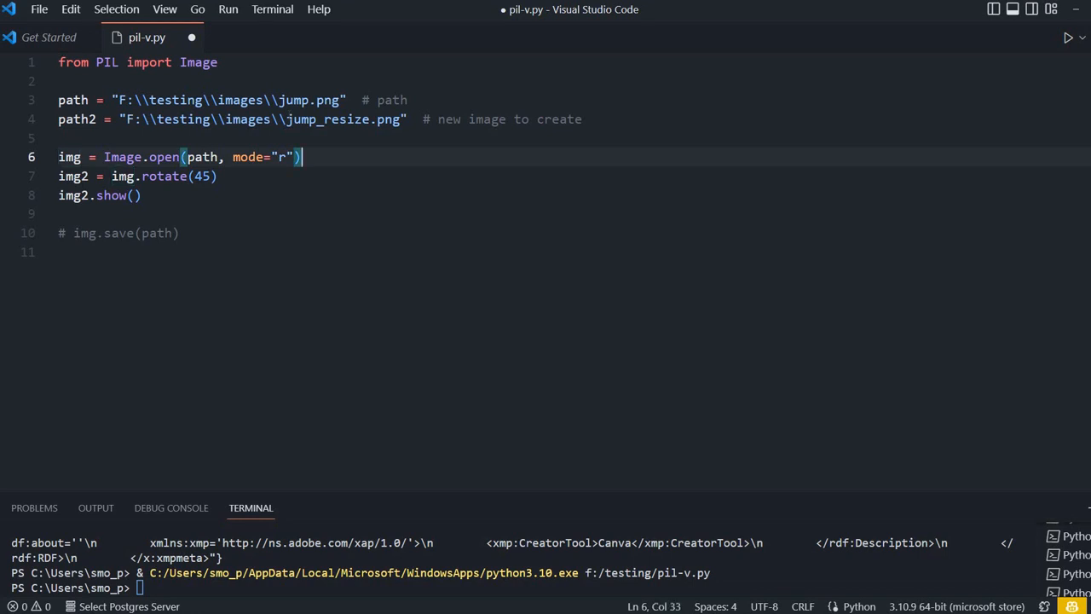
text(img.show()
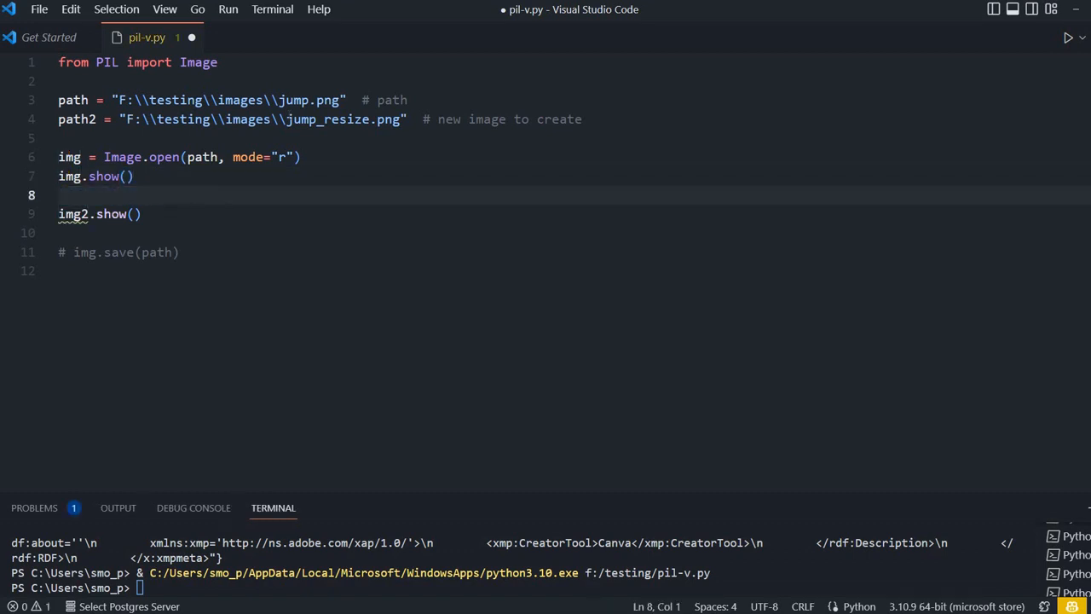
Add img_new=img.resize((200,200)) to shrink the image to 200 by 200.
text(img_new=)
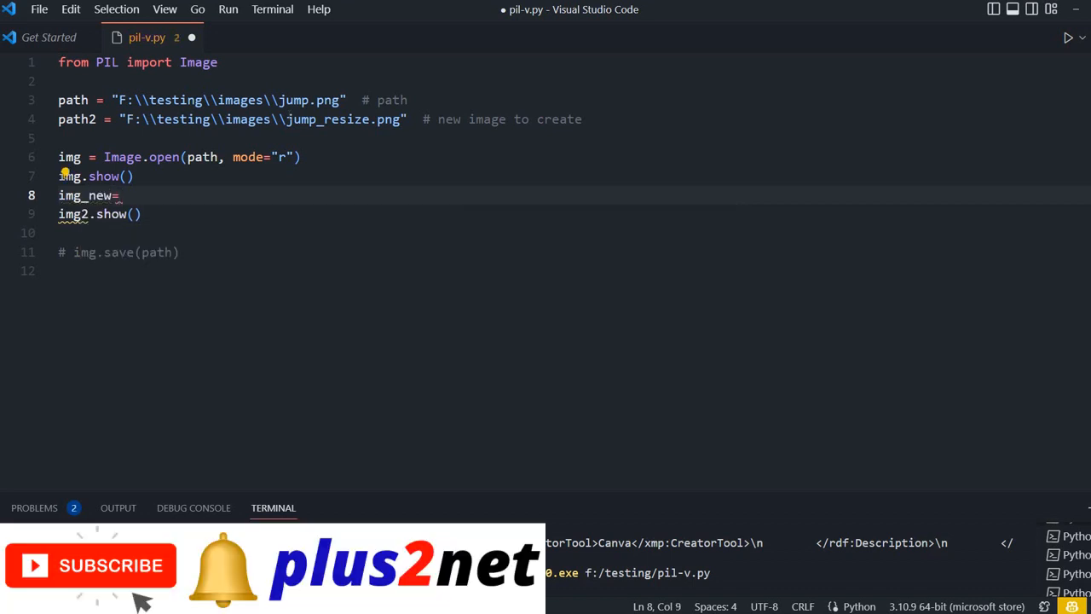
text(img.)
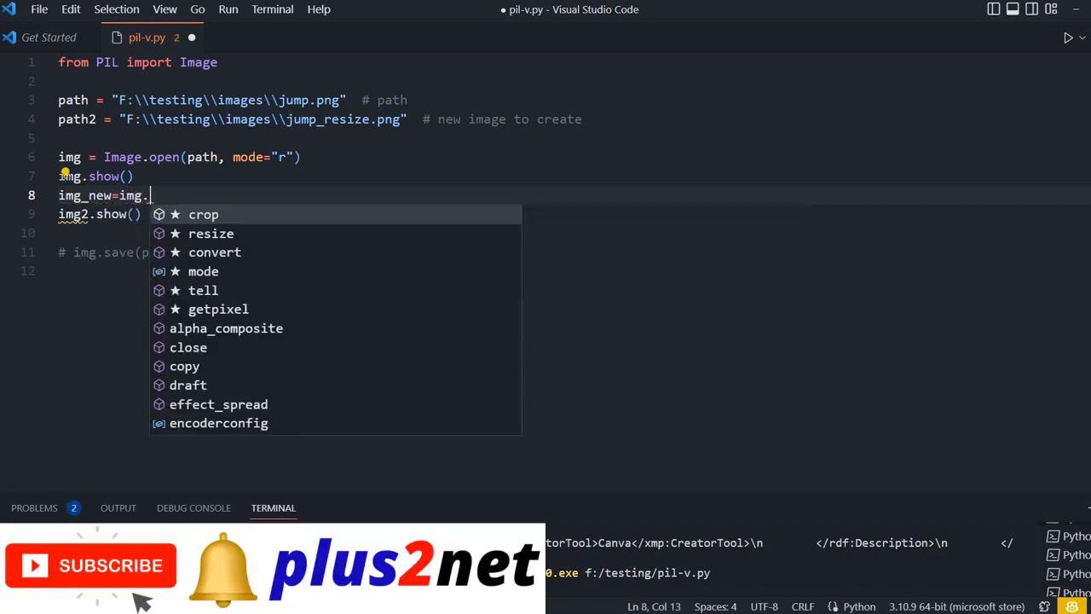
text(resize)
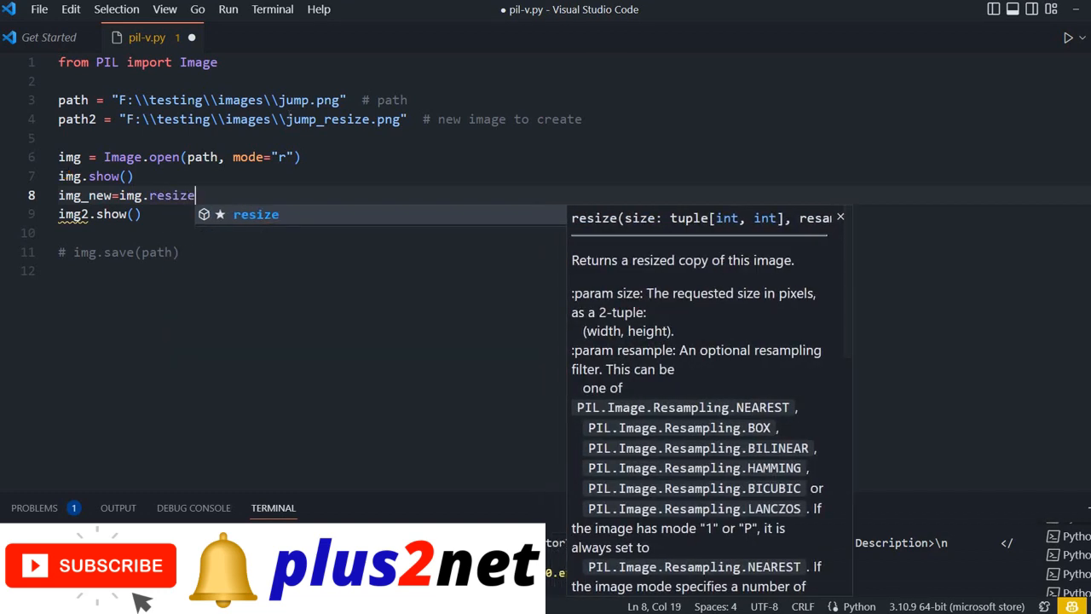
text(()
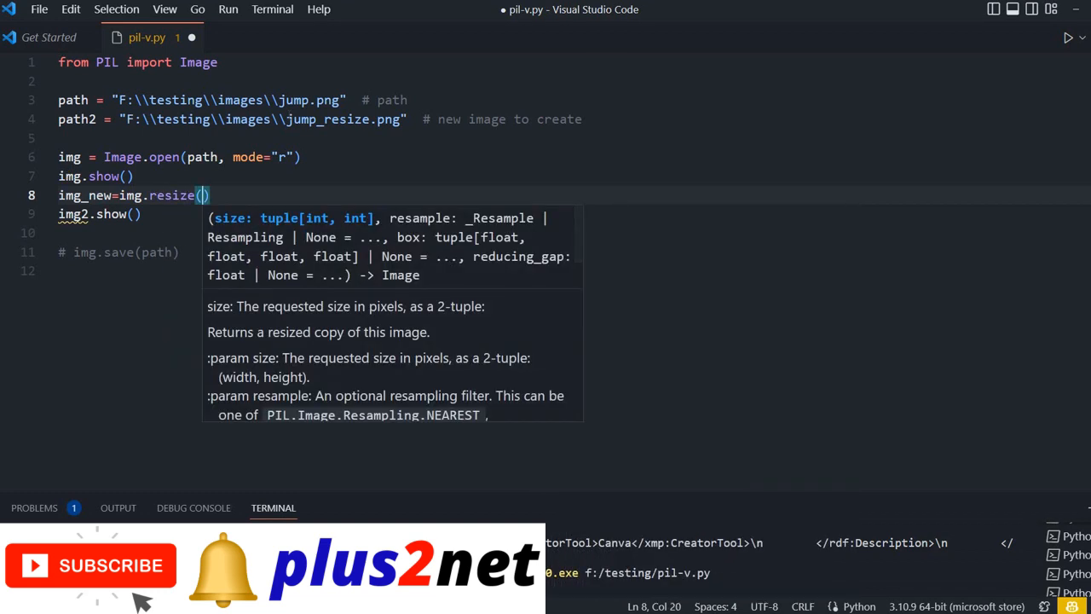
text(())
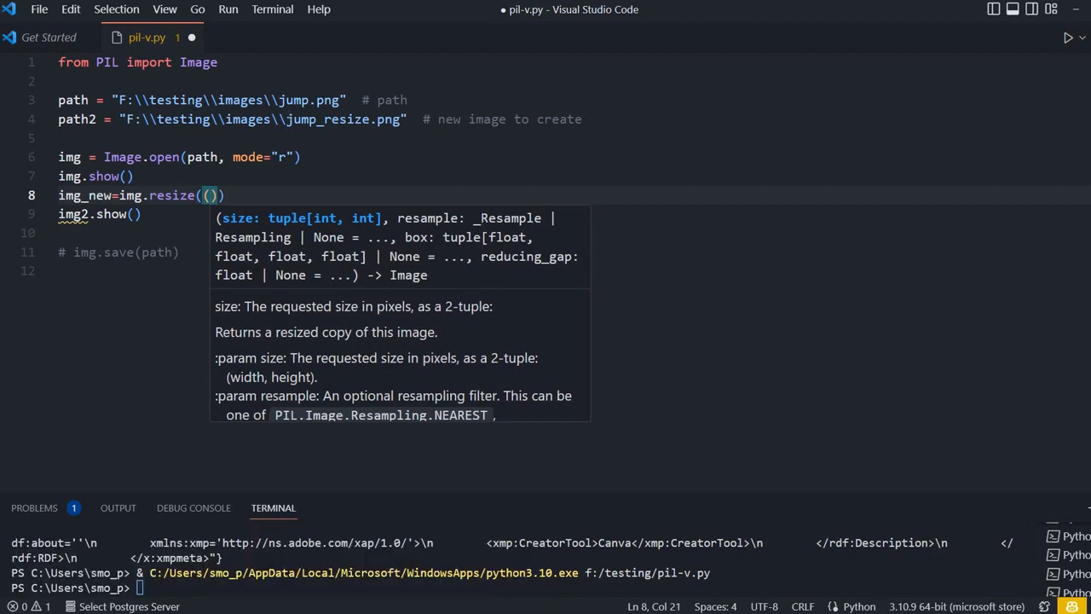
text(2)
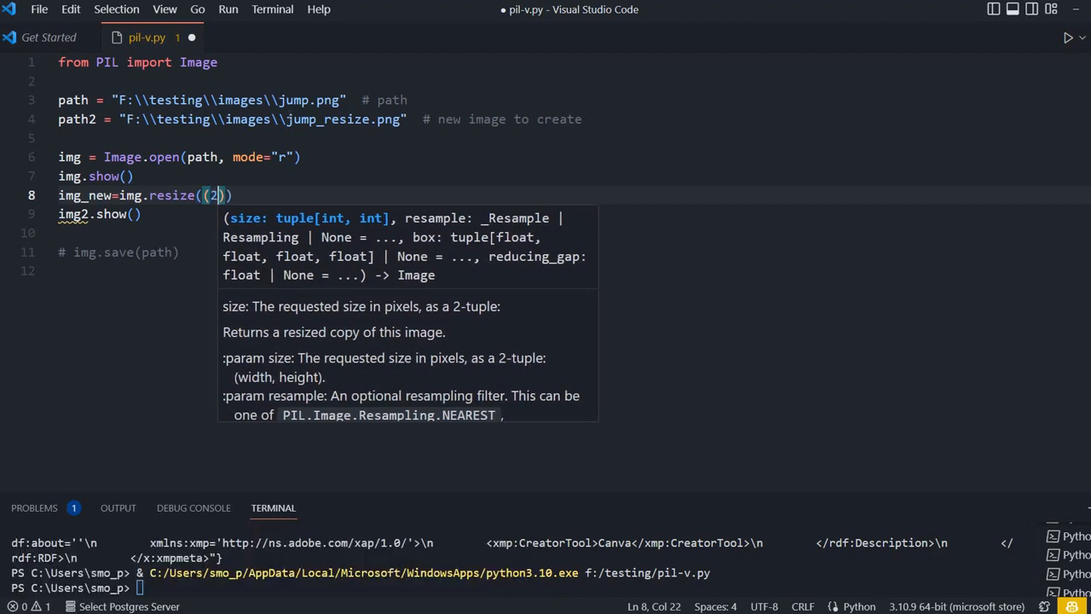
text(00,2)
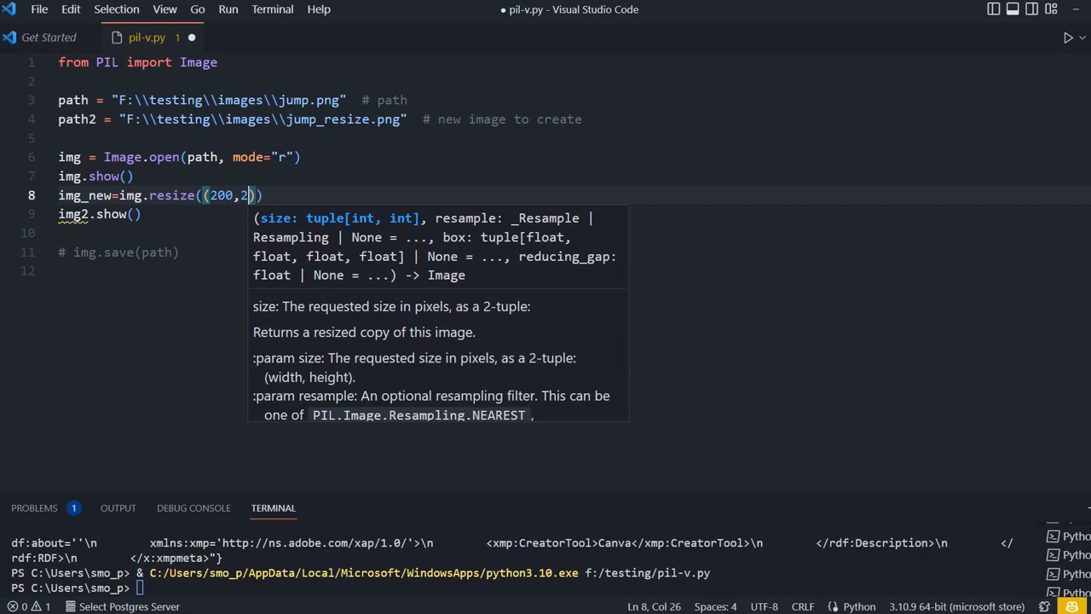
text(00)
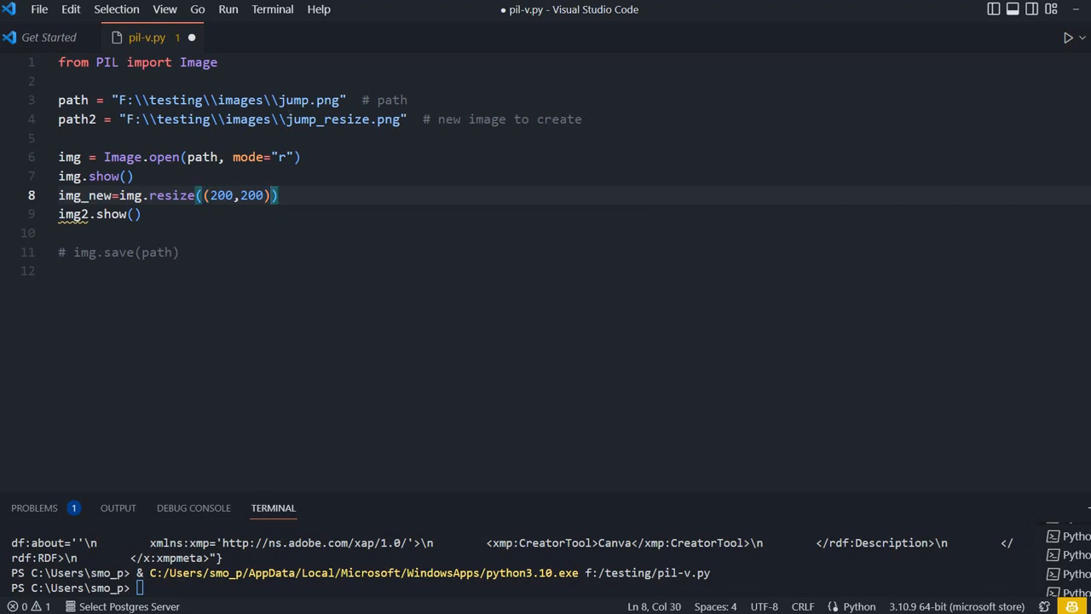
Add print(img.size) and print(img_new.size) after the resize call.
key(Enter)
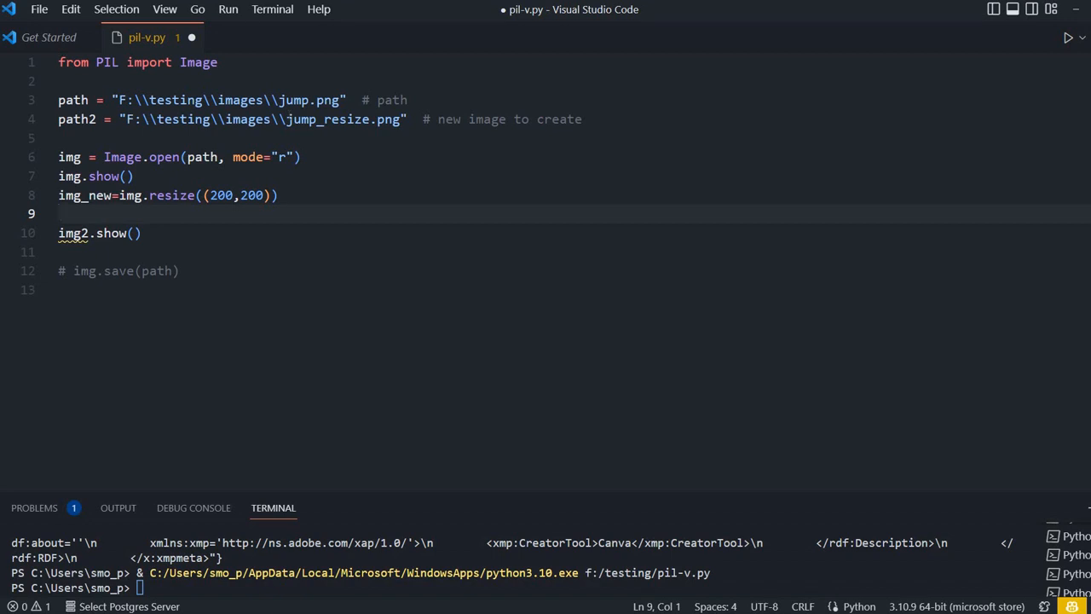
text(print()
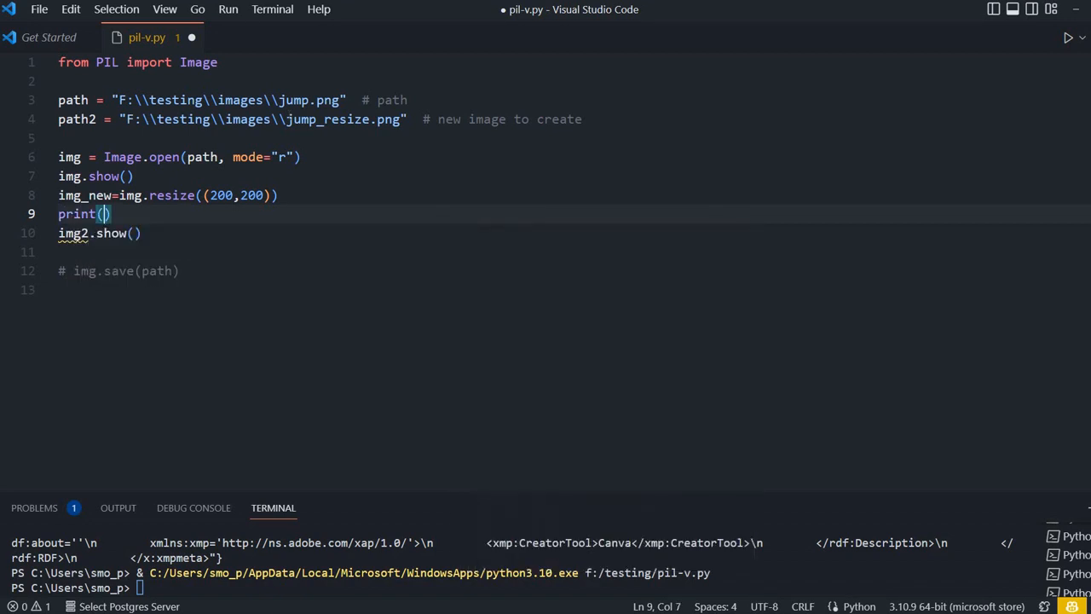
text(img.size)
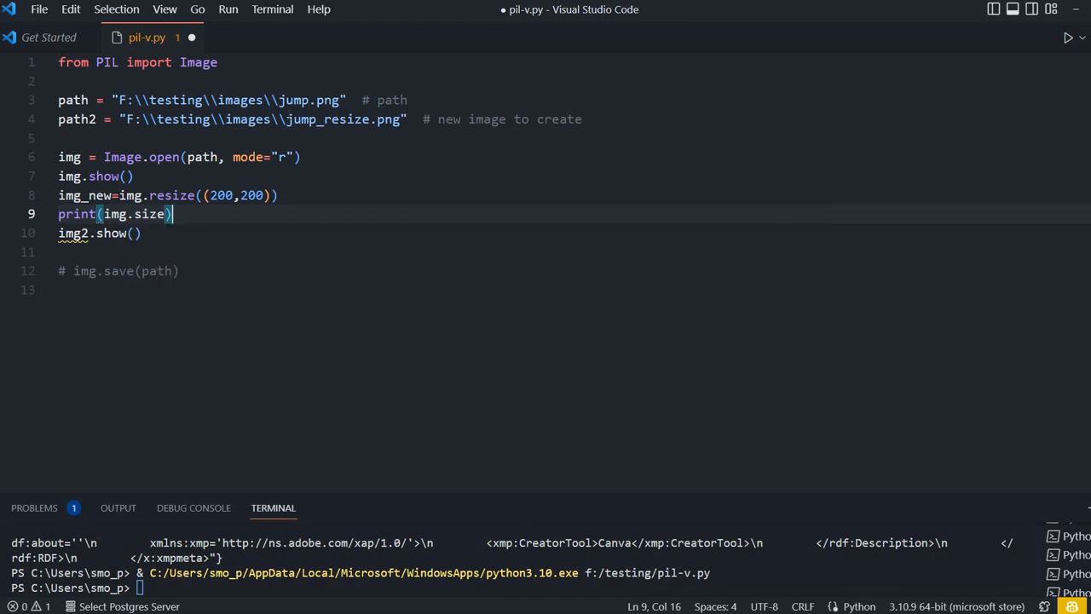
text(print(img)
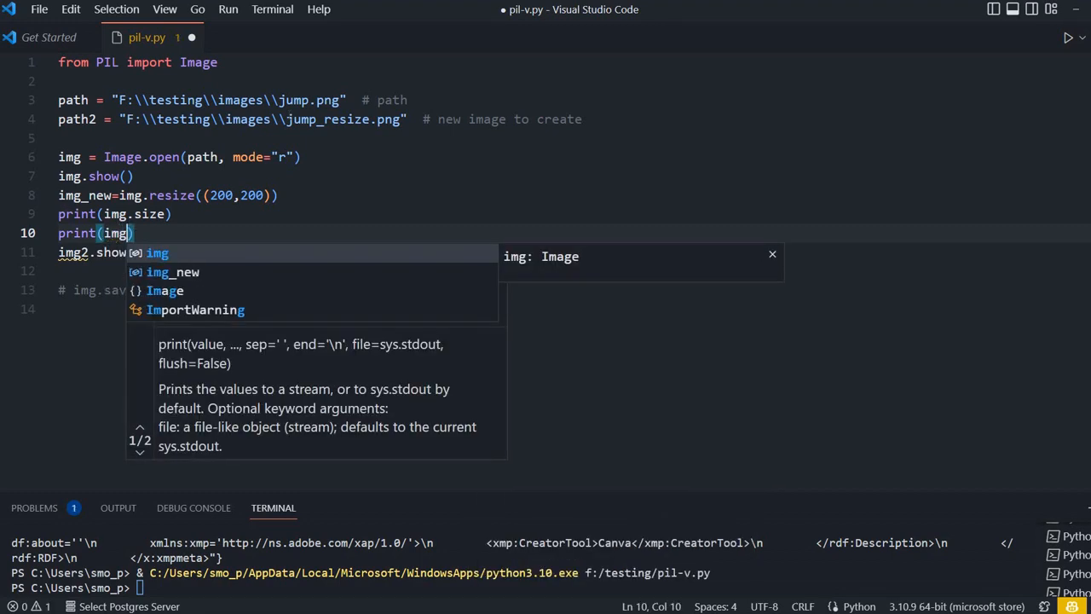
text(_new.size)
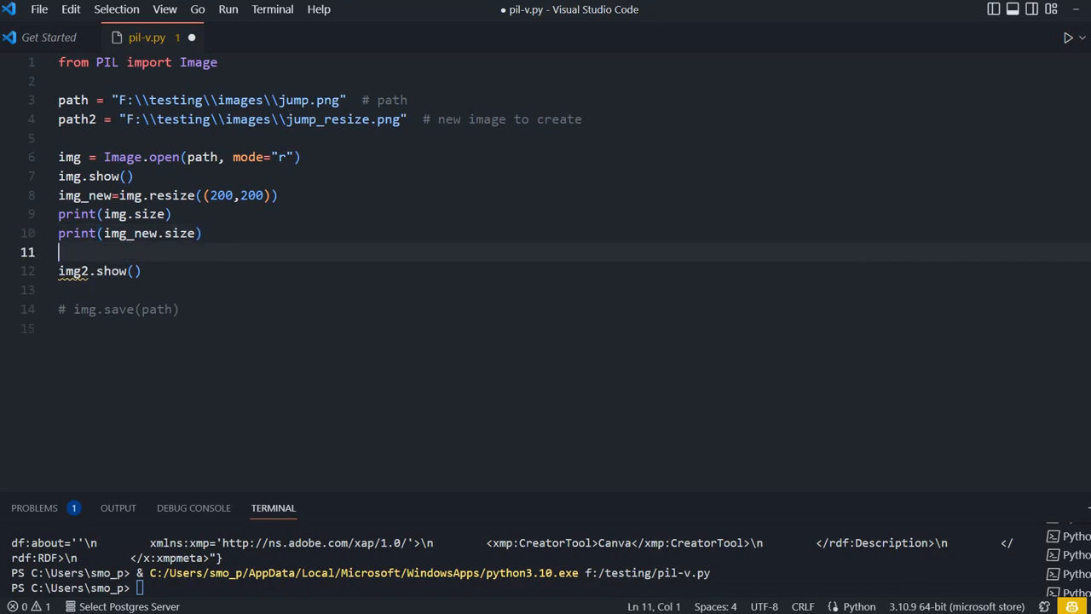
Show img_new instead of img2, add img_new.save(path2), and save the script.
key(Backspace)
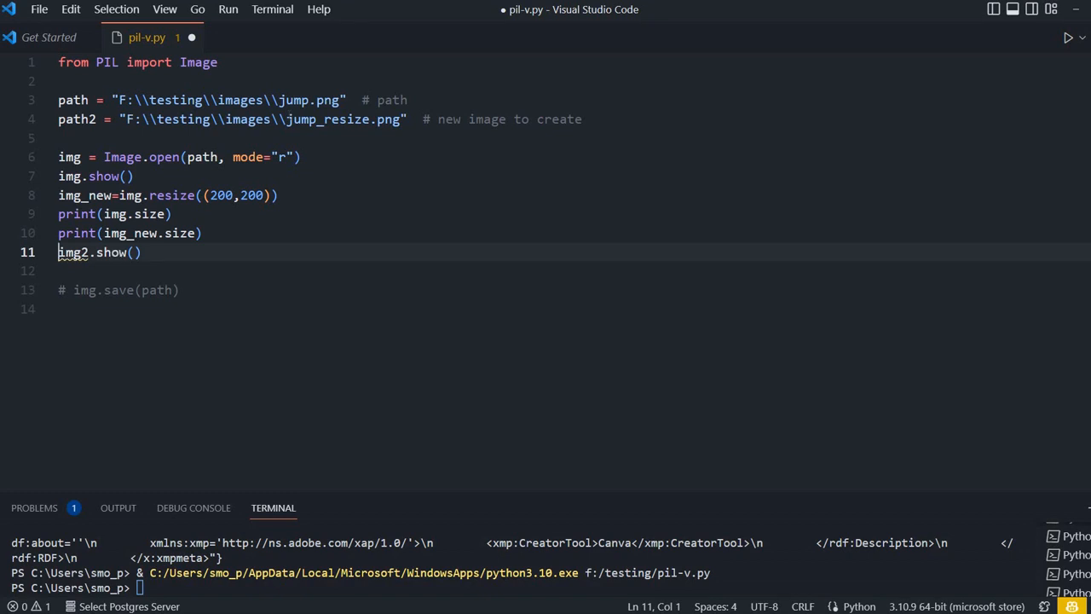
text(img_new)
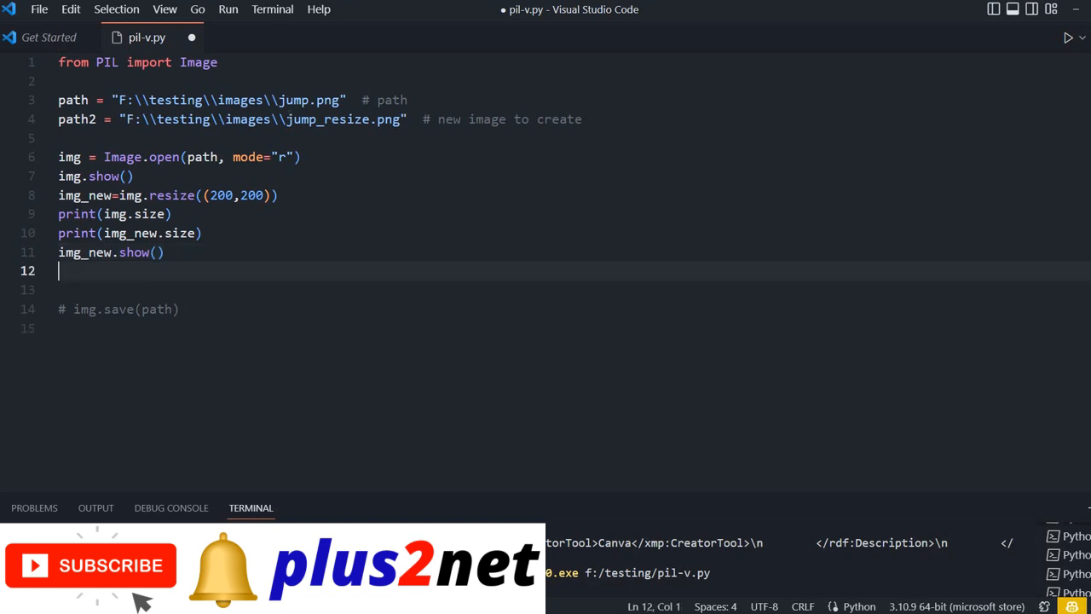
text(img)
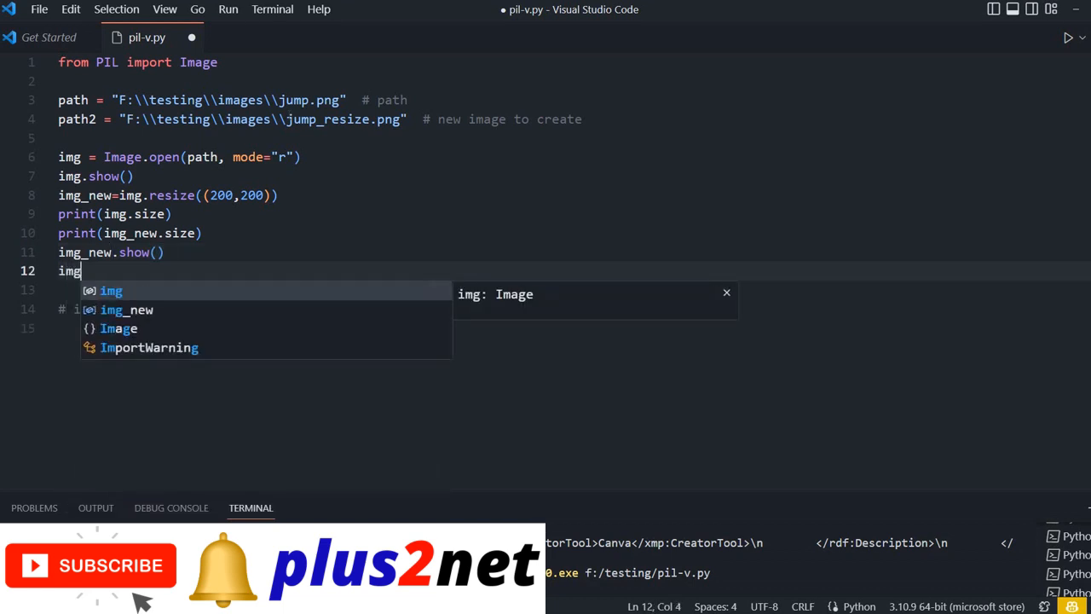
text(_new)
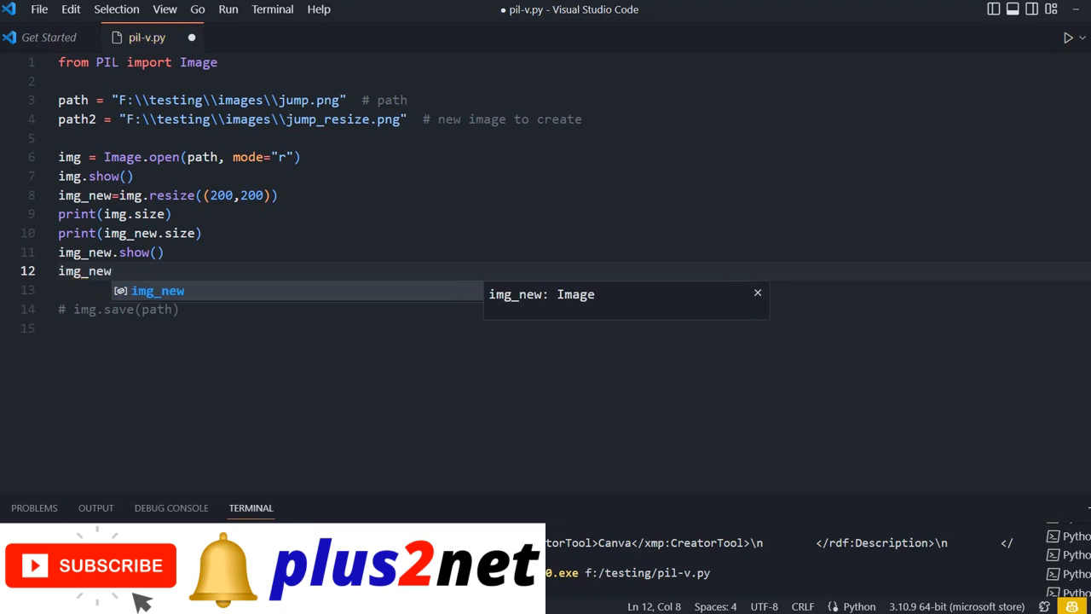
text(.save)
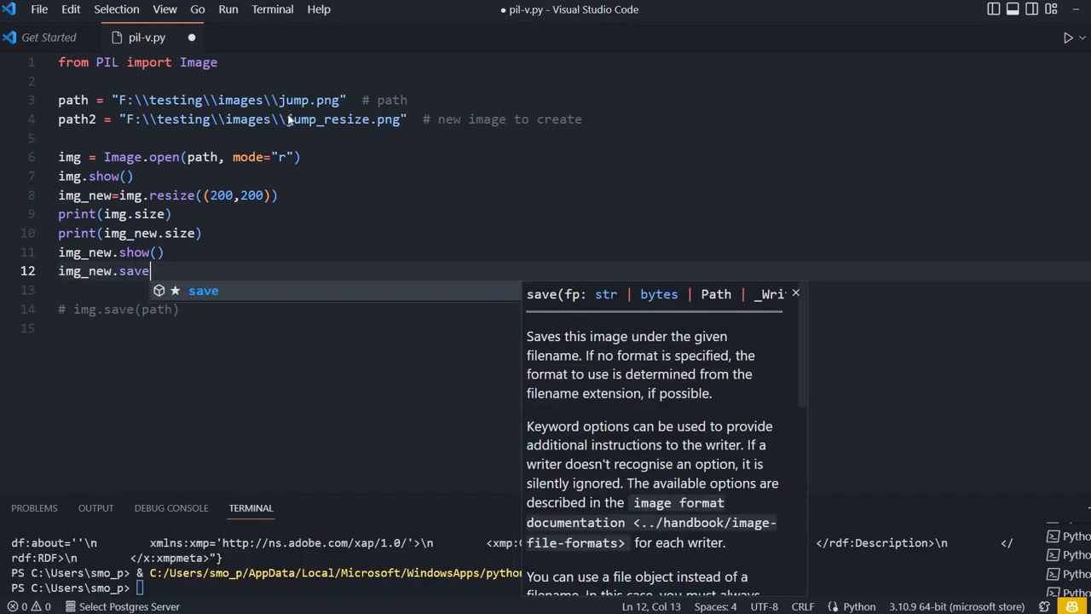
text((path2)
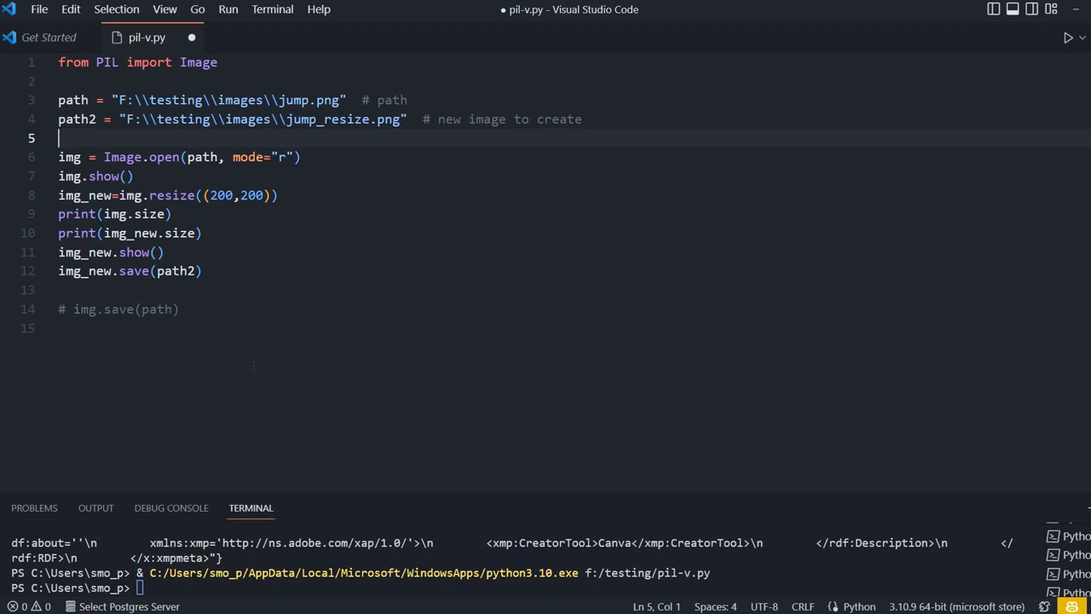
key(ctrl+s)
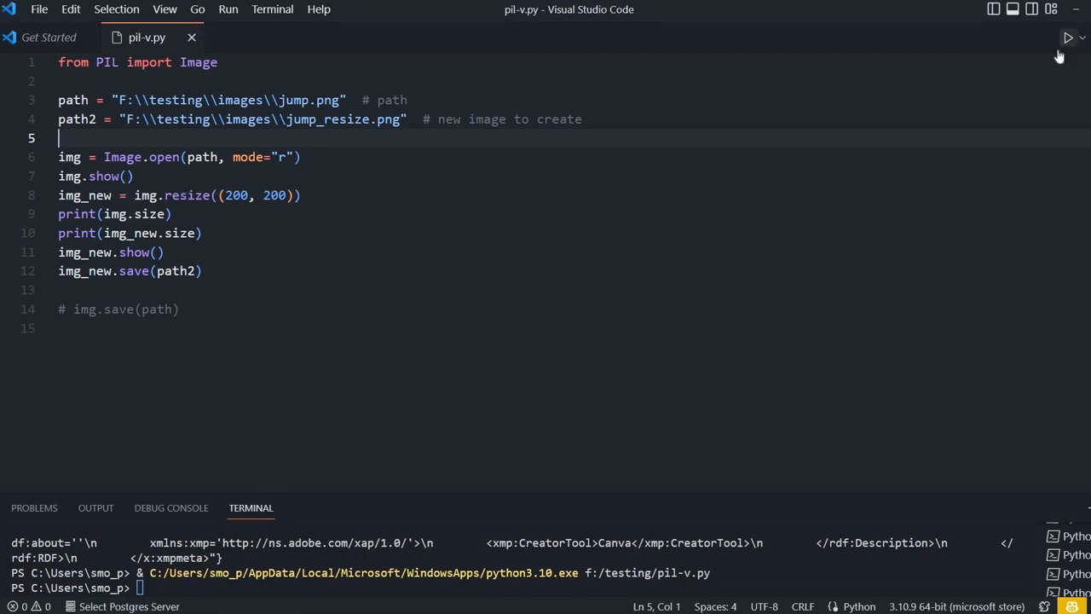
Run the script, which ends in a FileNotFoundError for jump.png.
click(1068, 37)
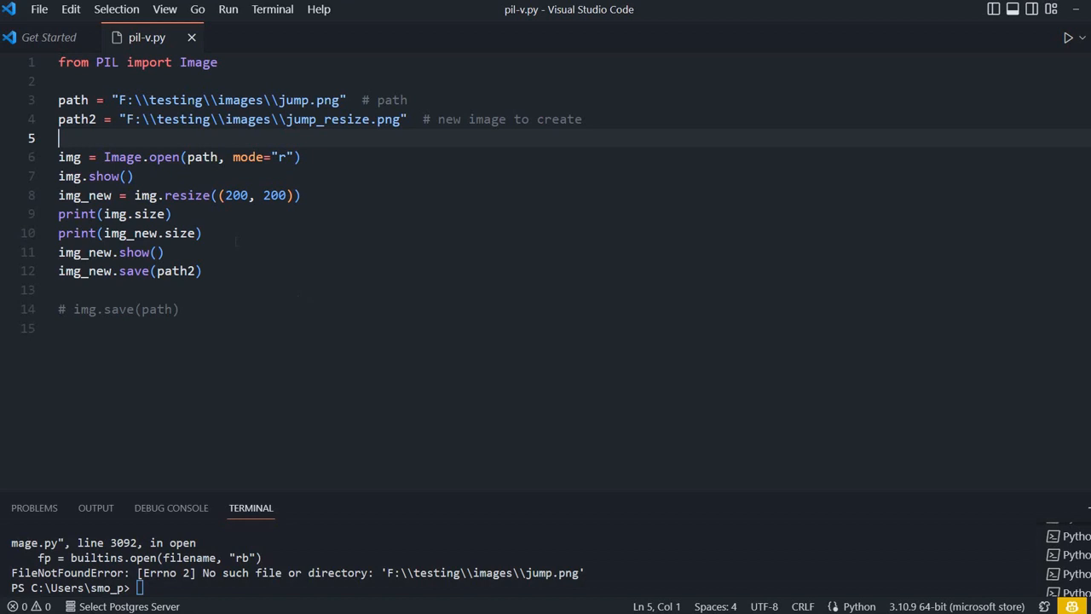
mouse_move(147, 38)
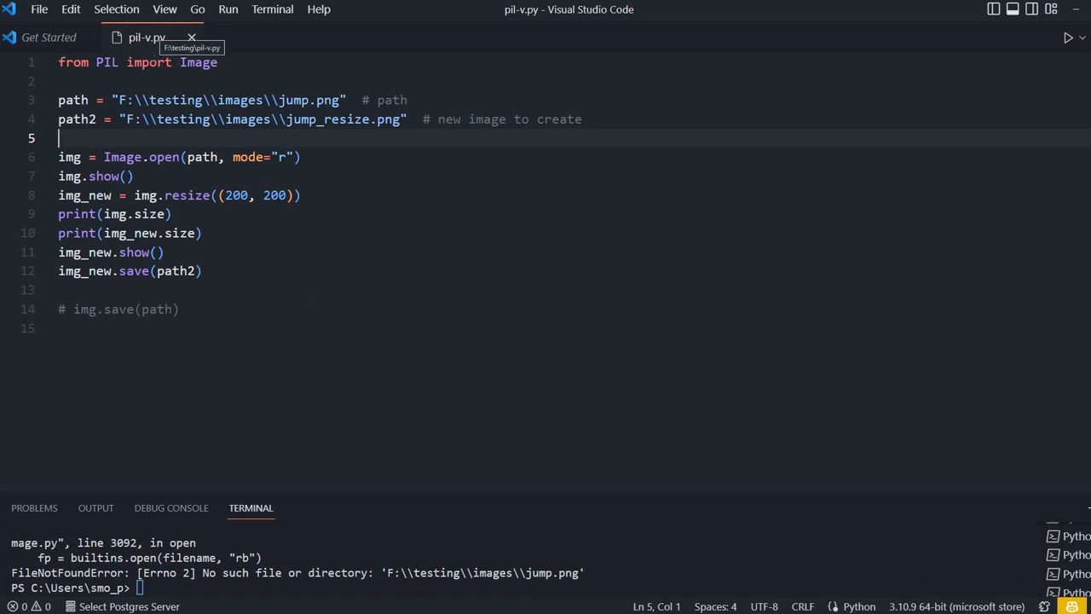
mouse_move(222, 367)
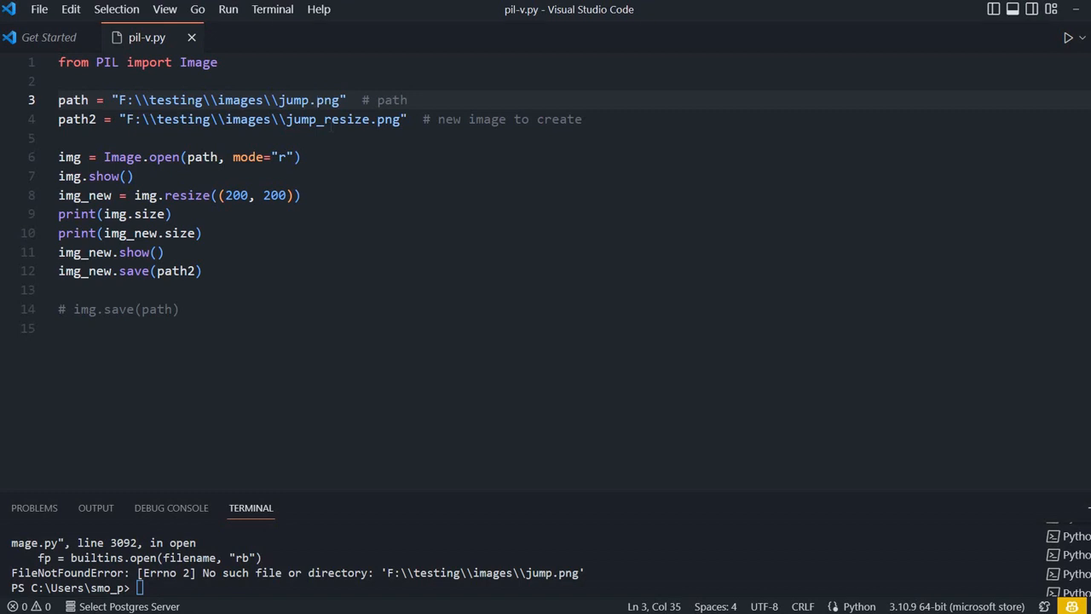
Change path to jump.jpeg and path2 to jump_resize.jpeg, then run the script again.
text(jpe)
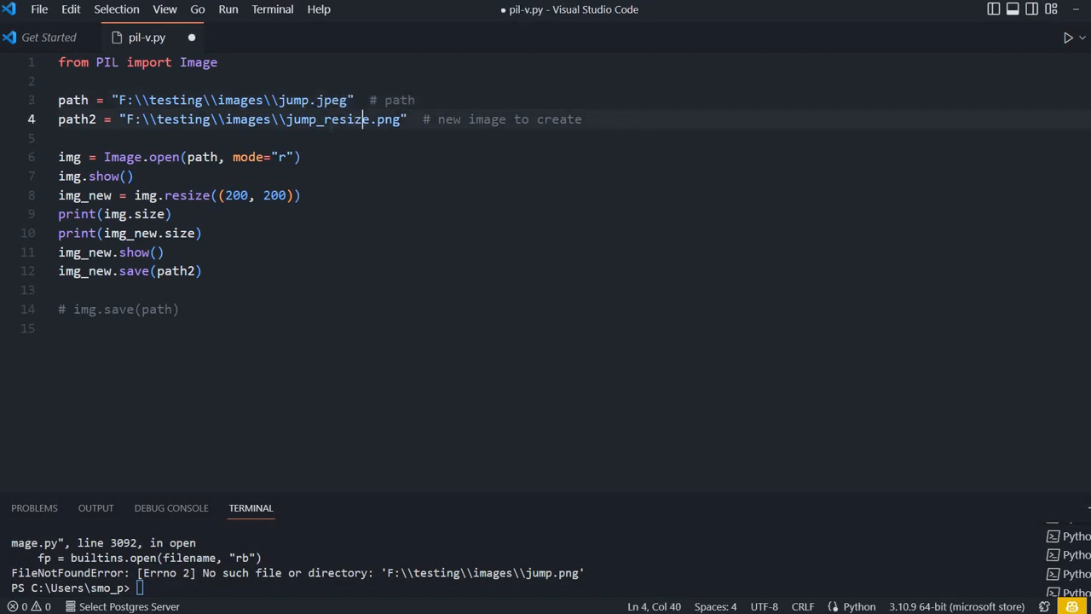
click(392, 119)
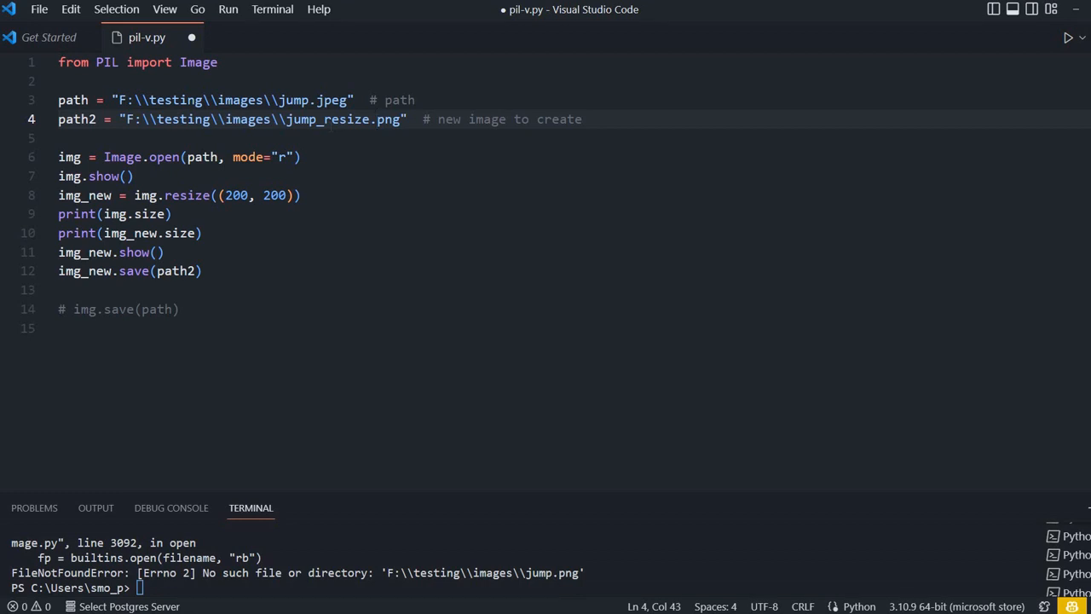
text(jpeg)
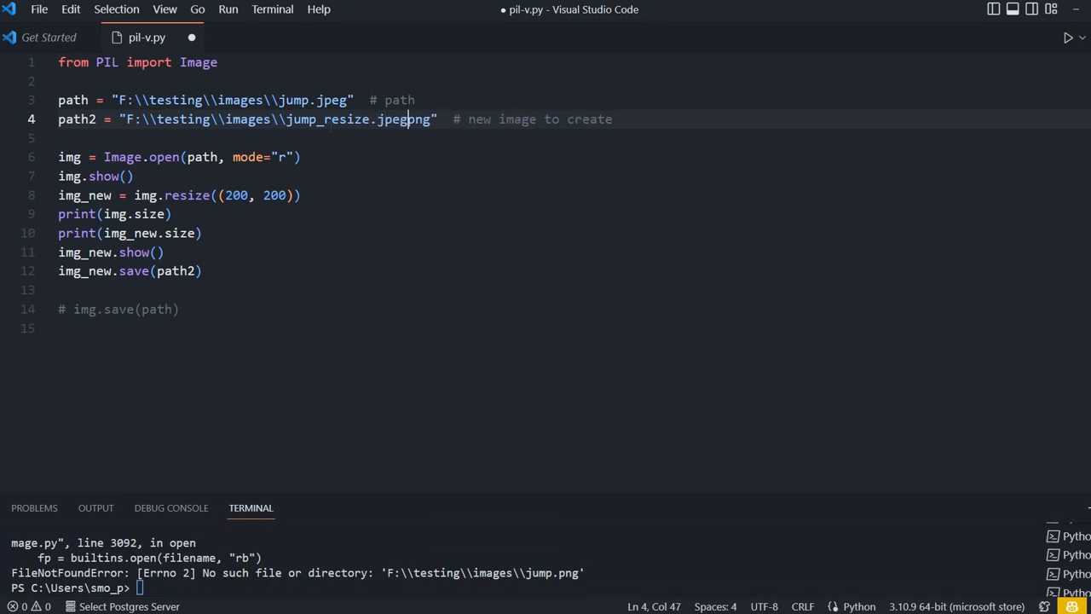
key(Backspace)
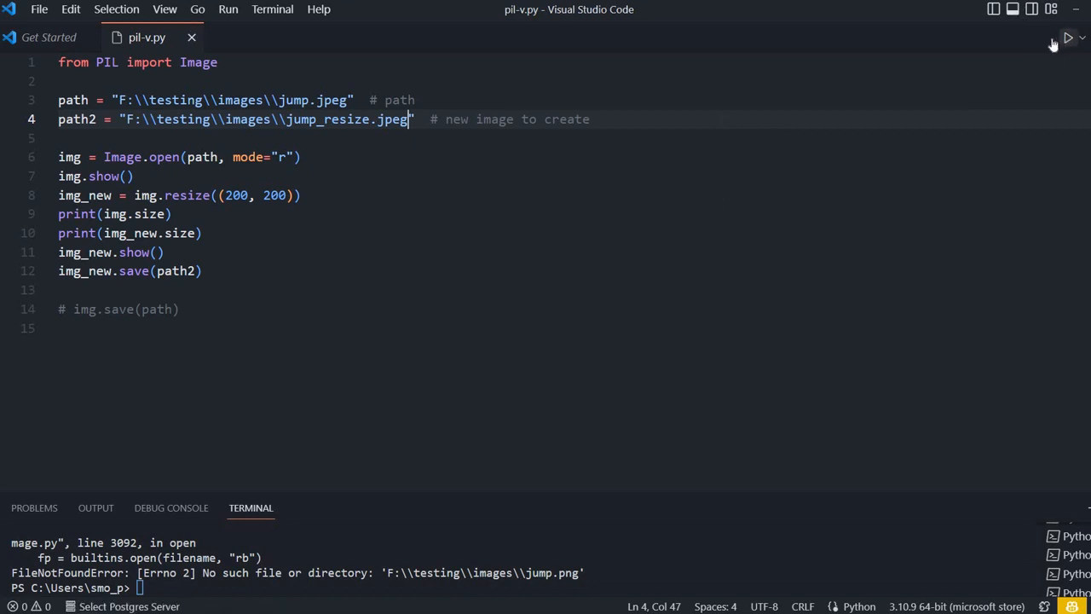
click(1067, 37)
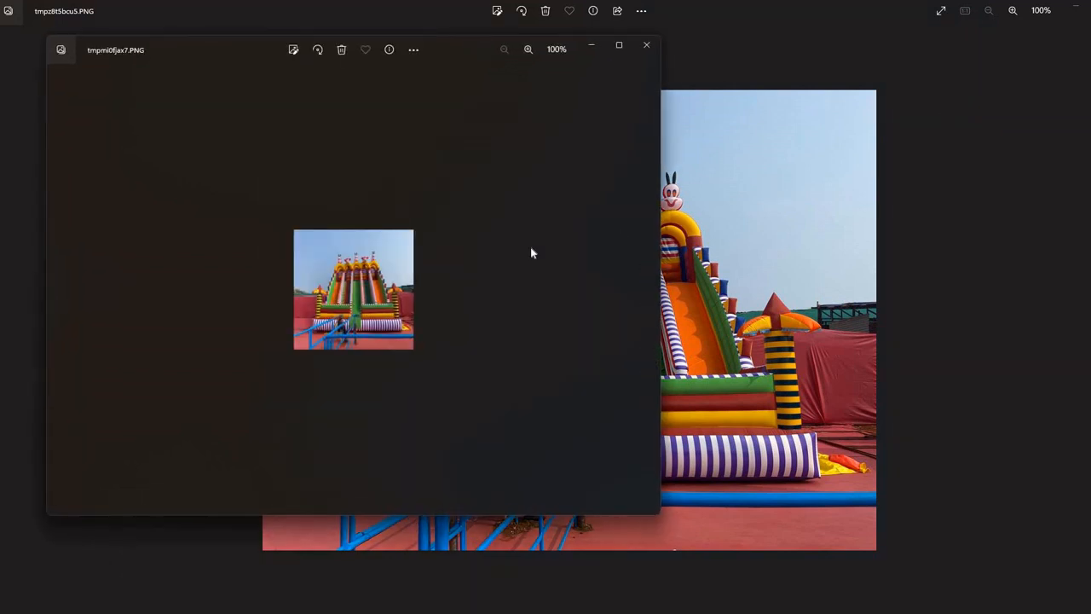
mouse_move(405, 249)
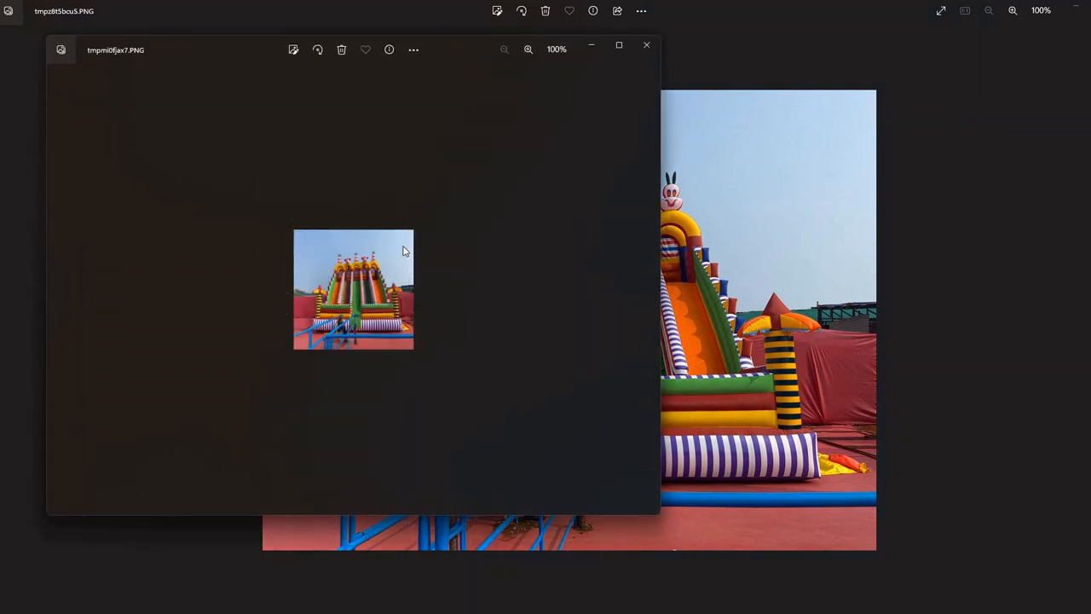
mouse_move(406, 337)
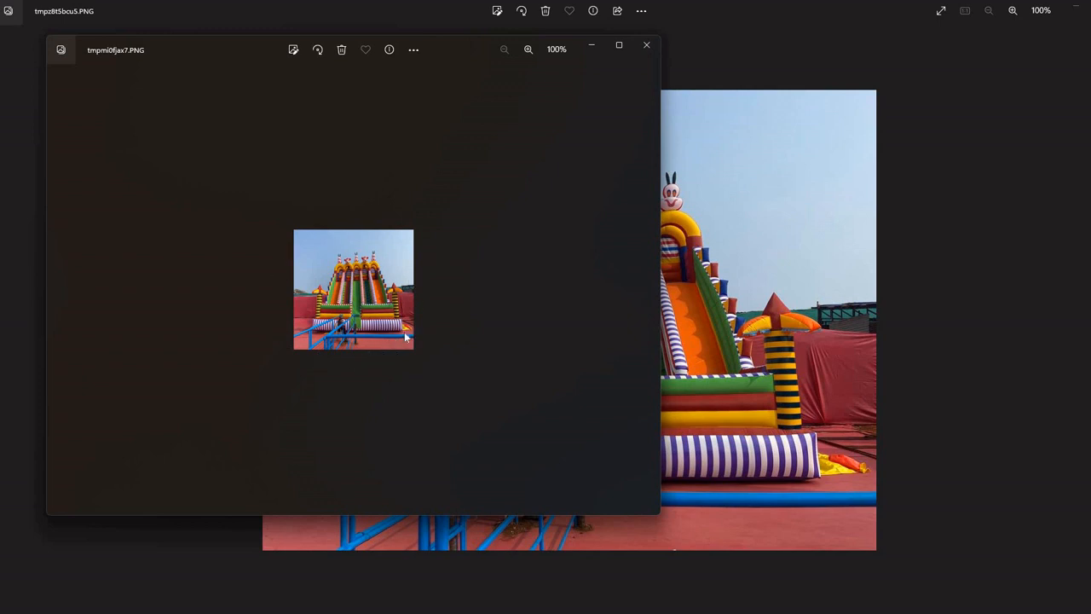
mouse_move(334, 111)
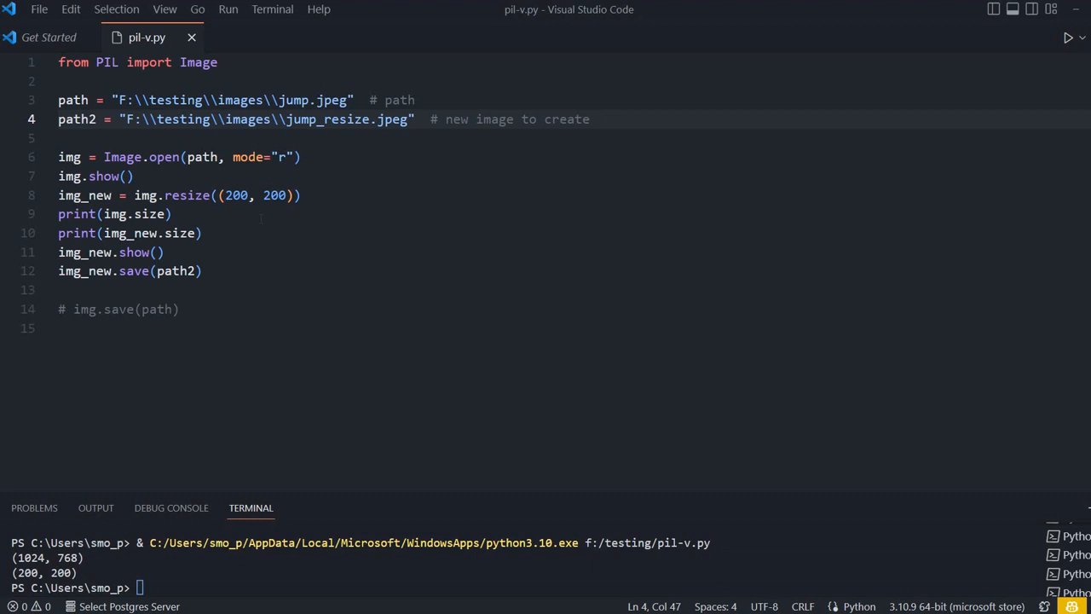
Delete the resize, size-print, img_new show and save lines after img.show().
click(119, 175)
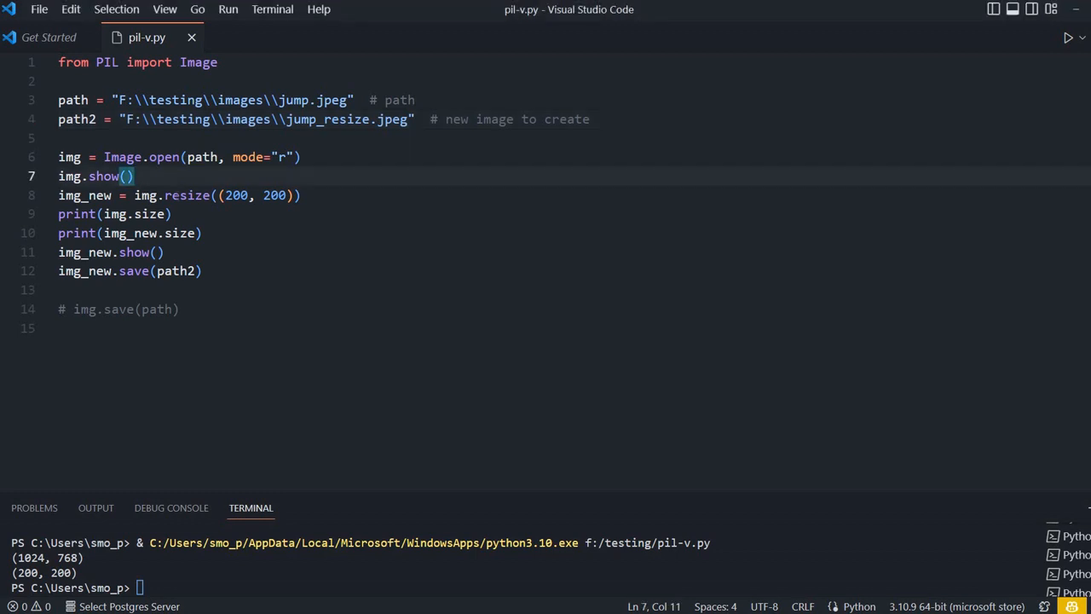
click(145, 195)
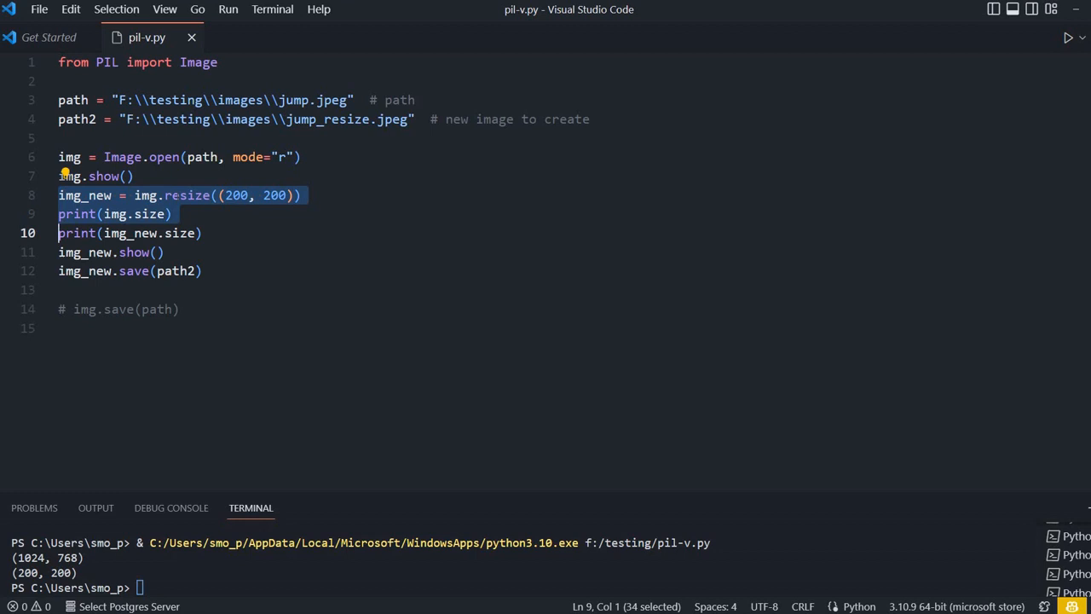
key(Delete)
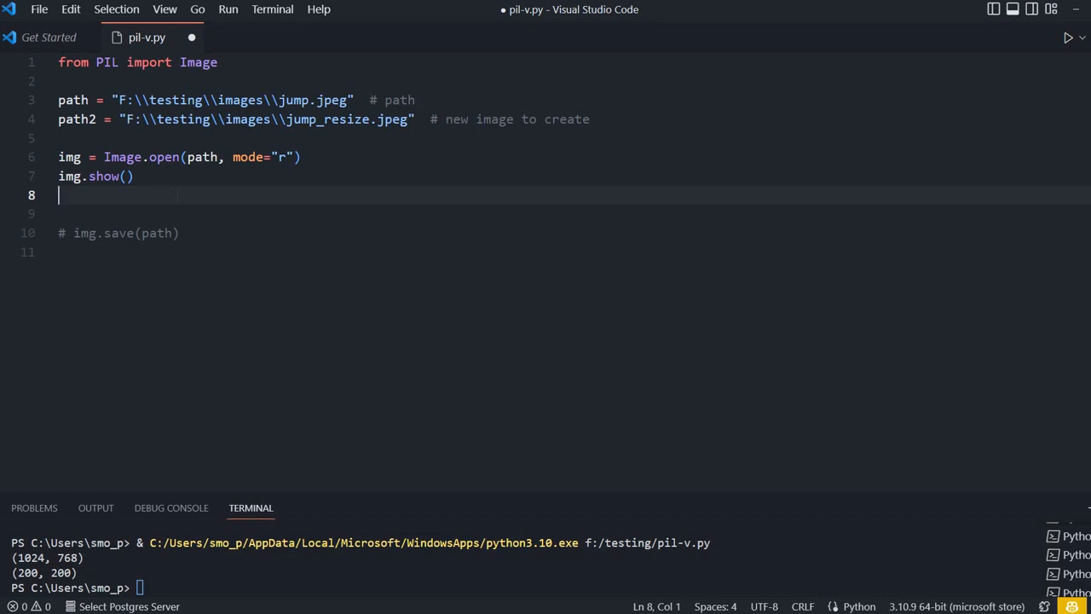
Add print(img.size) and img.thumbnail((200,200)) to shrink the image.
text(print()
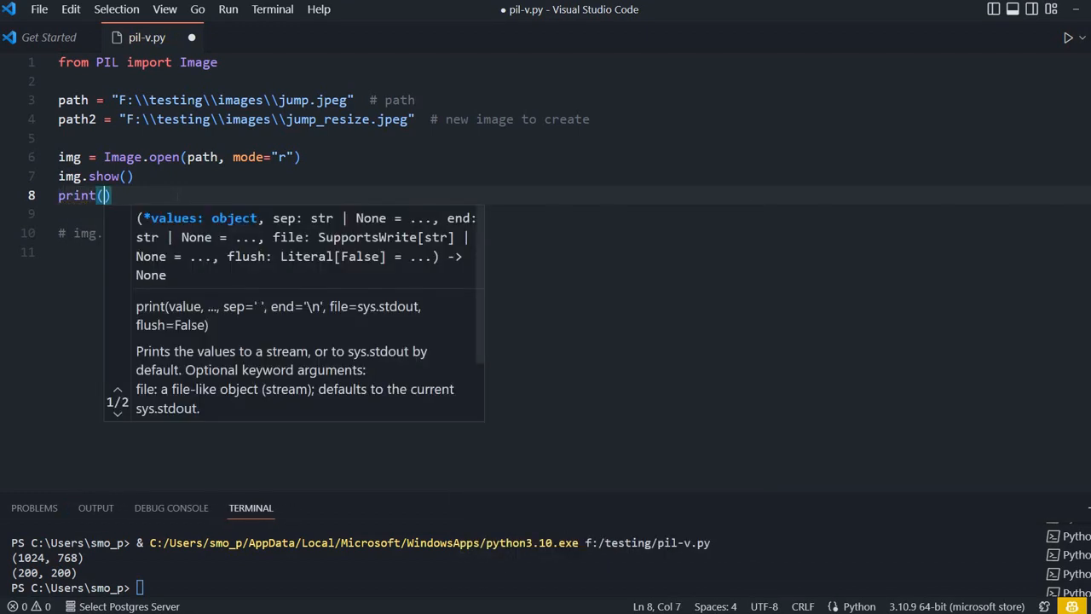
text(img.size)
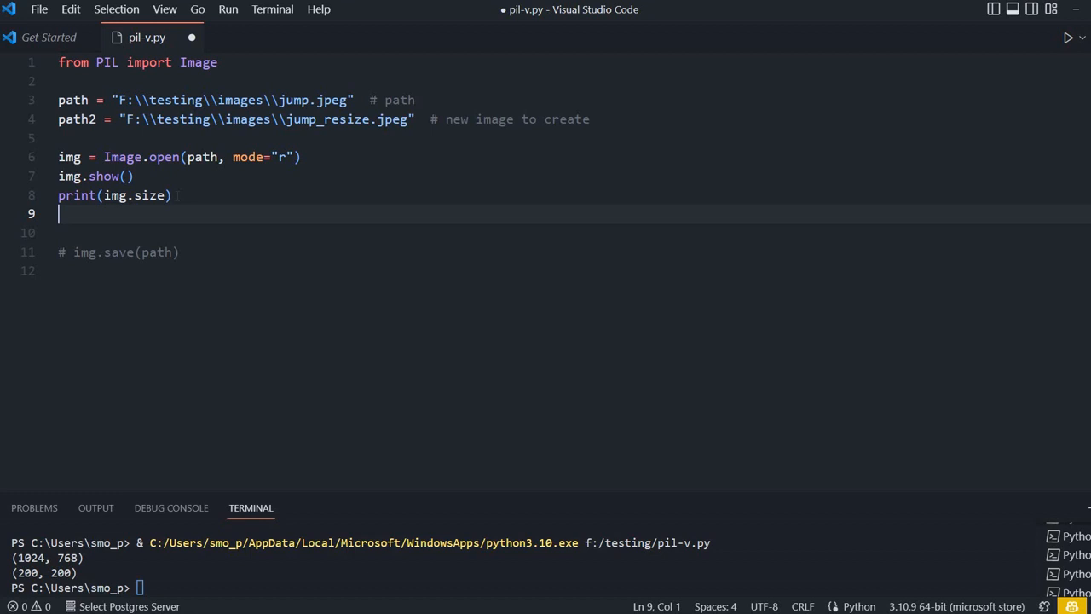
text(img)
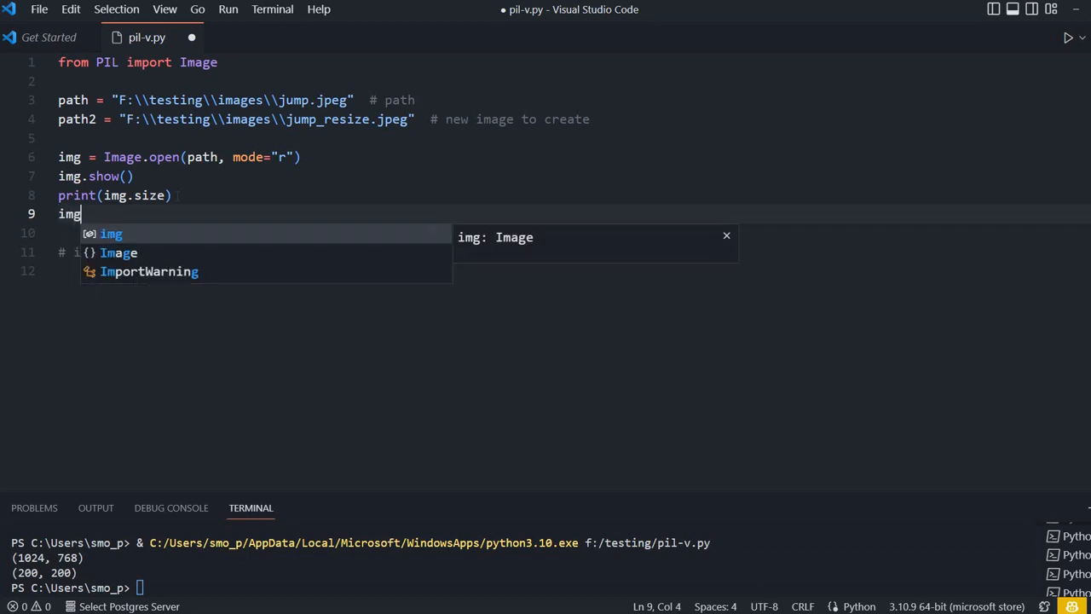
text(.thumbnail)
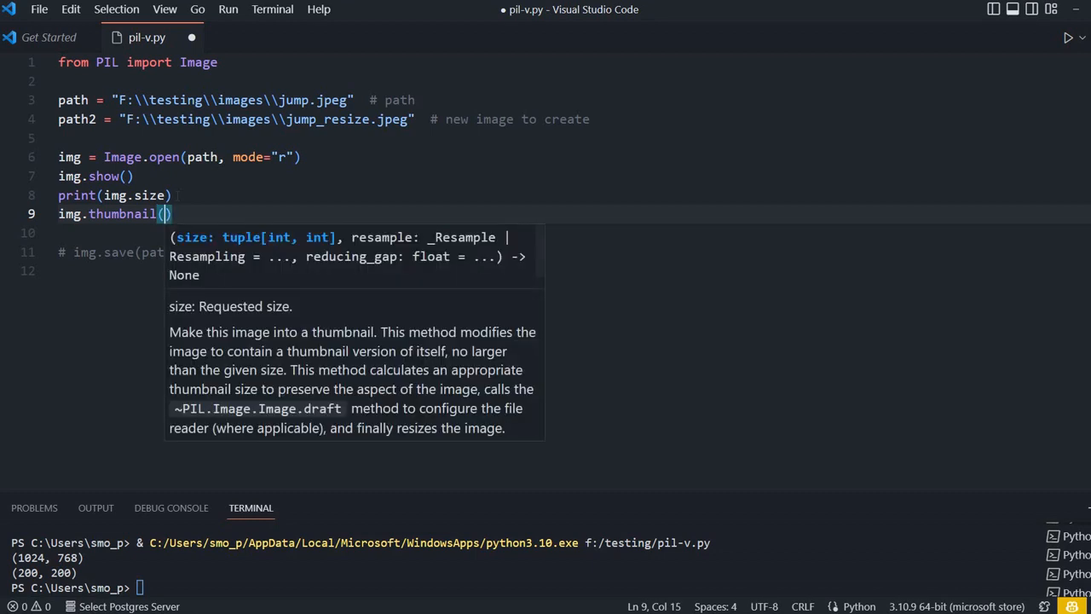
text(())
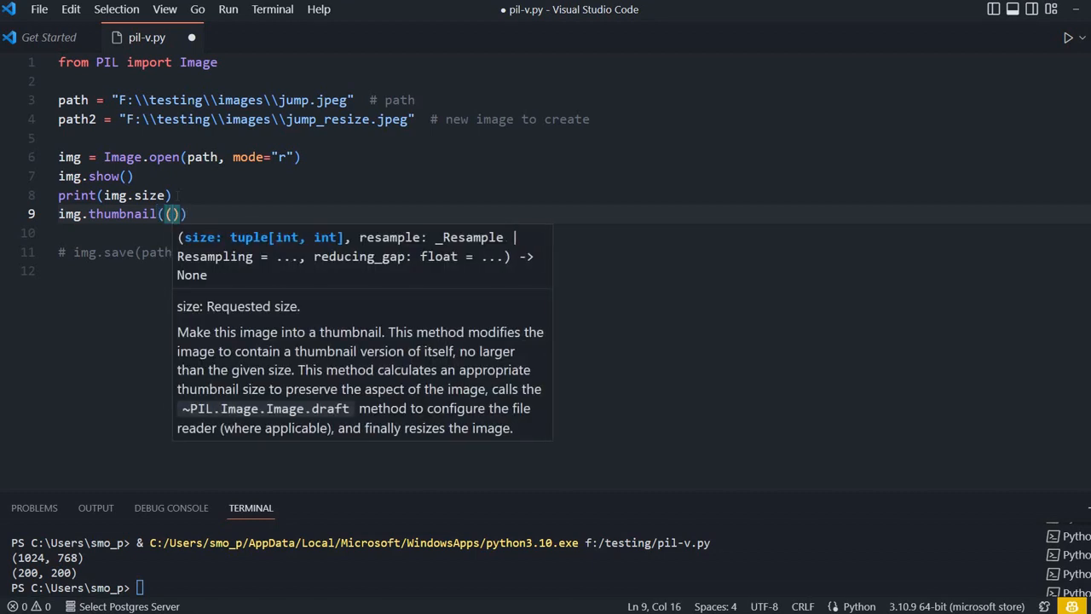
text(200,)
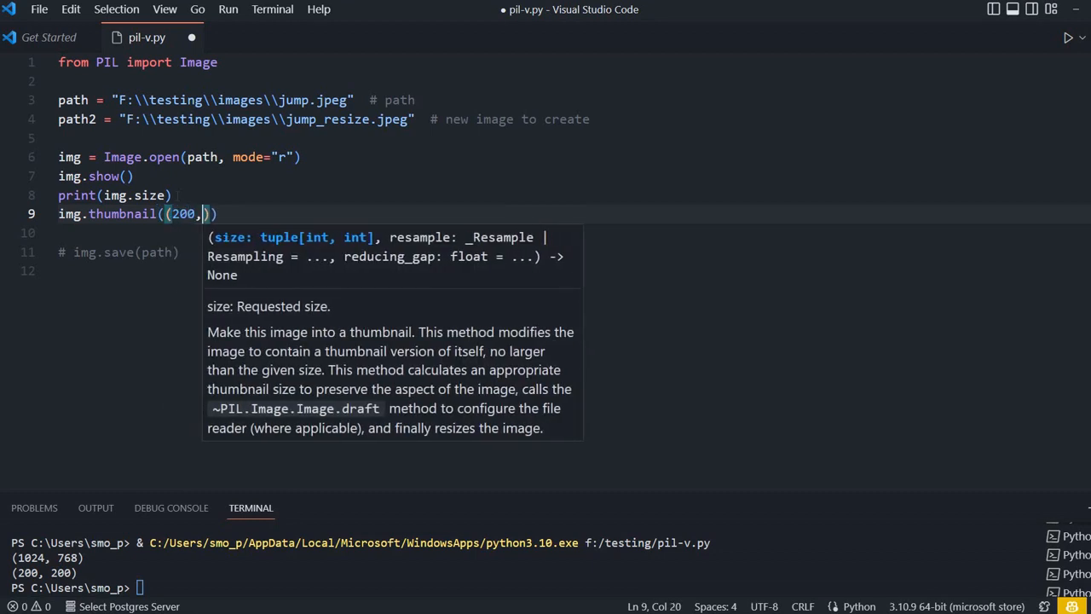
text(200)
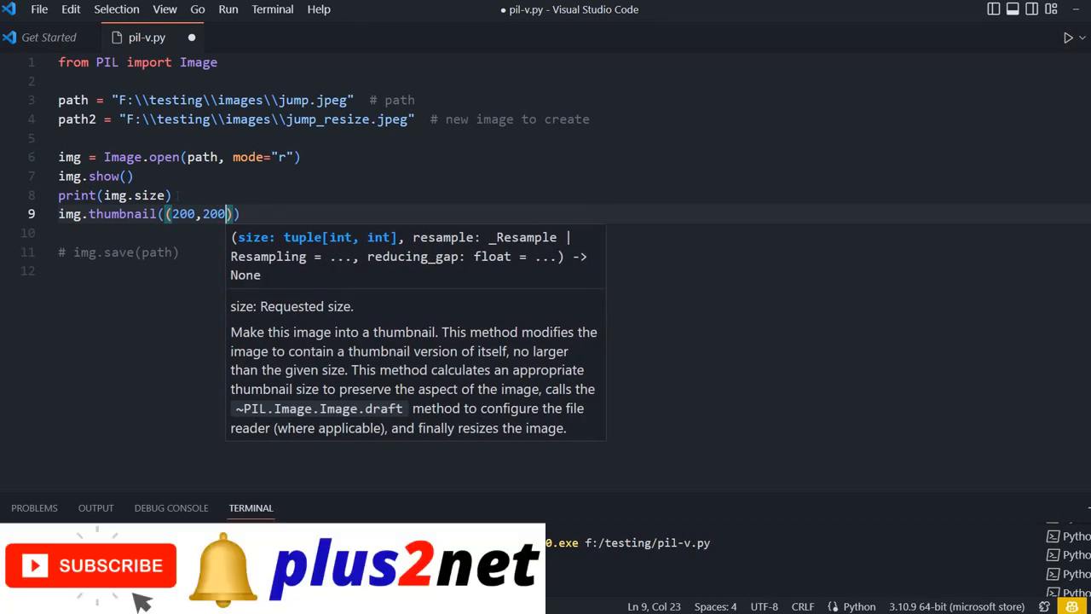
text())
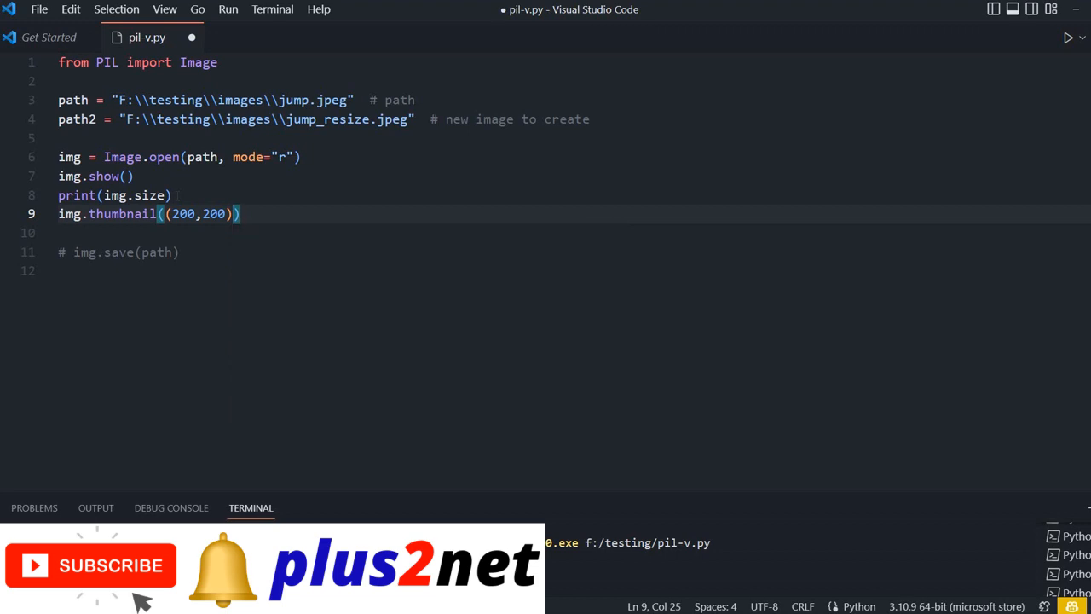
Add img.save(path2), print(img.size) and img.show(), then save and run the script.
text(img)
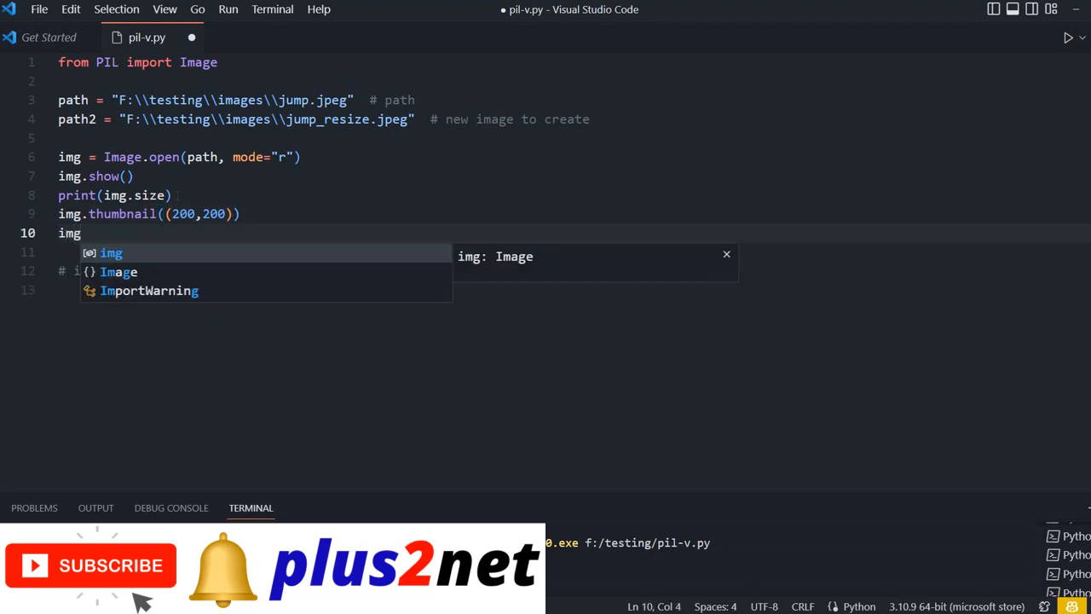
text(.save)
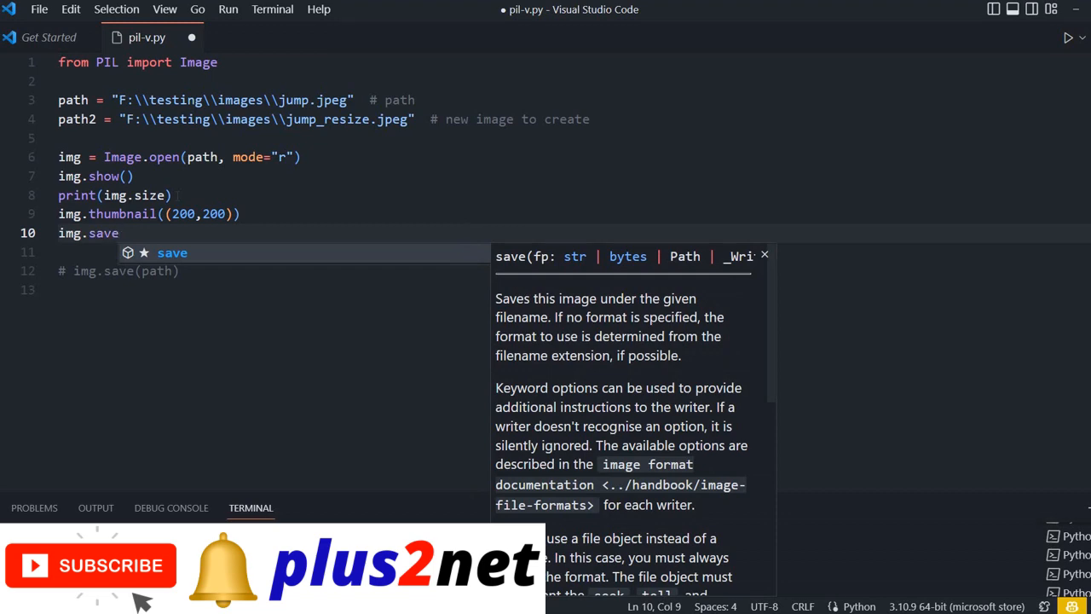
text((path2))
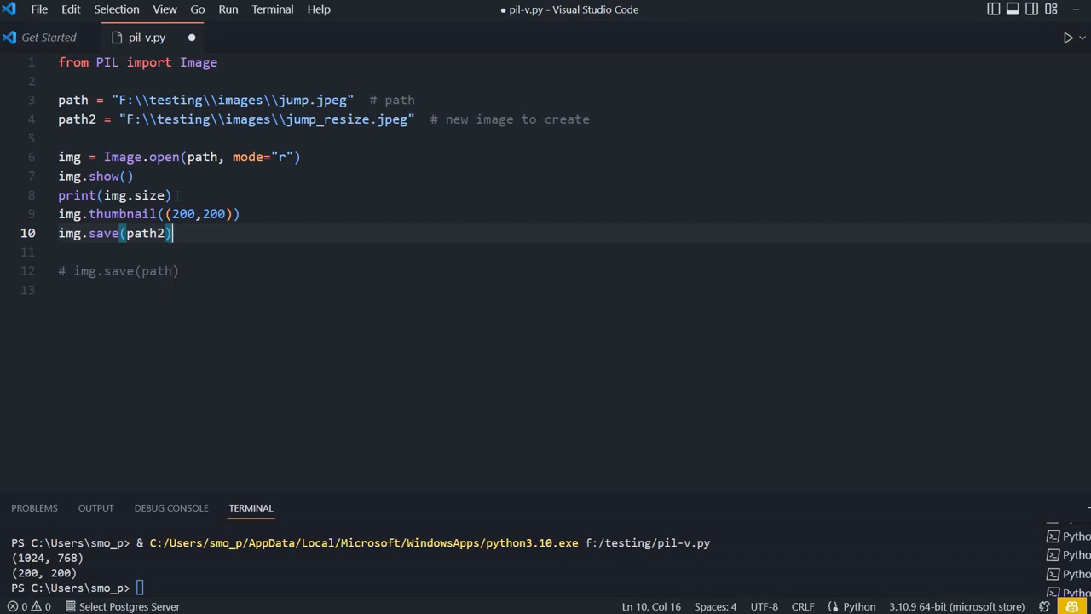
text(print)
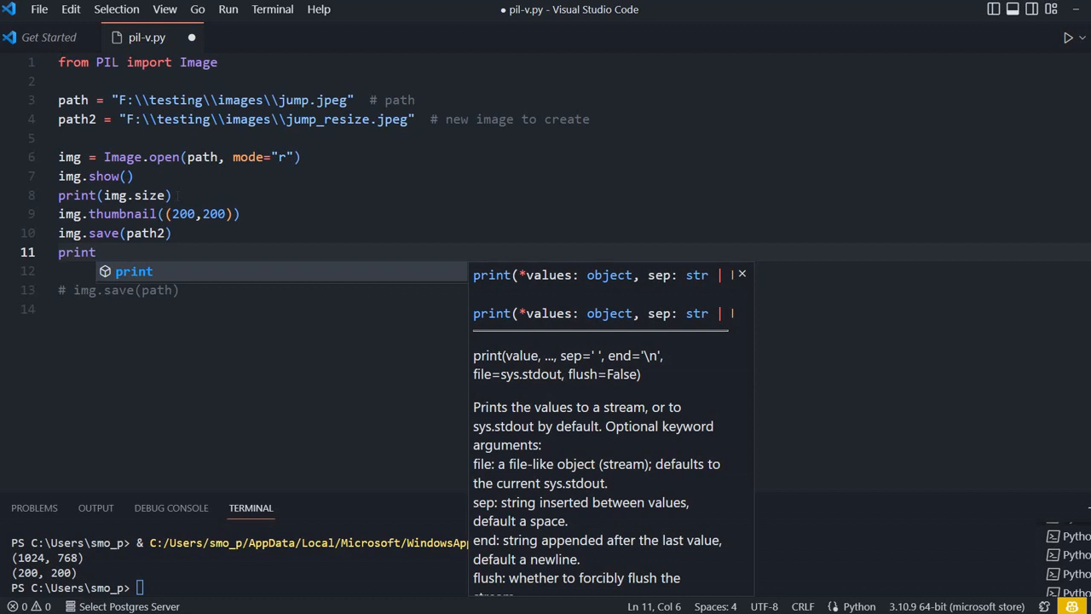
text((img)
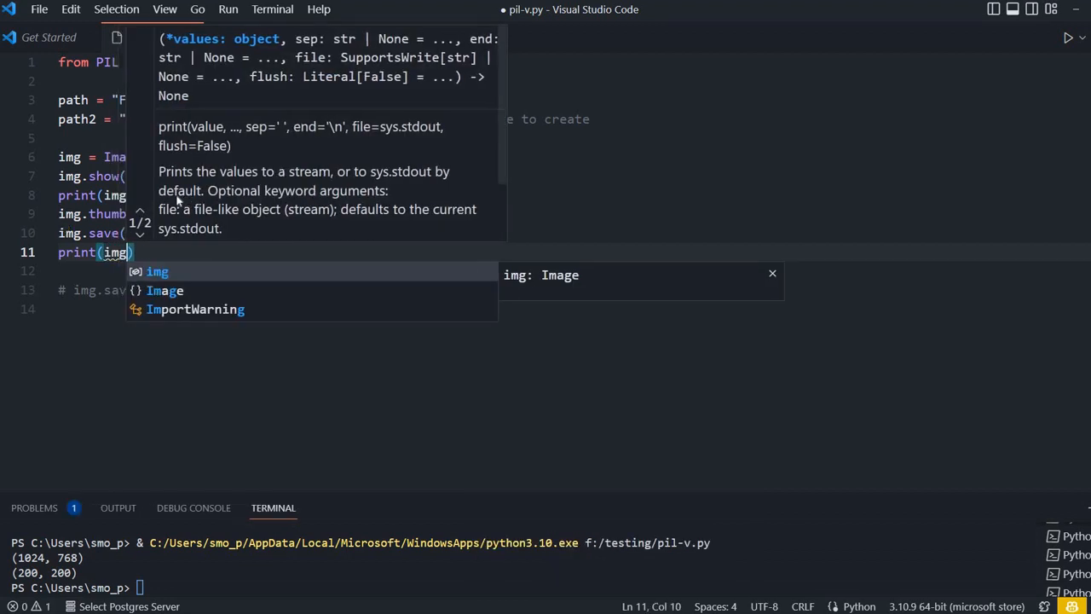
text(.size)
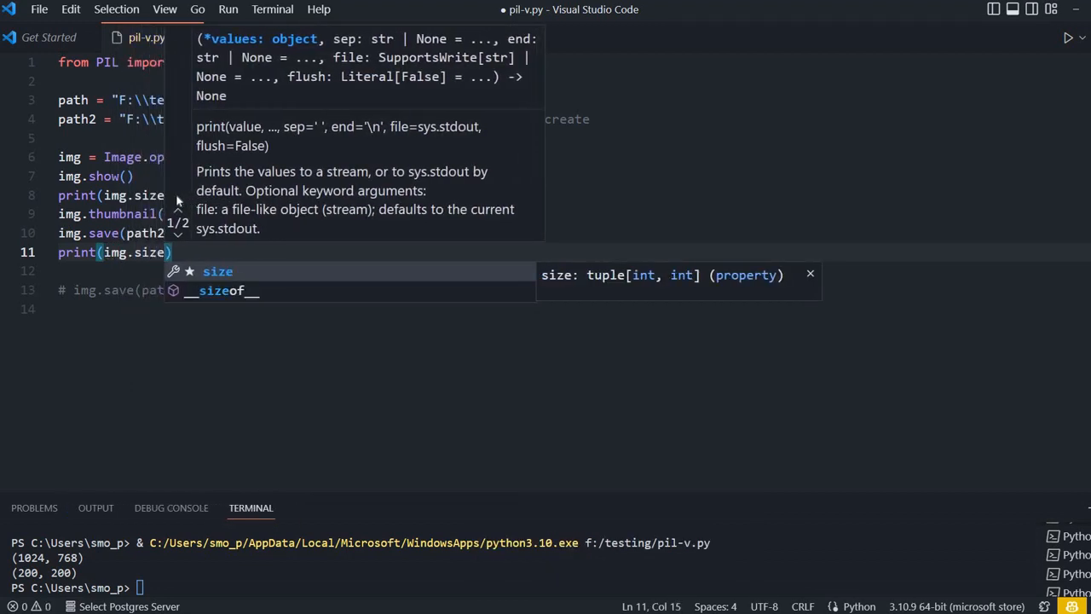
key(Enter)
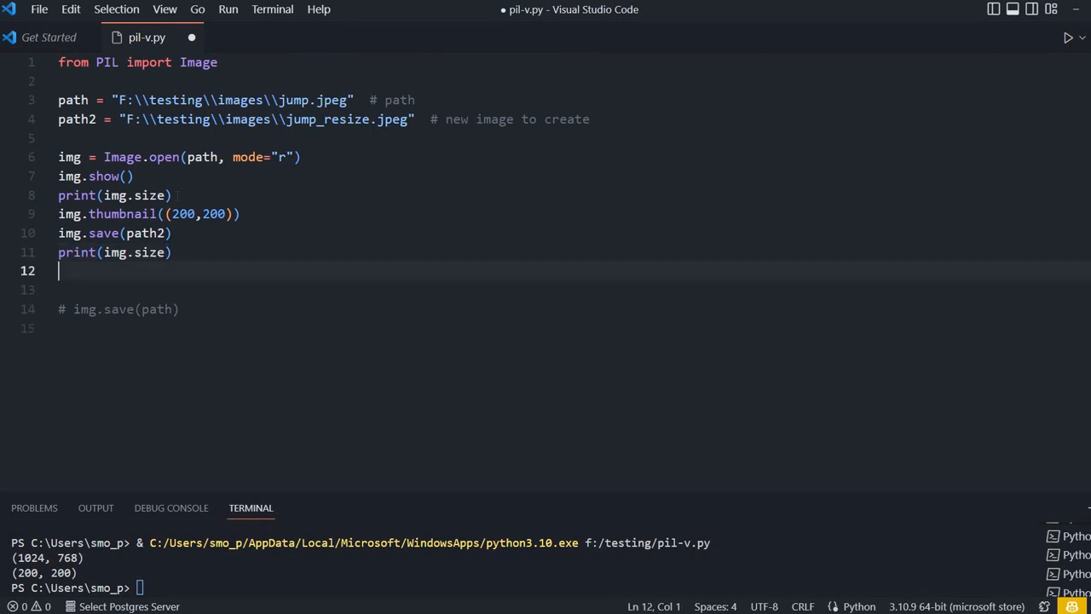
text(img.)
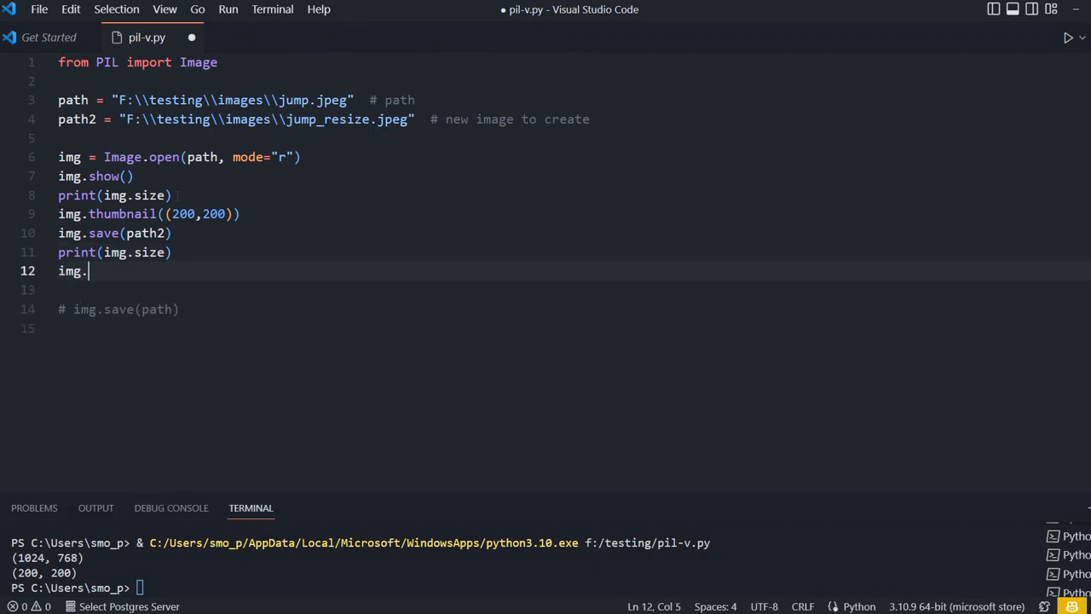
text(show())
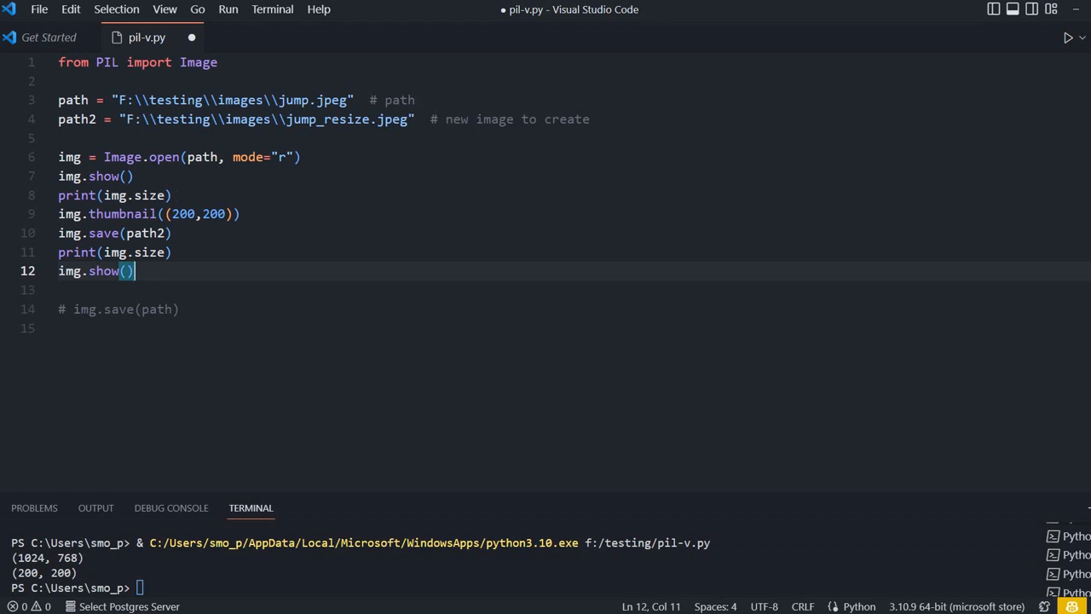
key(ctrl+s)
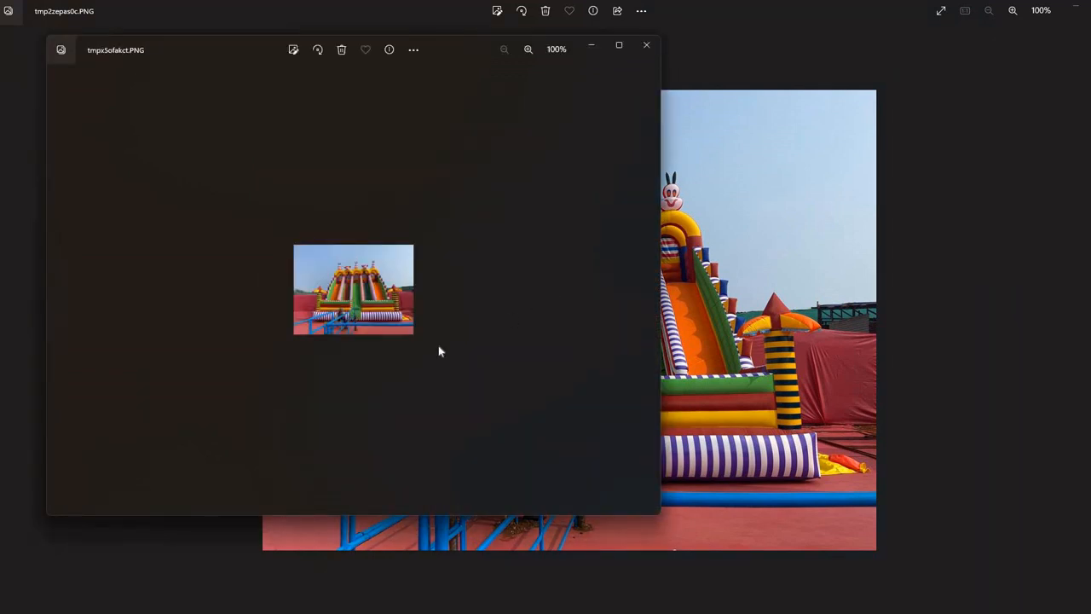
mouse_move(409, 309)
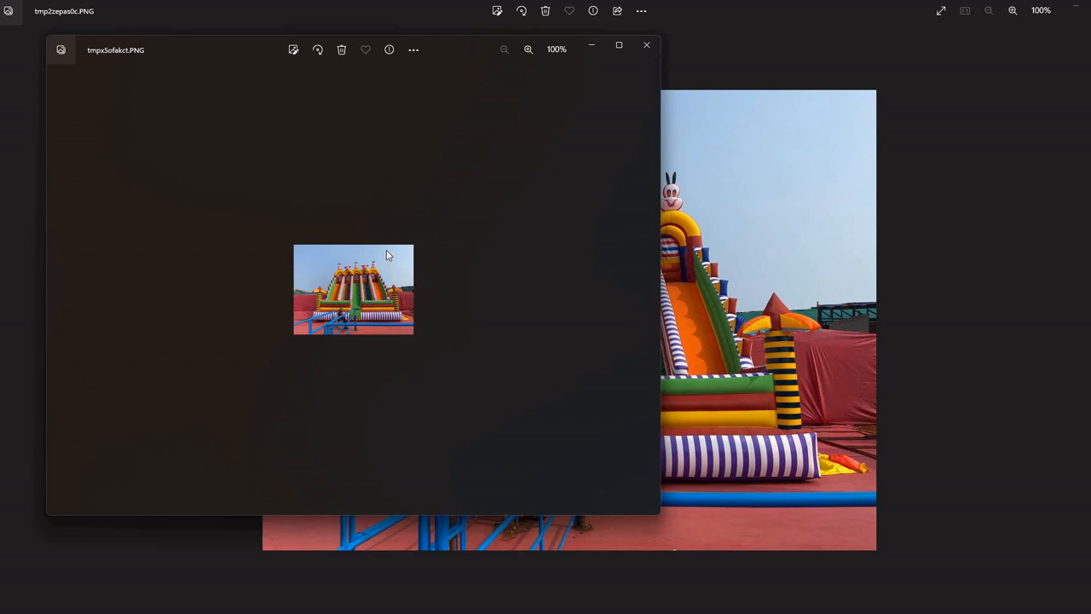
mouse_move(481, 298)
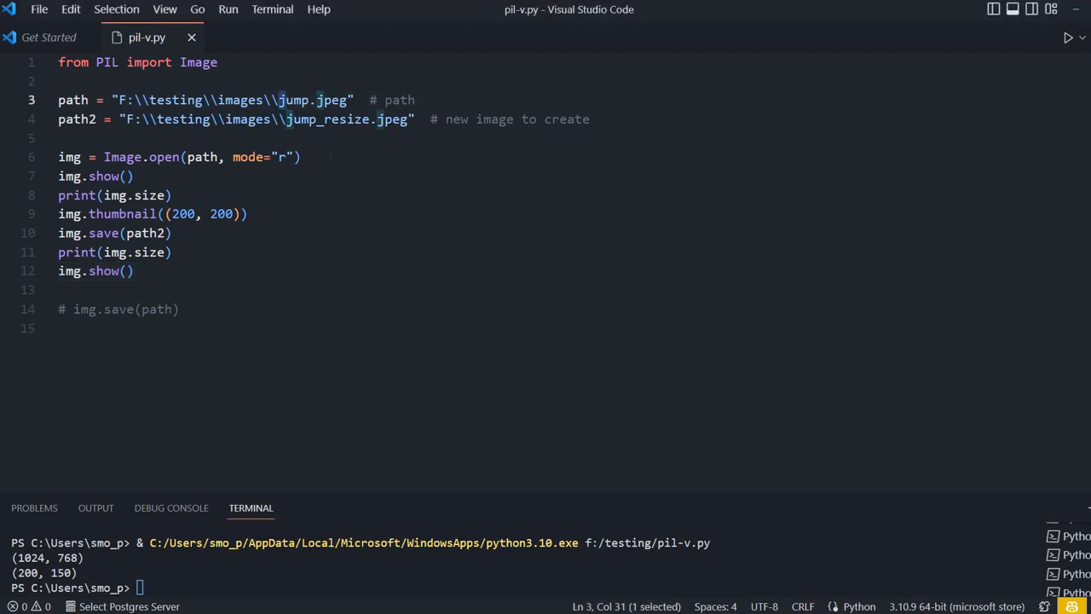
Change the input path to cat-crop.jpeg in place of jump.jpeg.
click(278, 99)
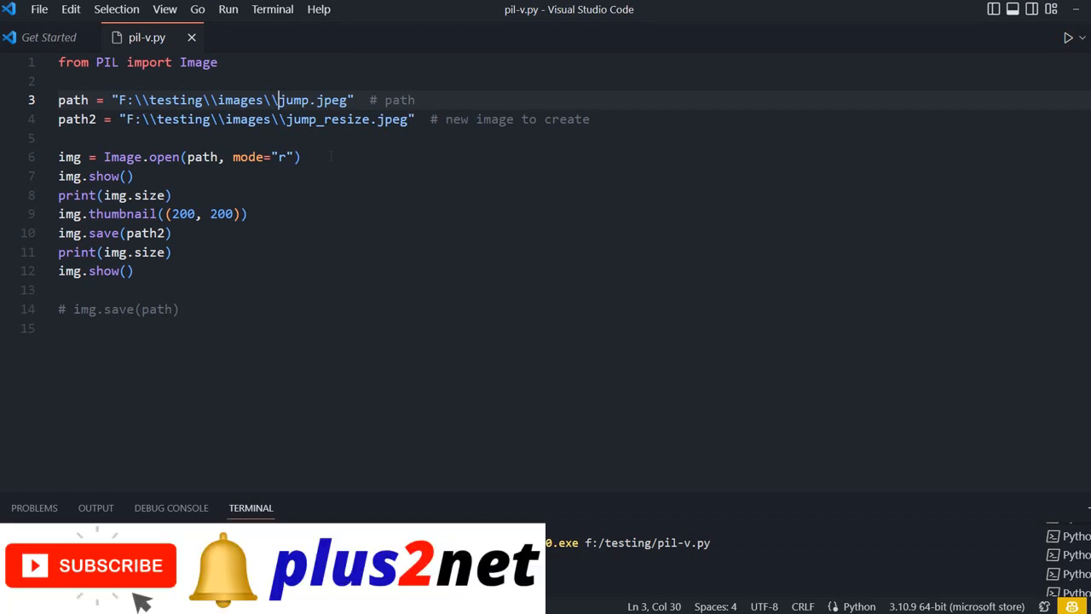
text(cat-)
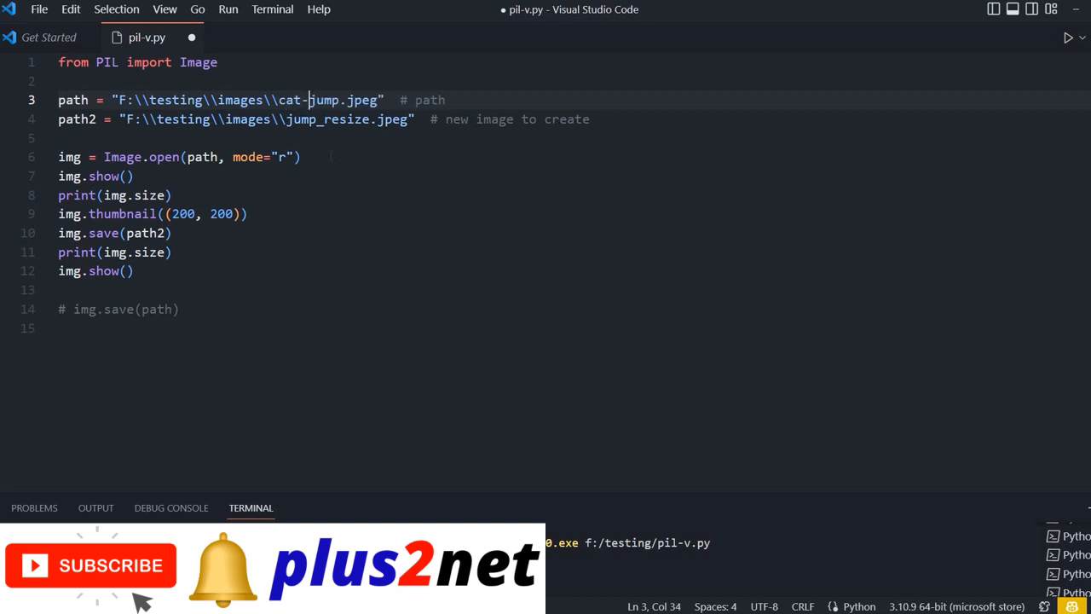
text(crop)
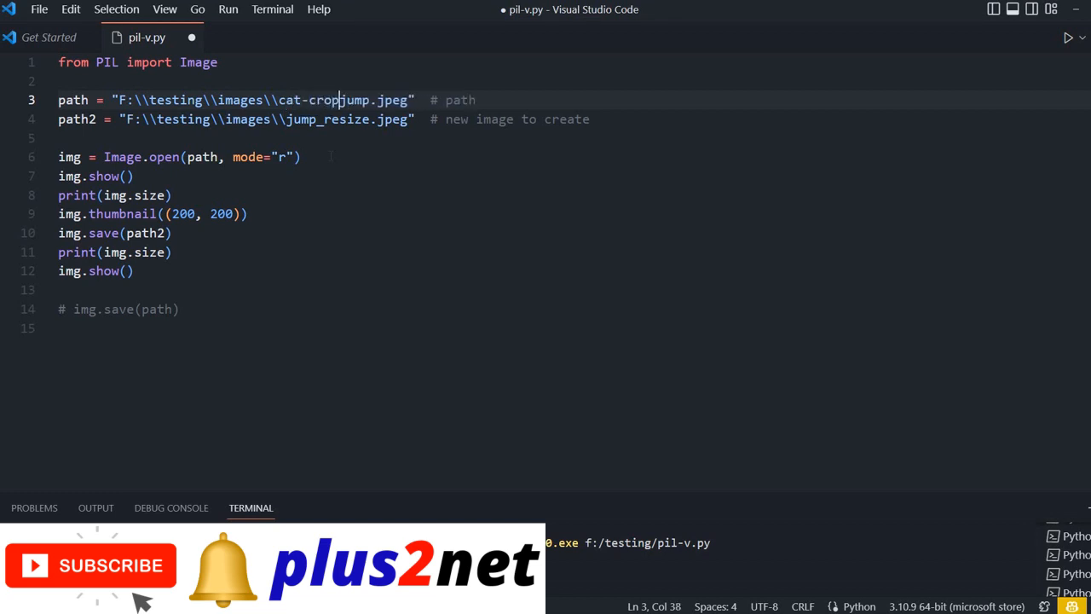
key(Backspace)
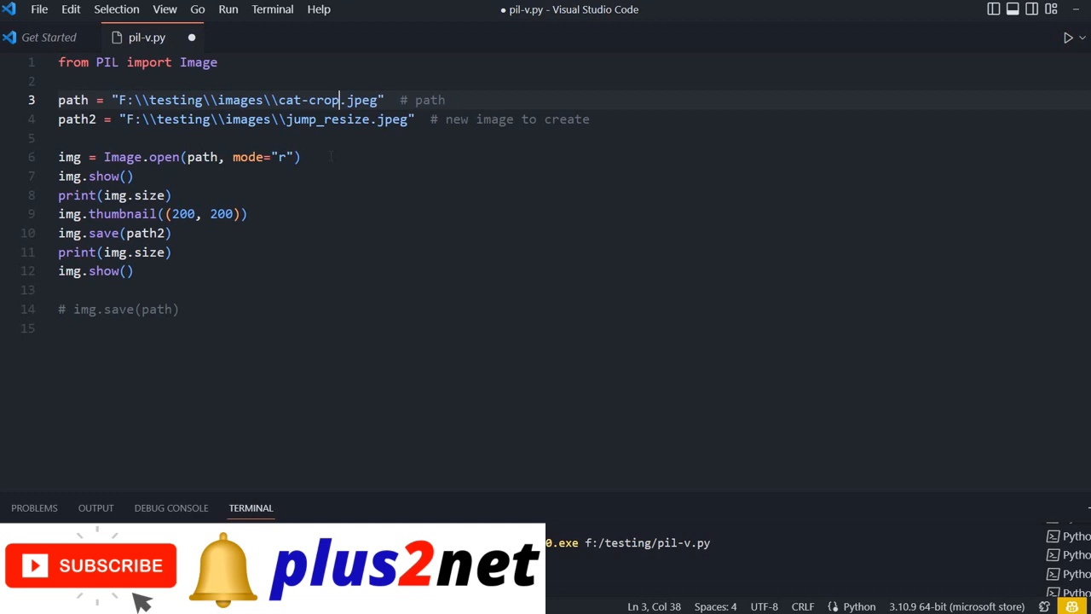
Change path2 to cat-crop2.jpeg and tidy the blank line below the paths.
click(341, 119)
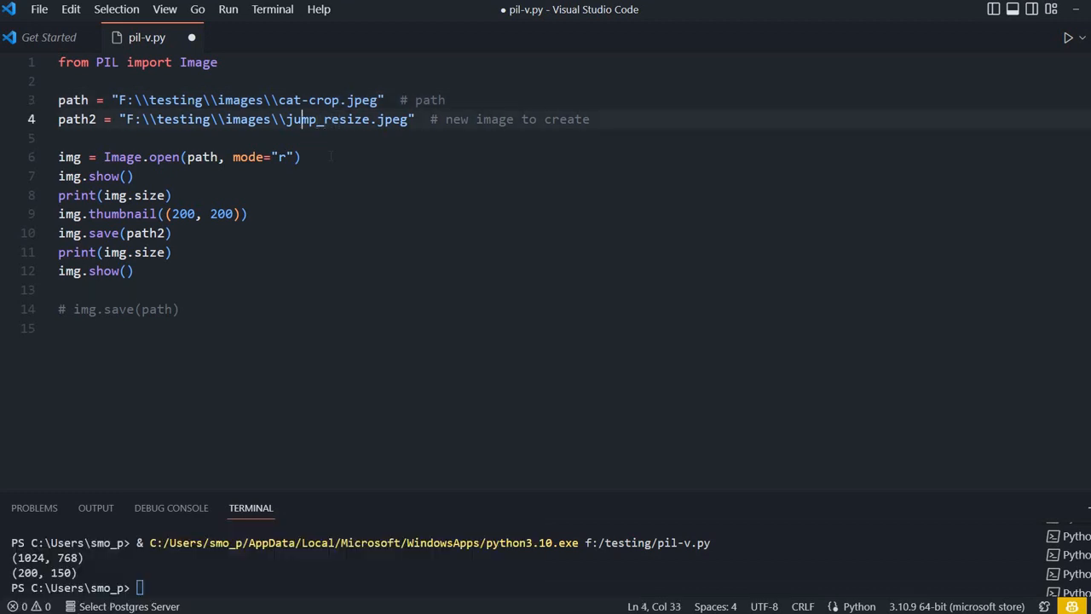
text(cat)
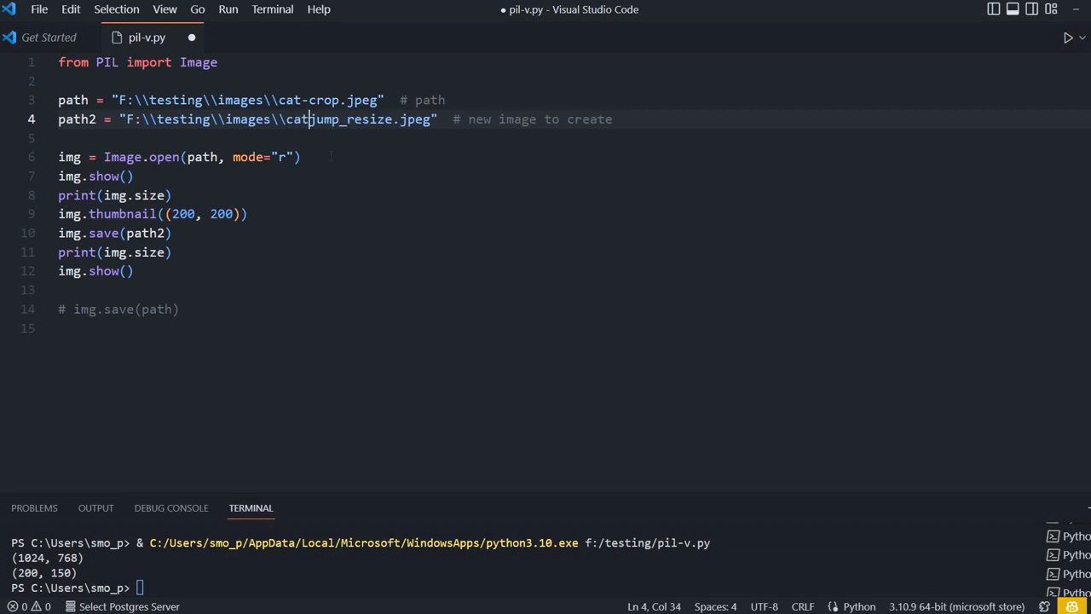
text(-crop2)
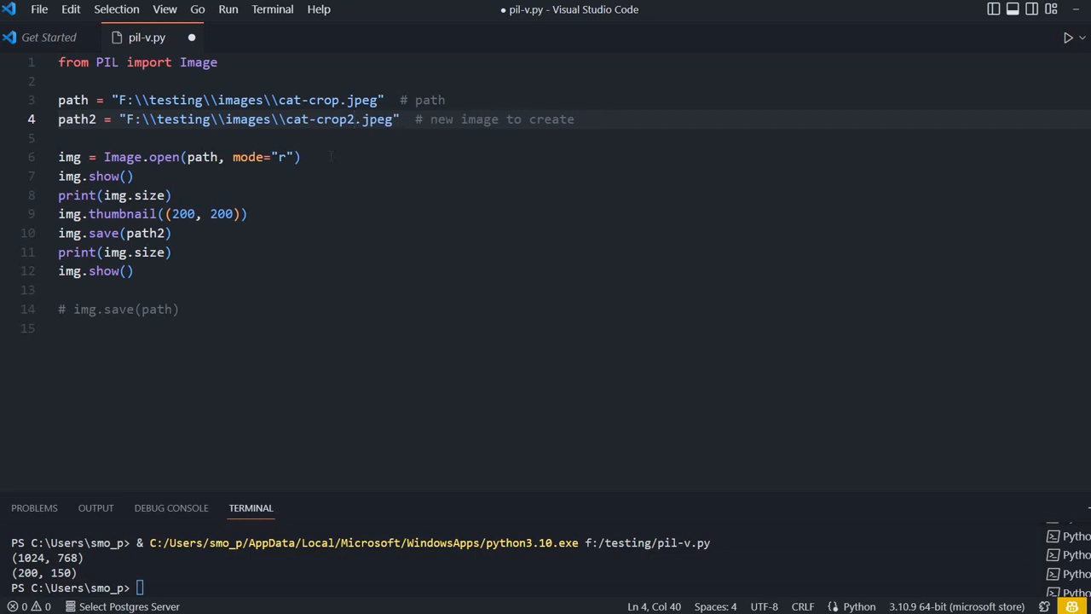
click(573, 119)
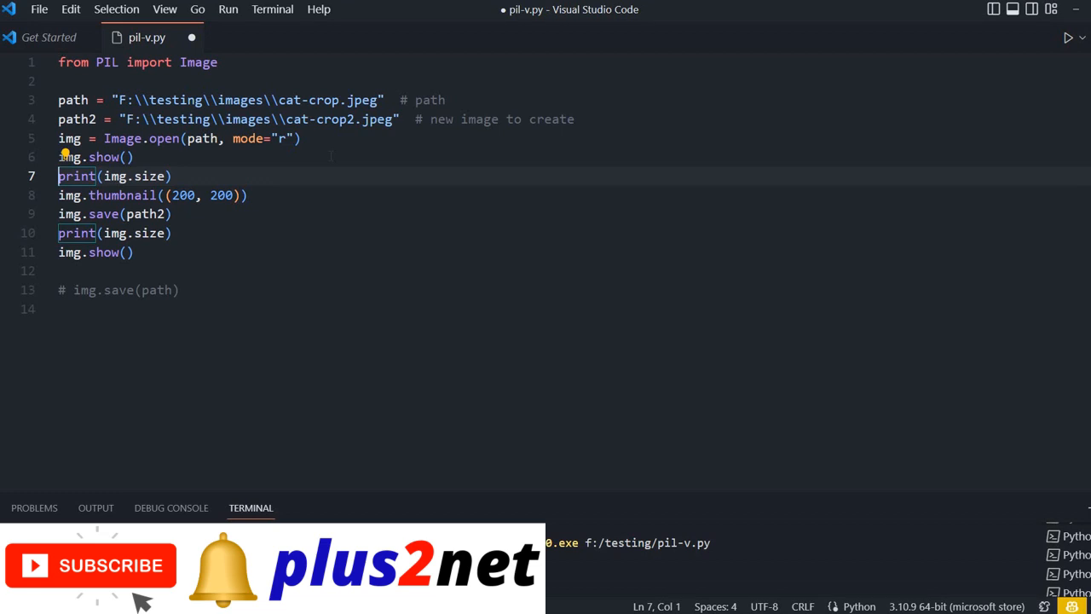
key(enter)
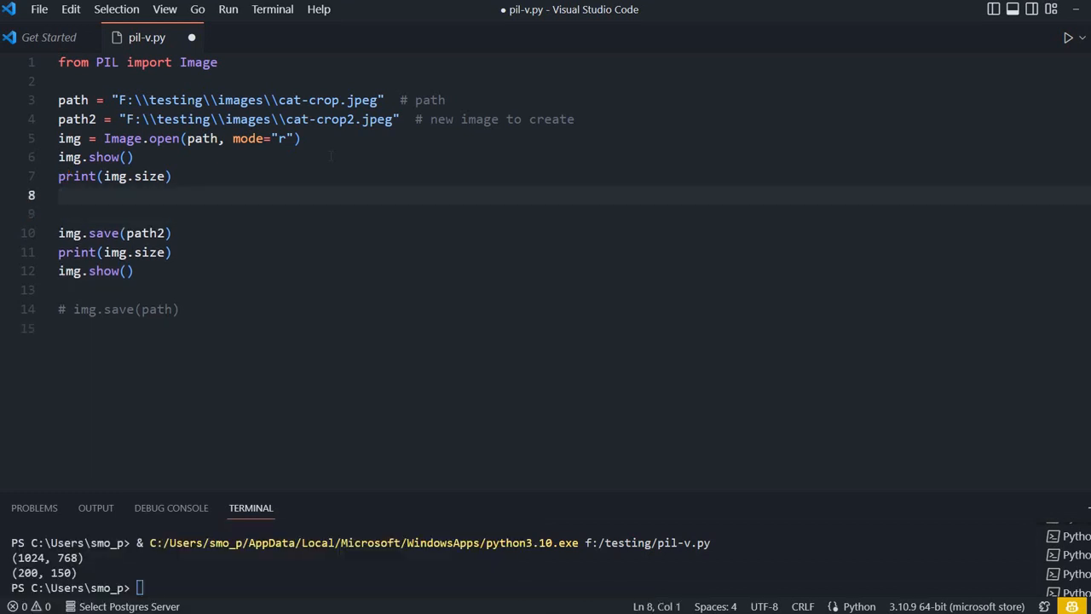
Define box=(20,65,470,550) with the comment '# areas of the image'.
text(box)
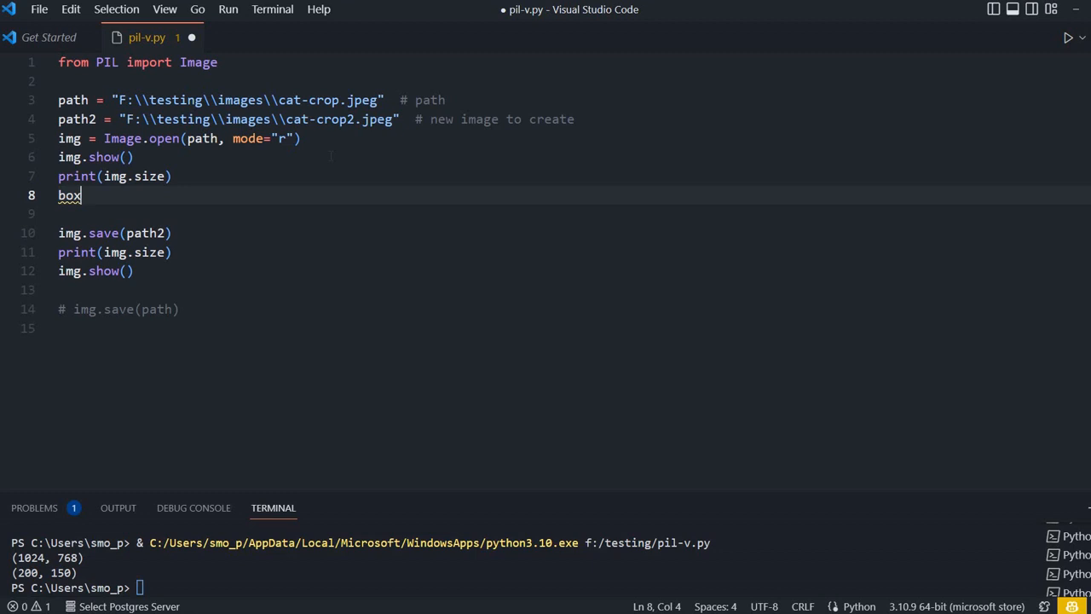
text(=)
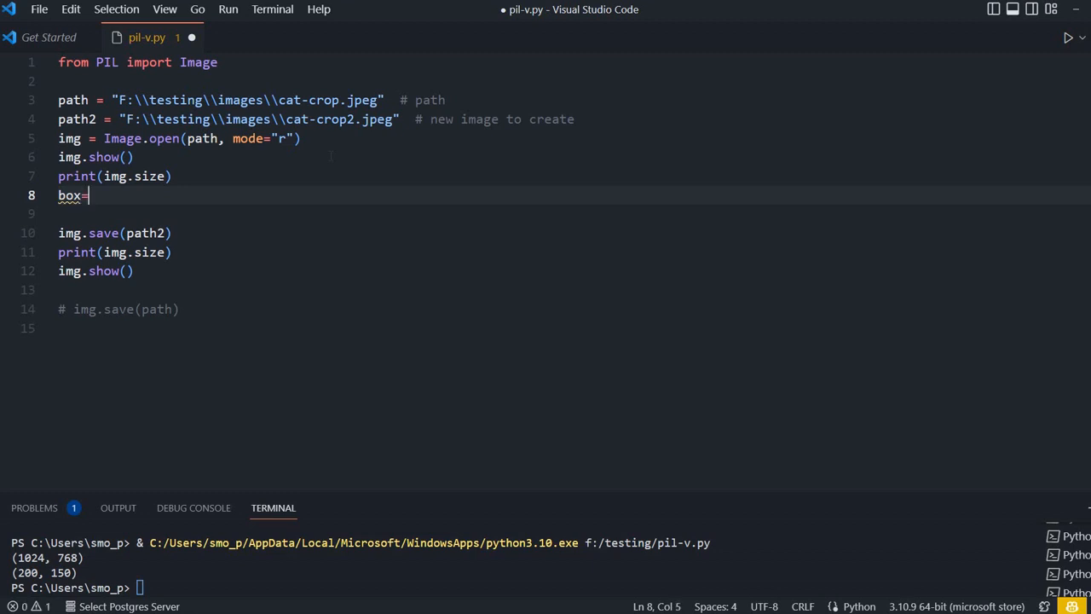
text(())
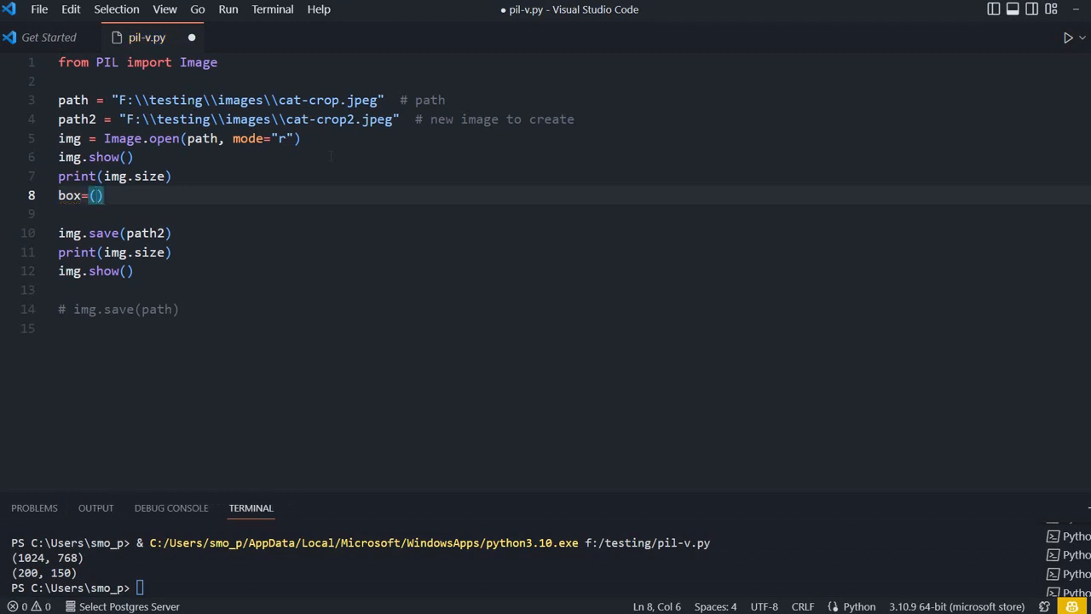
text(20)
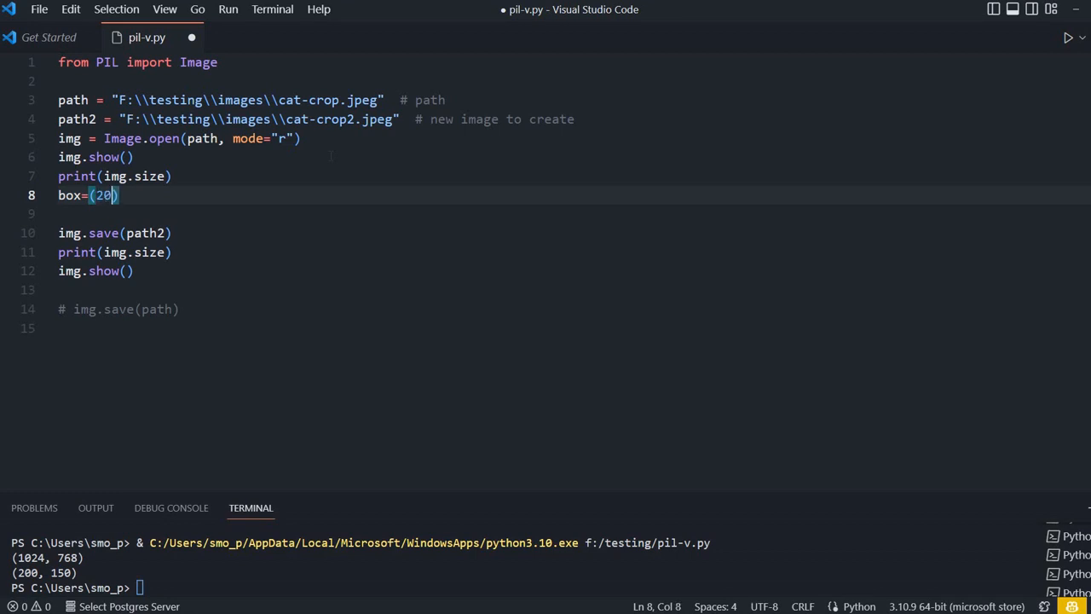
text(,)
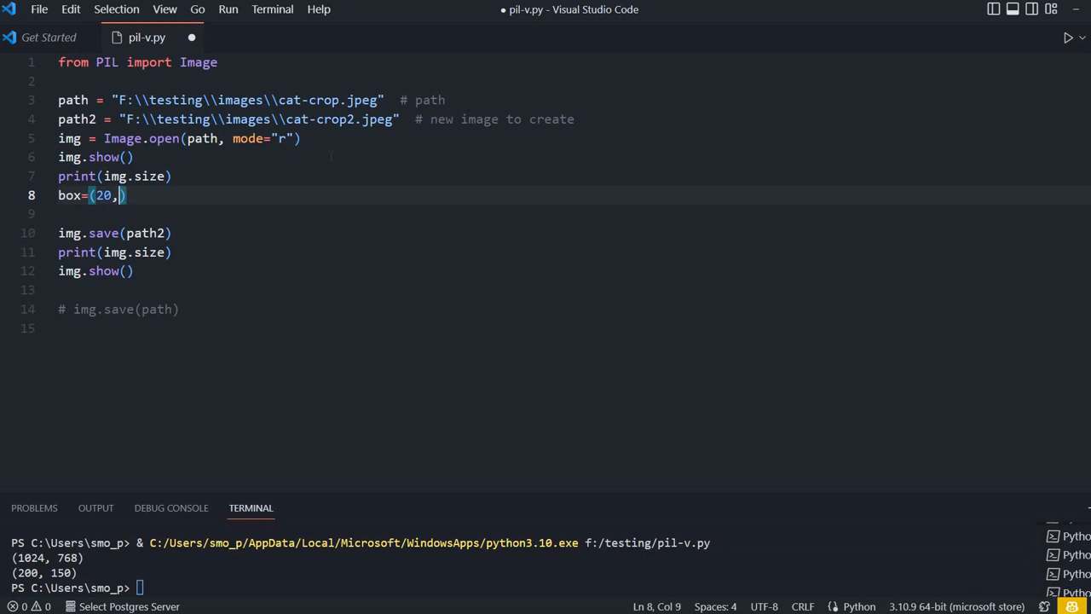
text(65,)
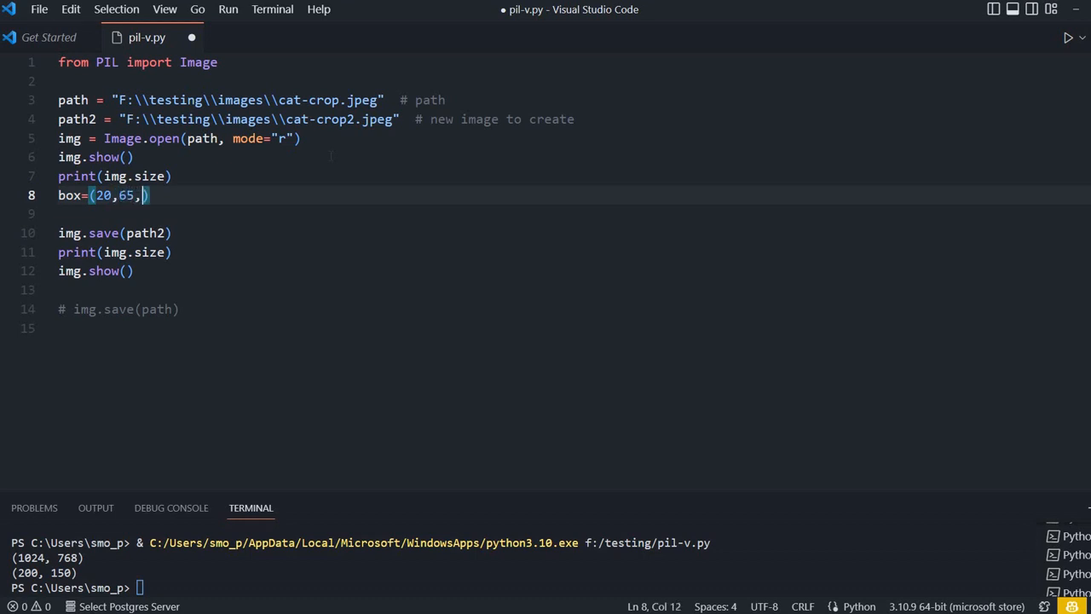
text(470)
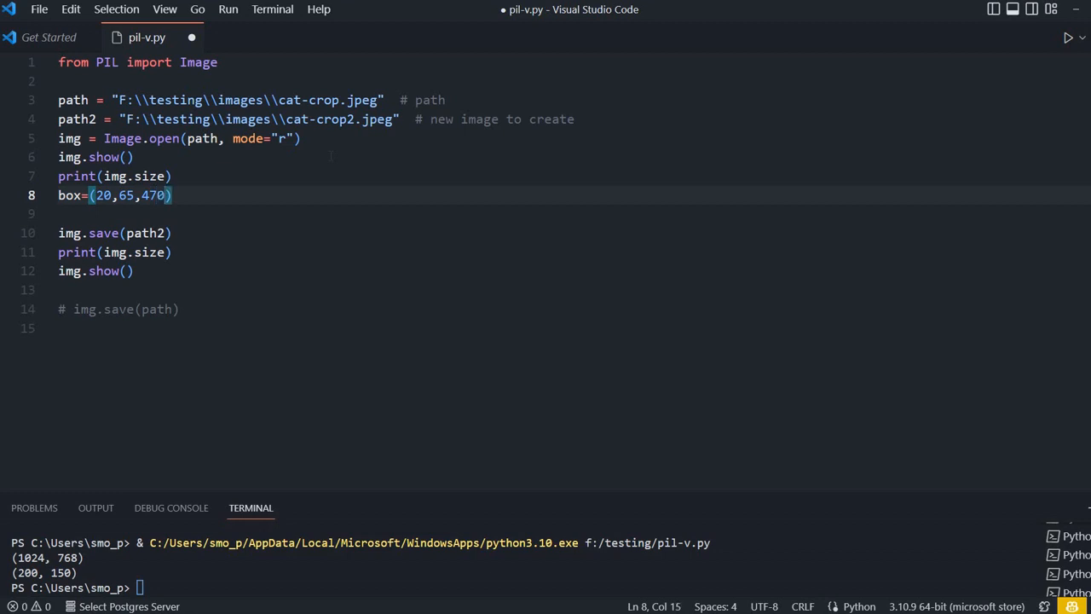
text(,550)
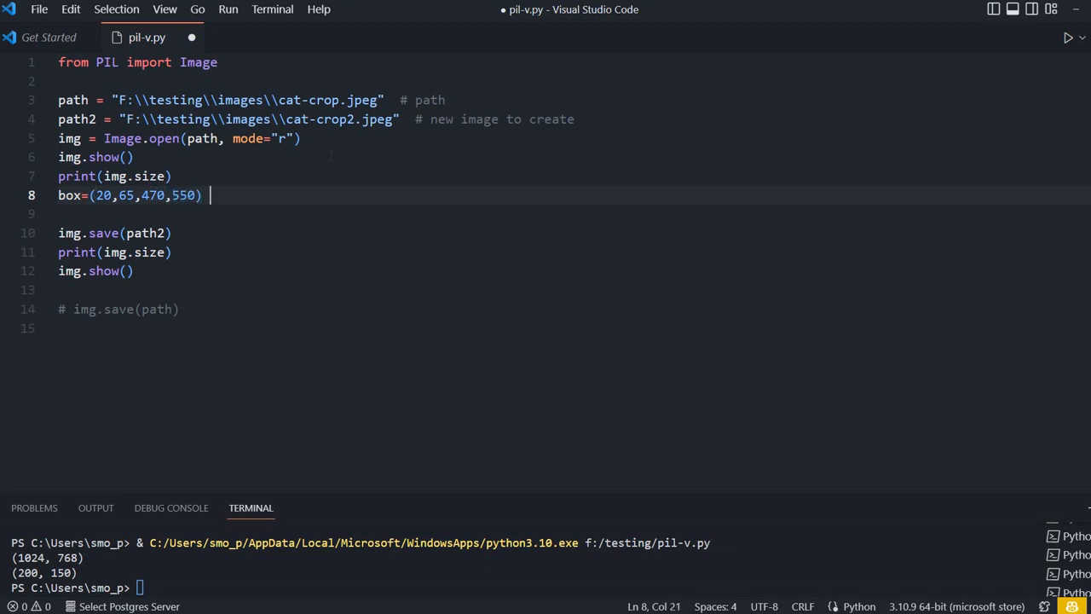
text(#)
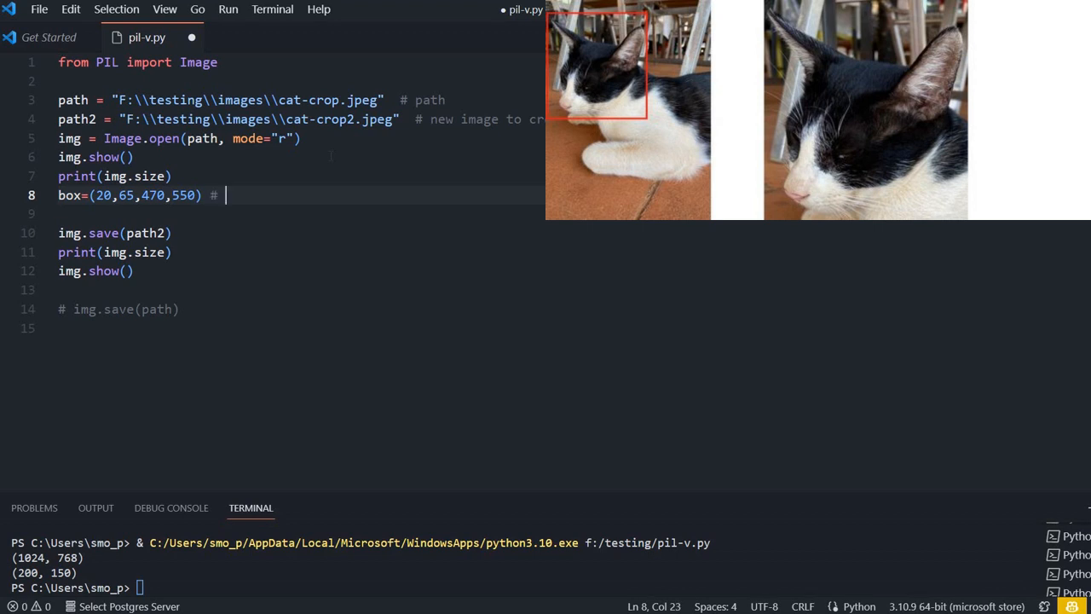
text(area)
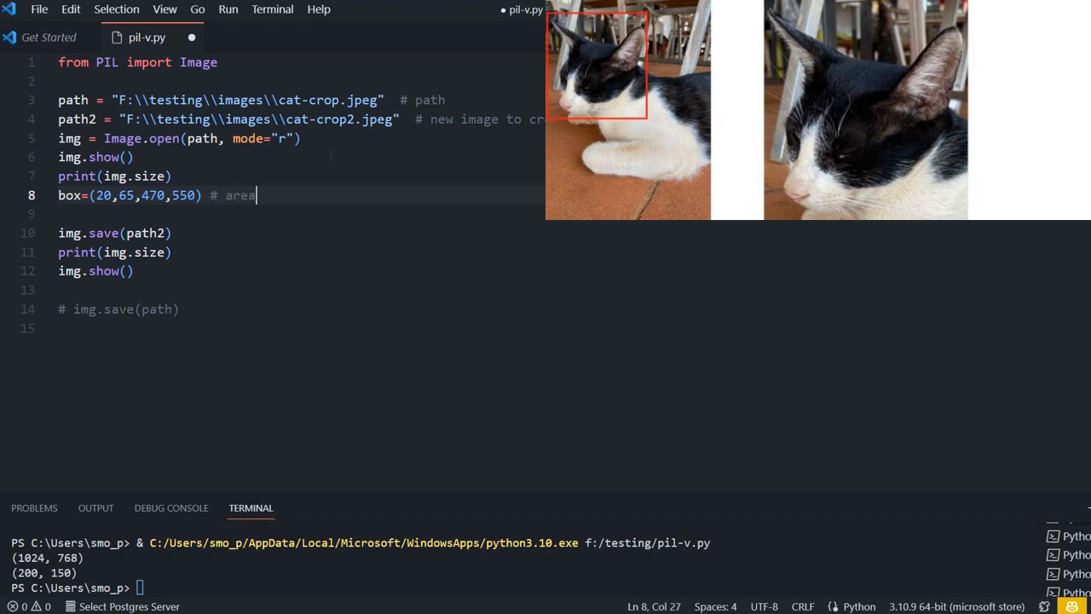
text(s of the image)
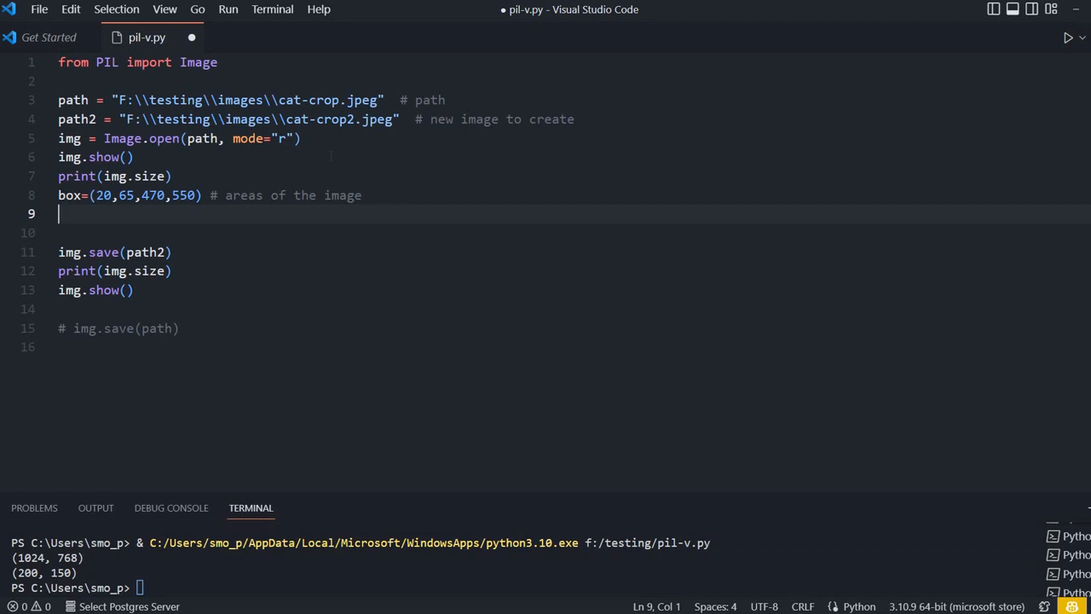
Add img_crop=img.crop(box) to crop the image with the box.
text(img_)
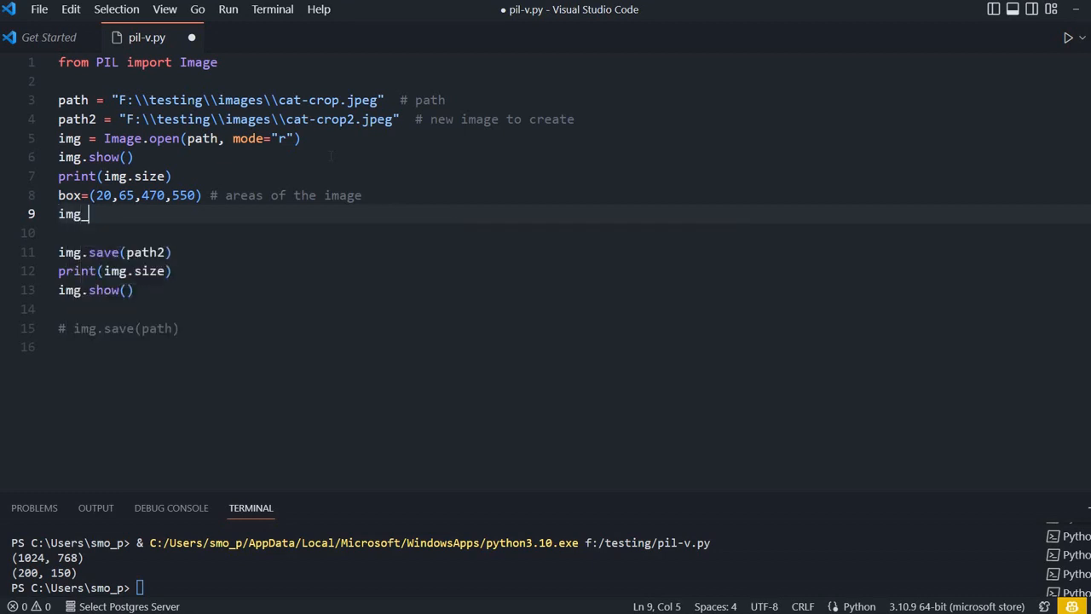
text(crop=)
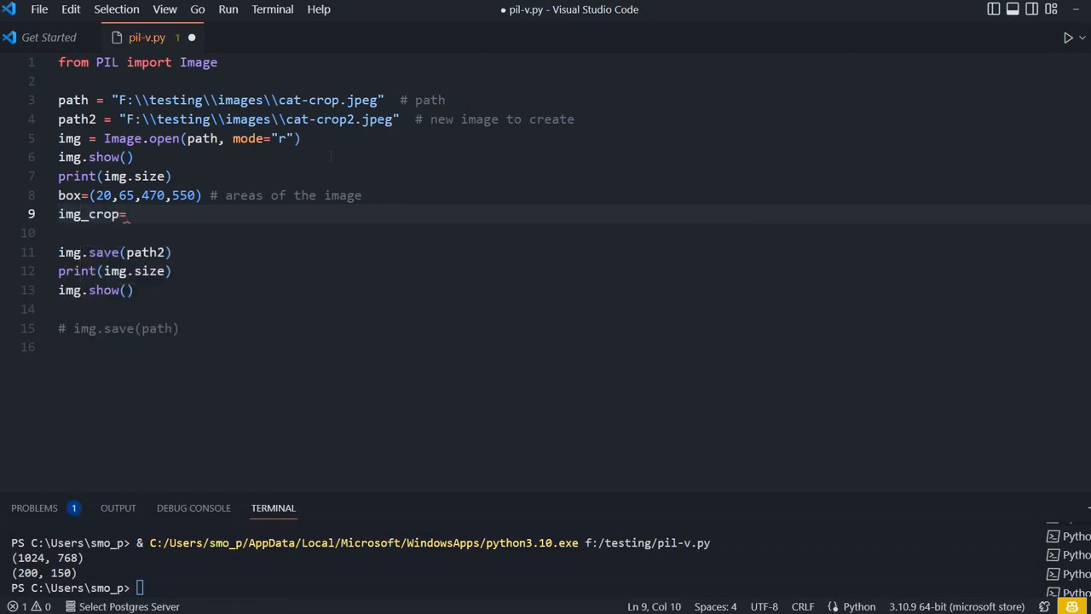
text(img.crop(box)
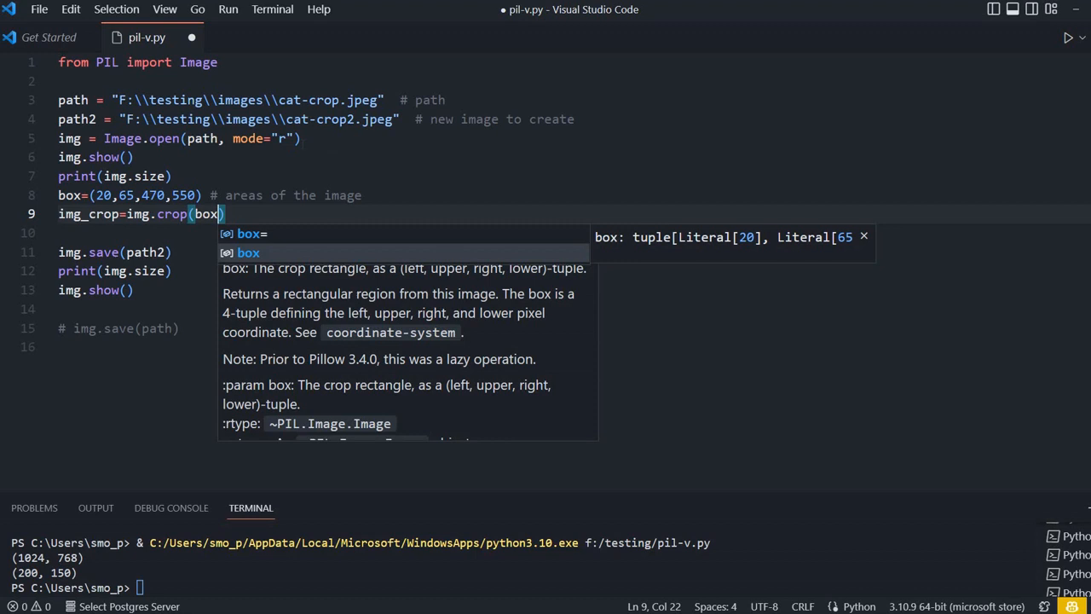
key(Escape)
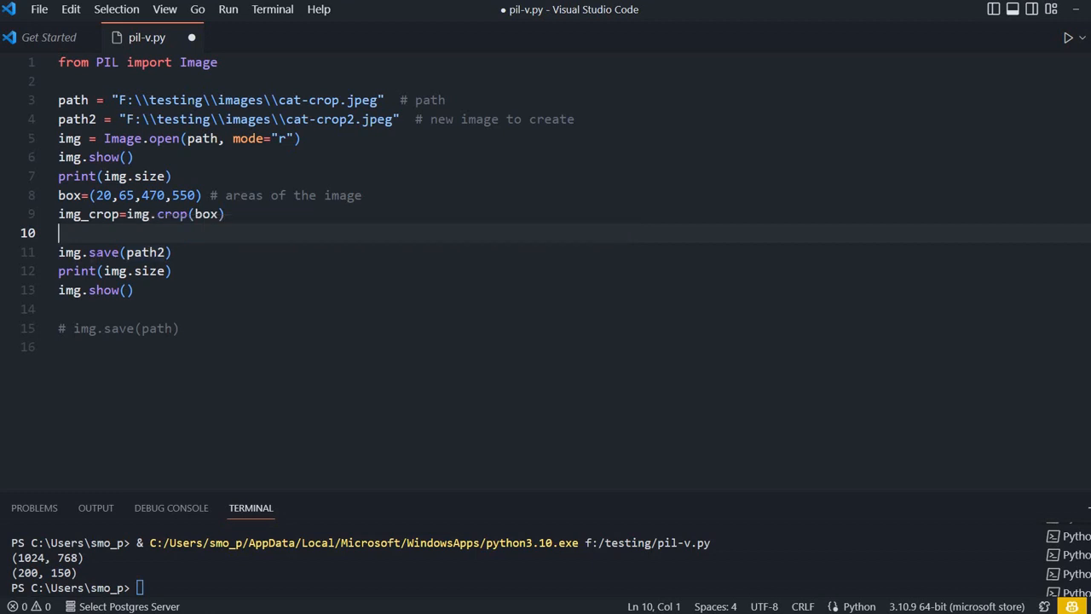
mouse_move(104, 253)
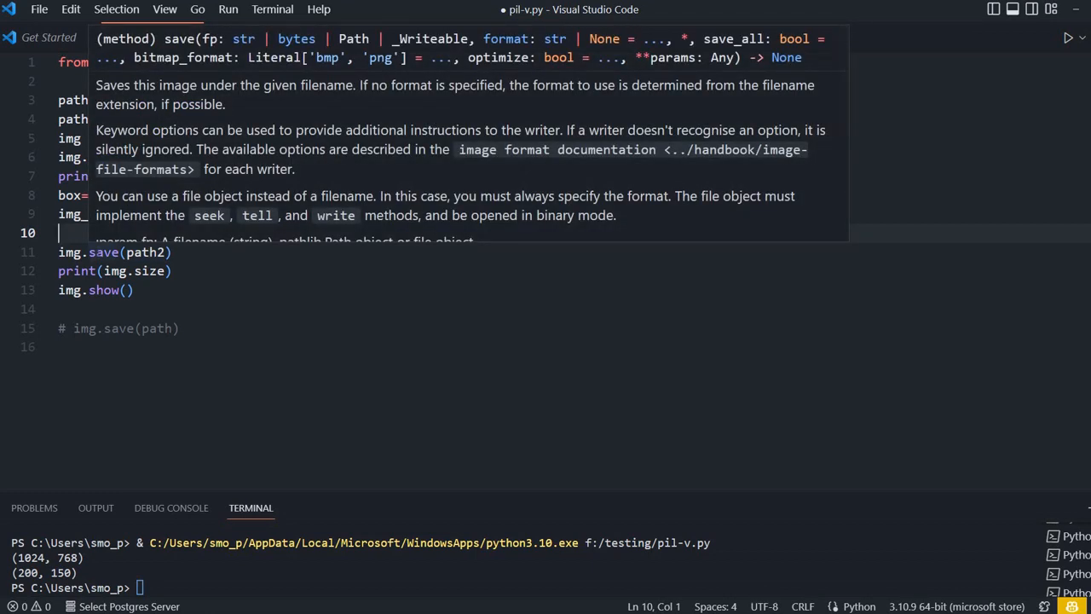
Add img_crop.save(path2) and delete the old img.save, print and img.show lines.
text(img_crop)
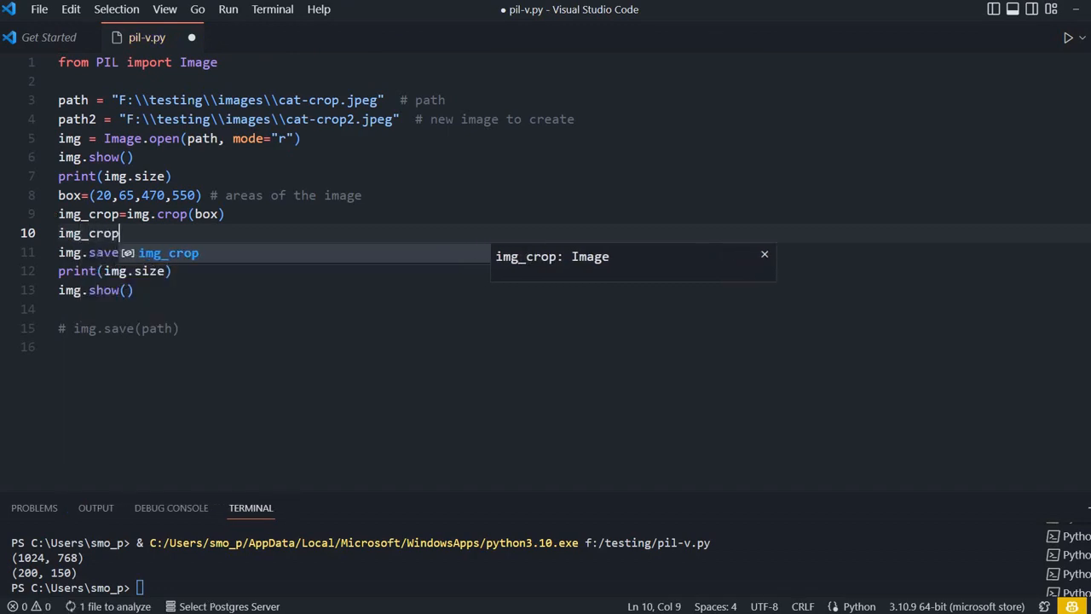
text(.save(path2)
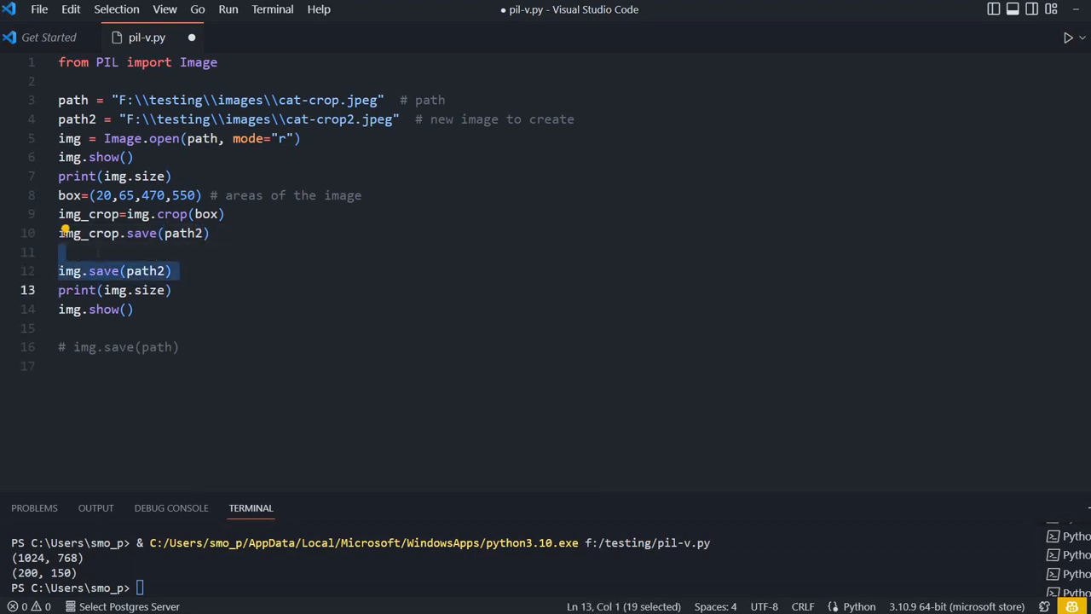
key(Delete)
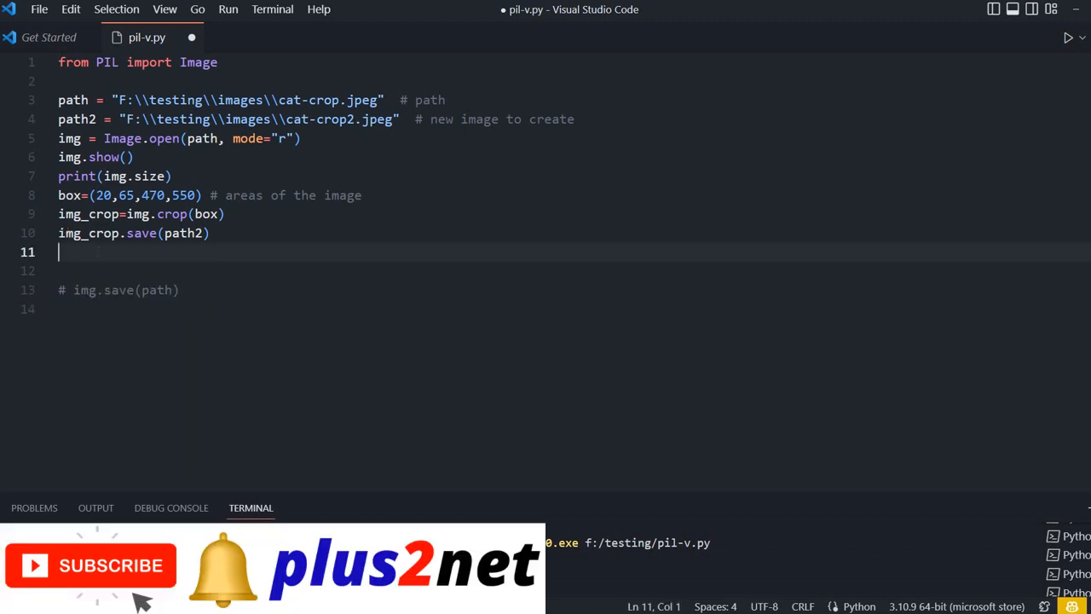
Add print(img_crop.size) and img_crop.show(), remove the commented-out save line, and save.
text(img)
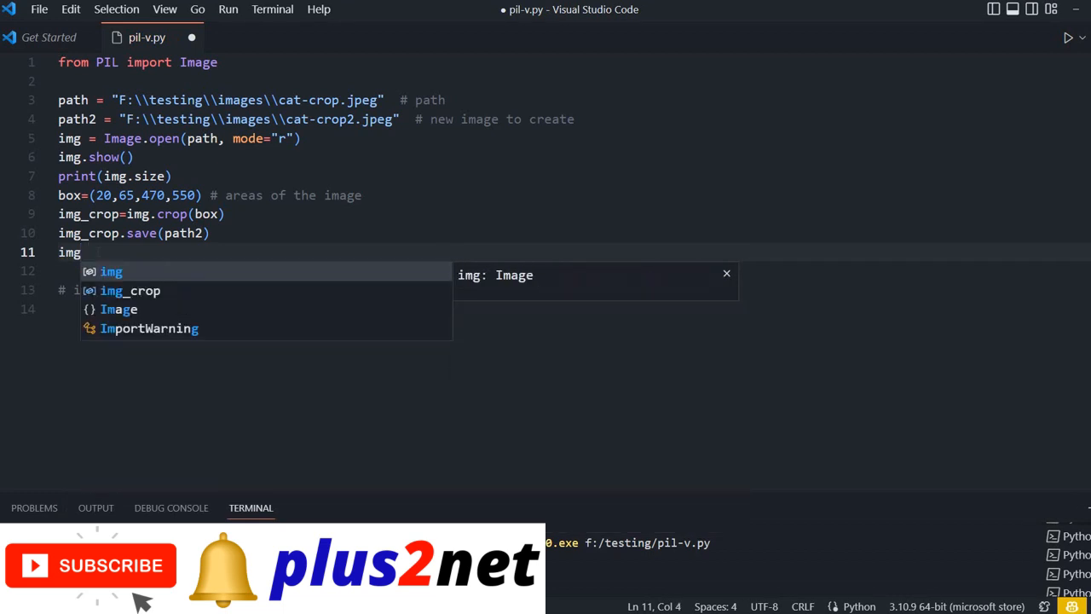
text(_crop)
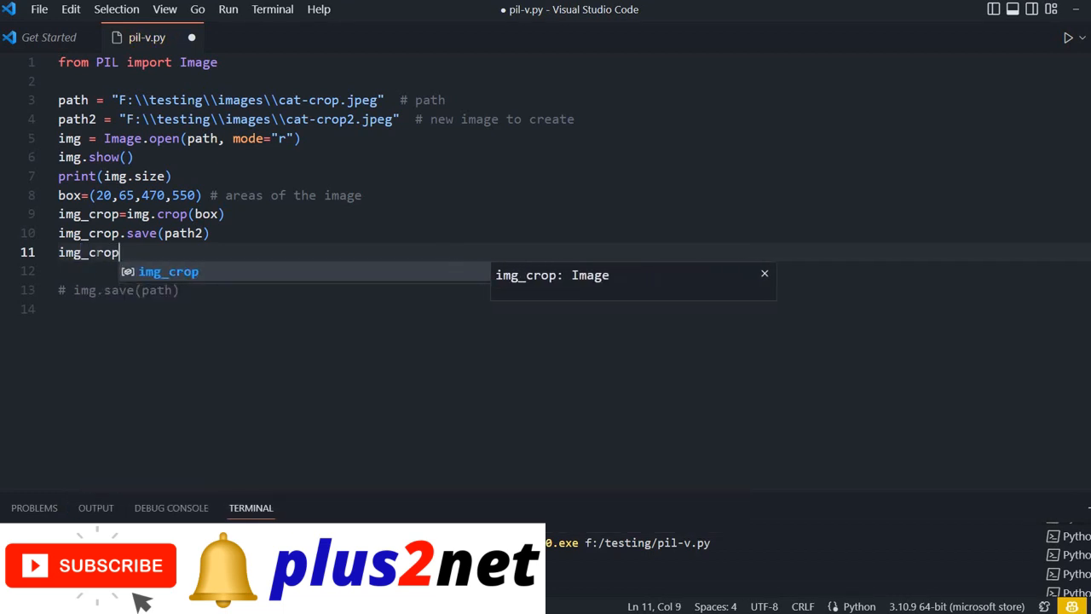
text(.size))
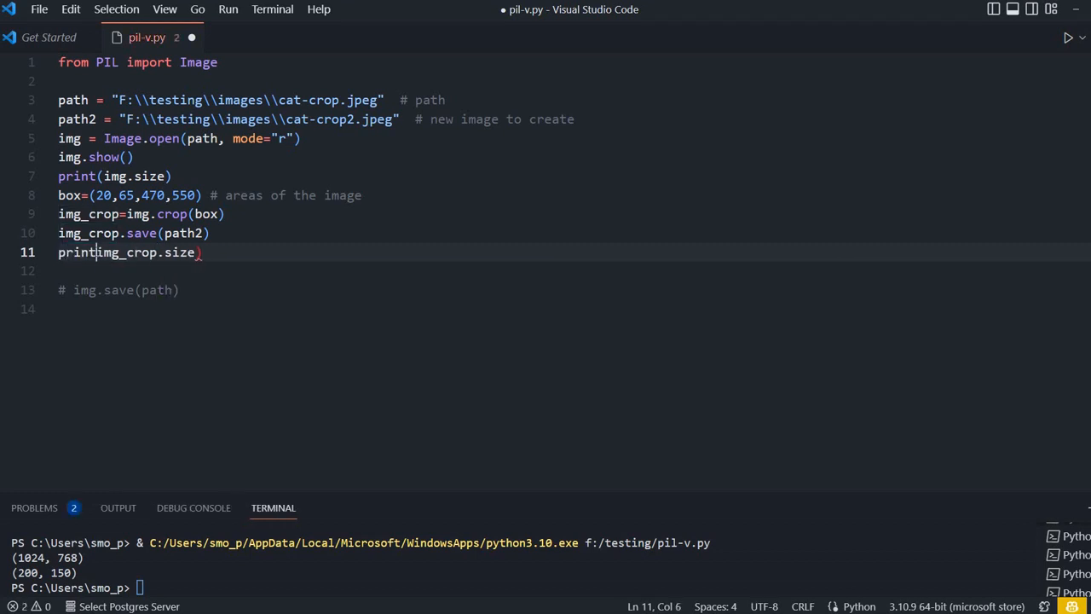
text(()
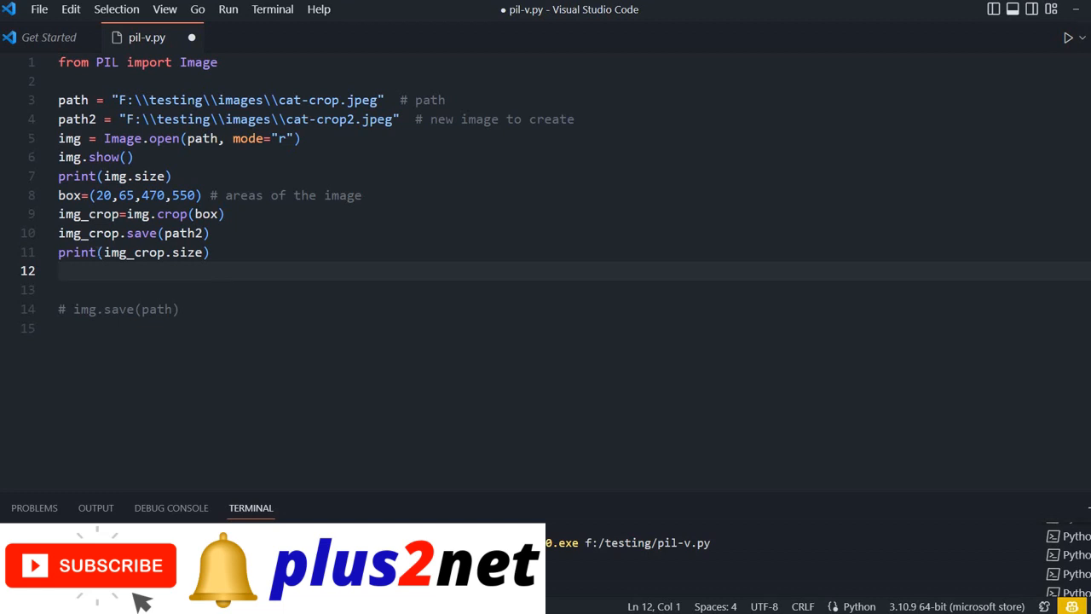
text(img_crop)
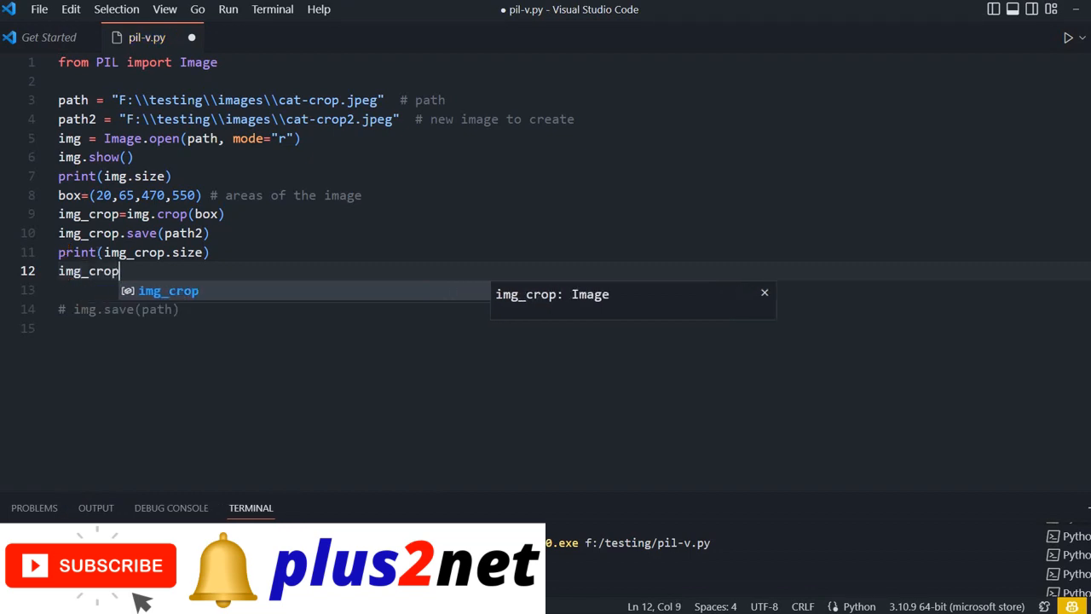
text(.show()
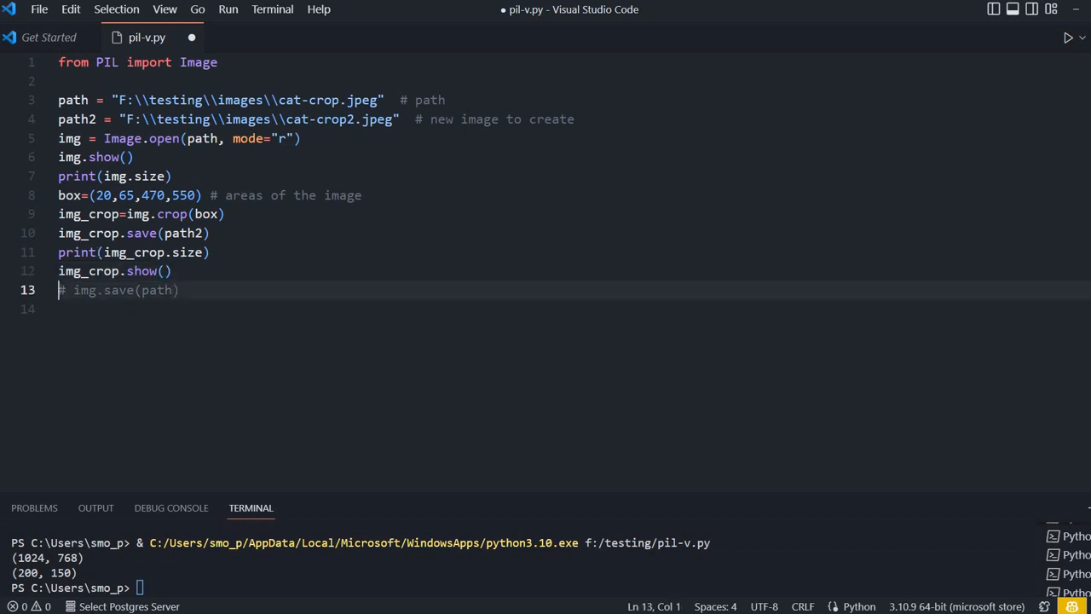
key(Ctrl+Shift+K)
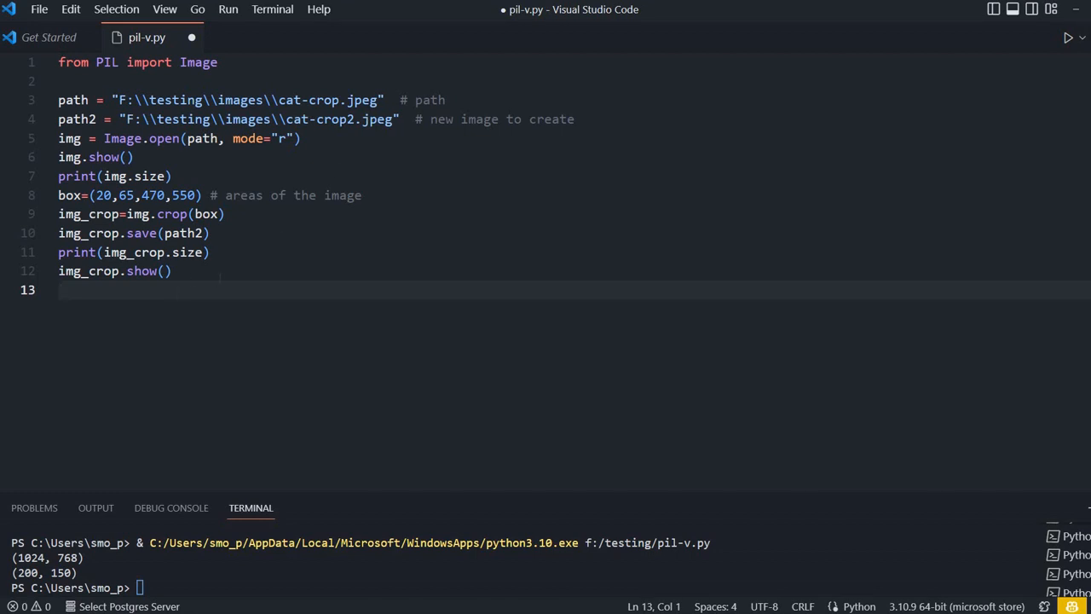
key(ctrl+s)
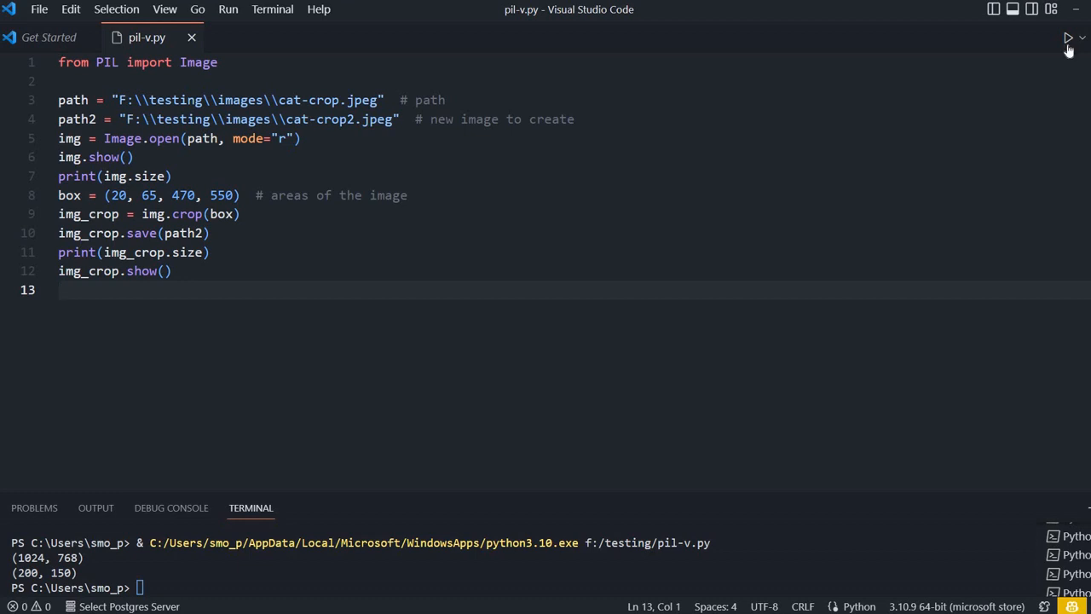
Run the script so Photos shows the cropped cat head beside the original photo.
click(1067, 38)
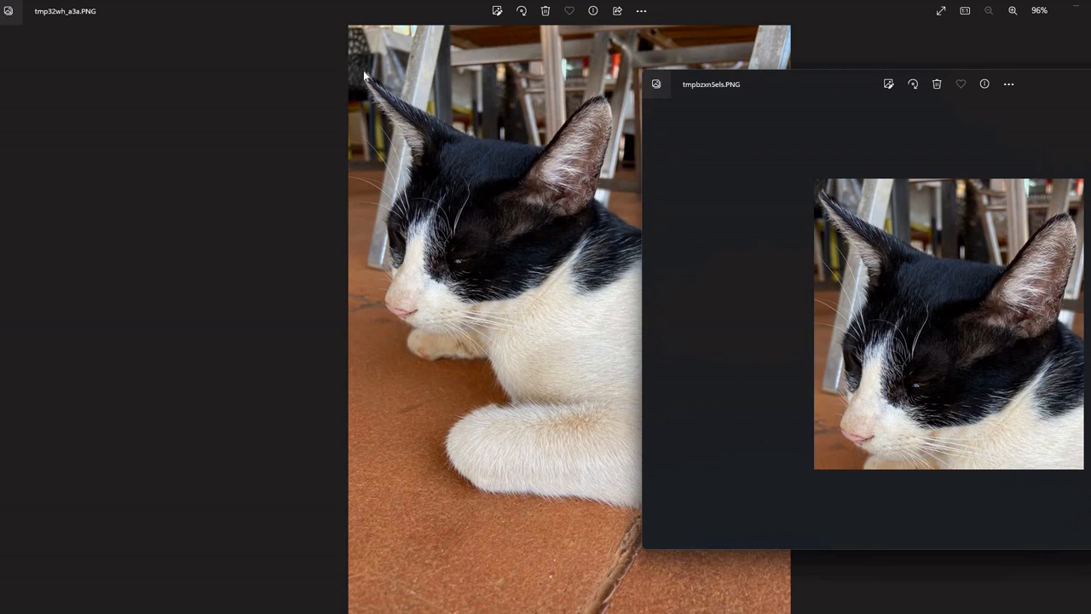
mouse_move(426, 378)
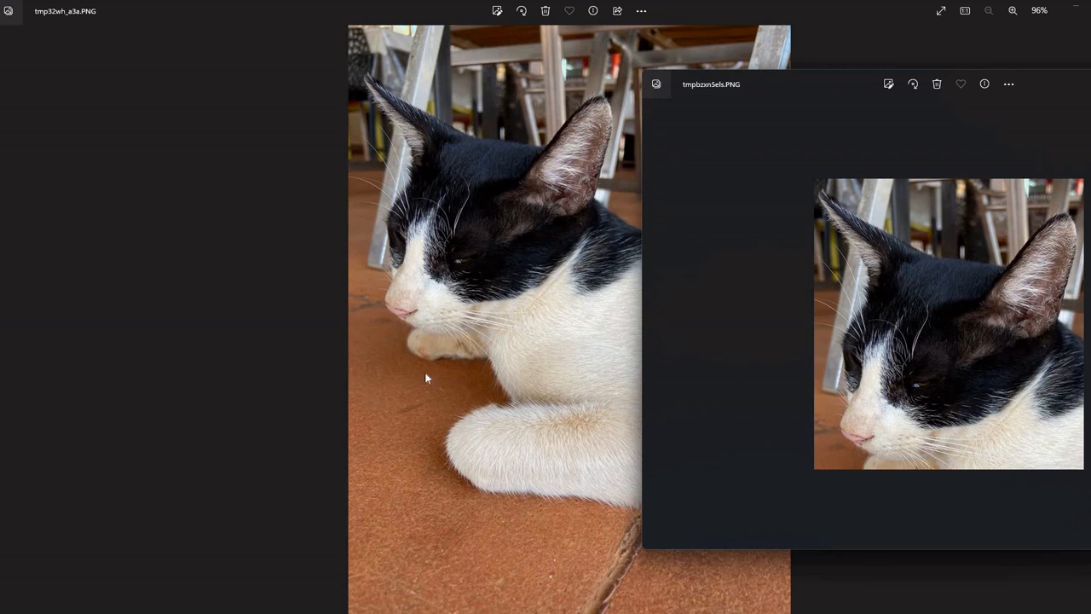
mouse_move(525, 281)
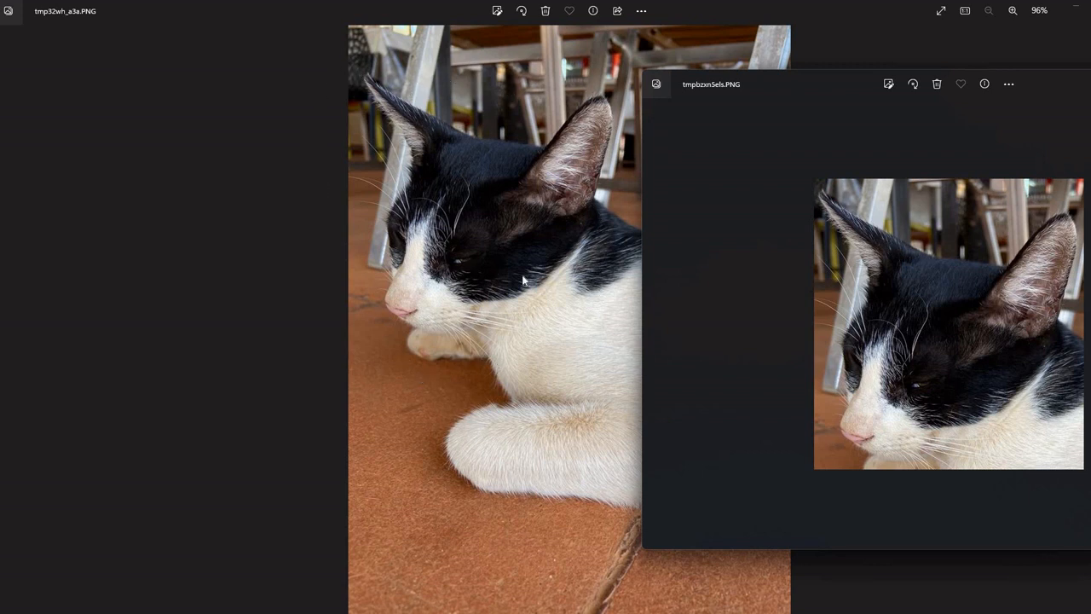
mouse_move(378, 299)
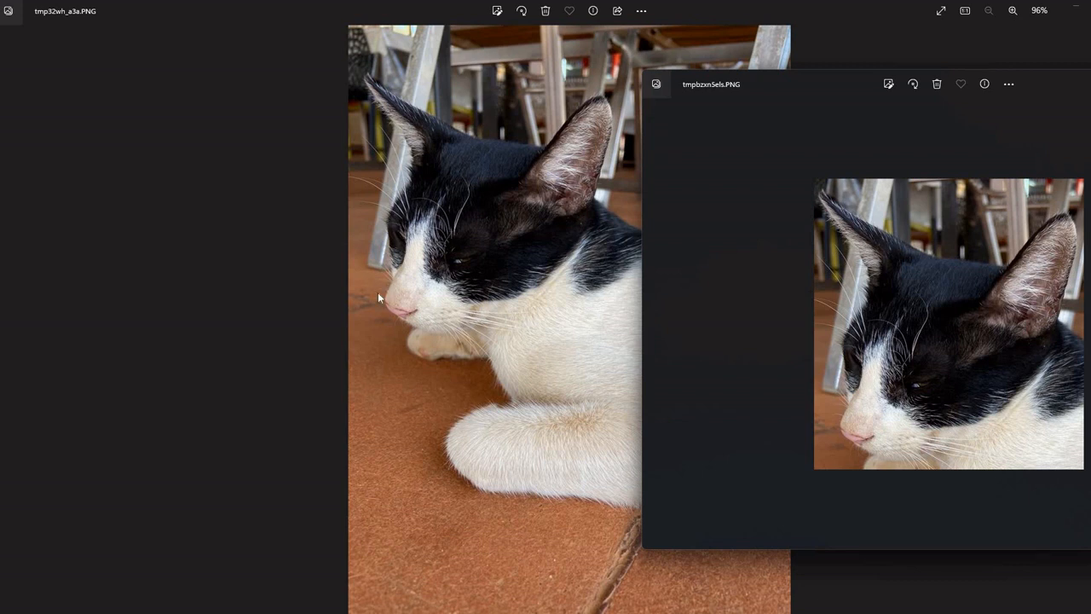
mouse_move(484, 376)
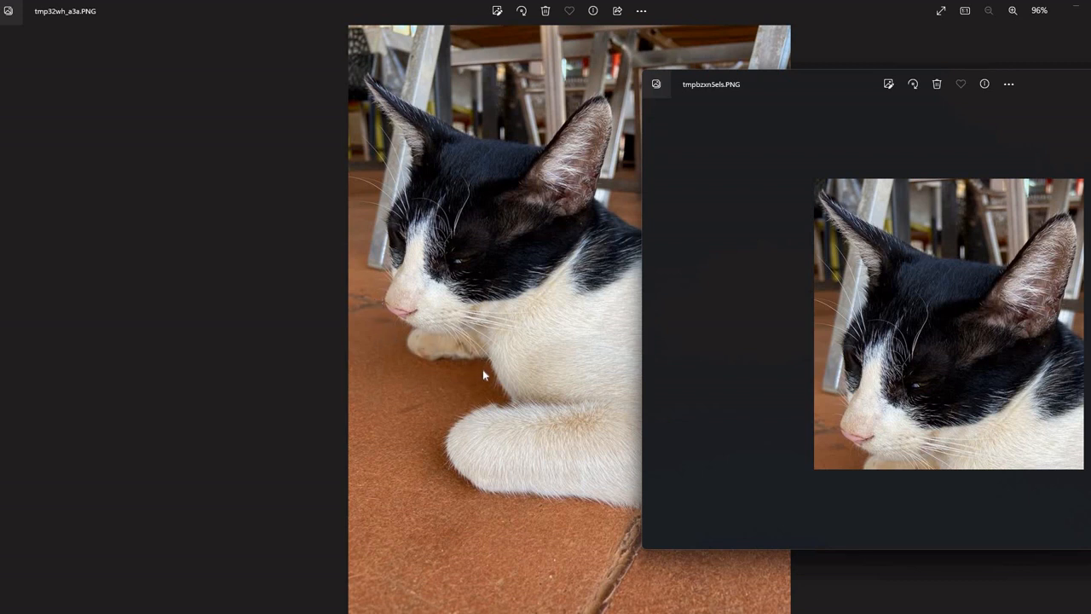
mouse_move(485, 370)
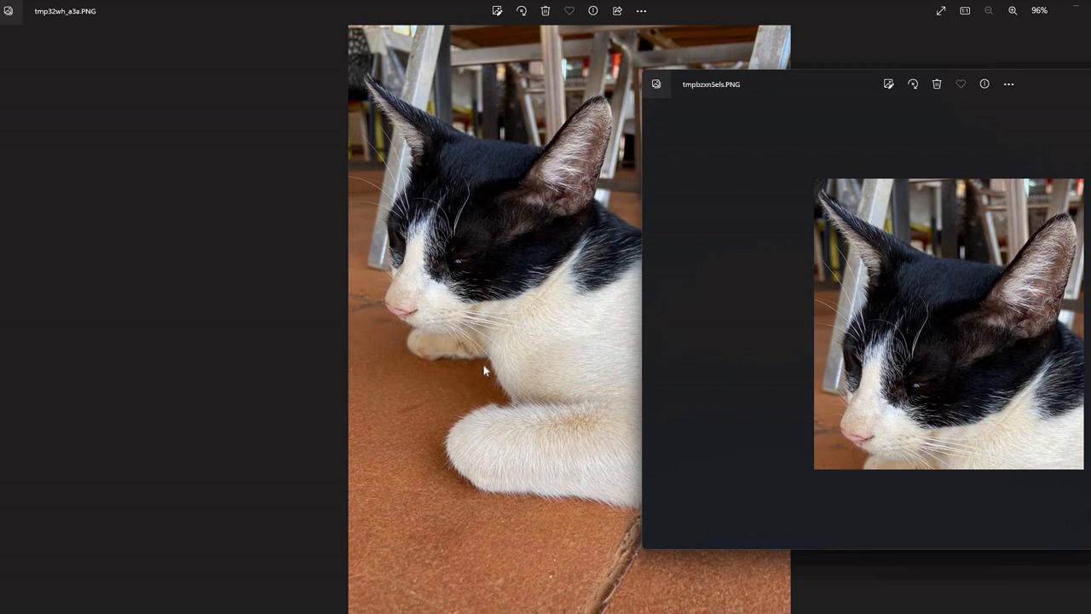
mouse_move(19, 316)
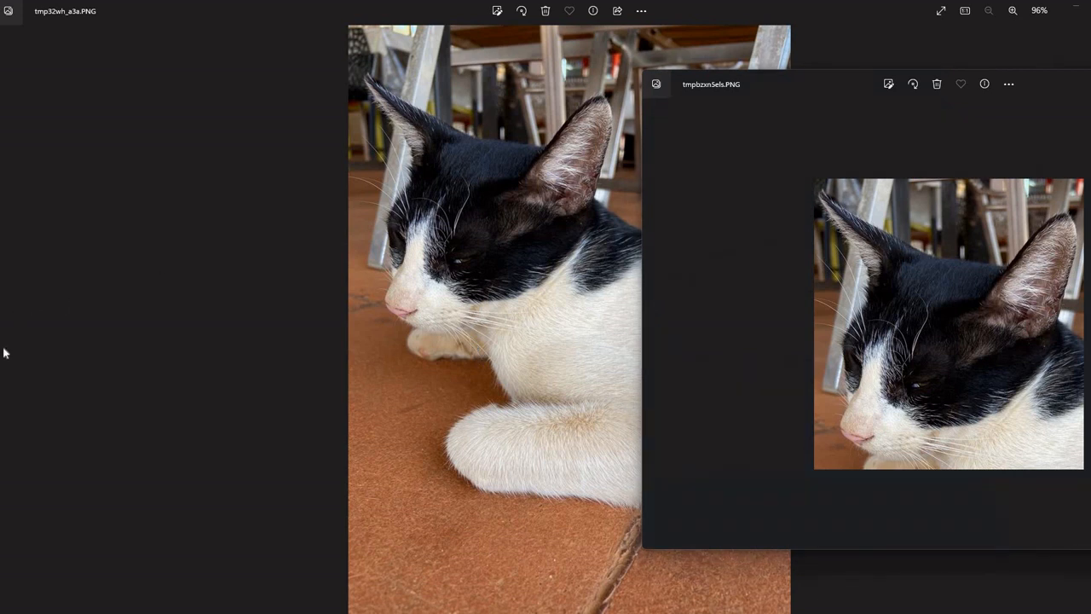
mouse_move(747, 191)
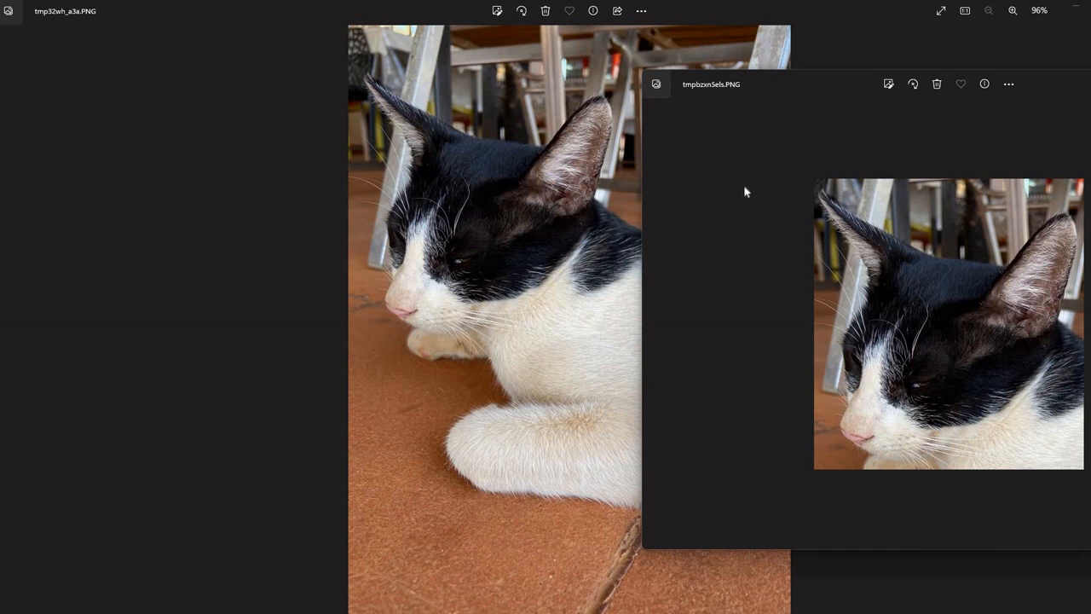
mouse_move(744, 132)
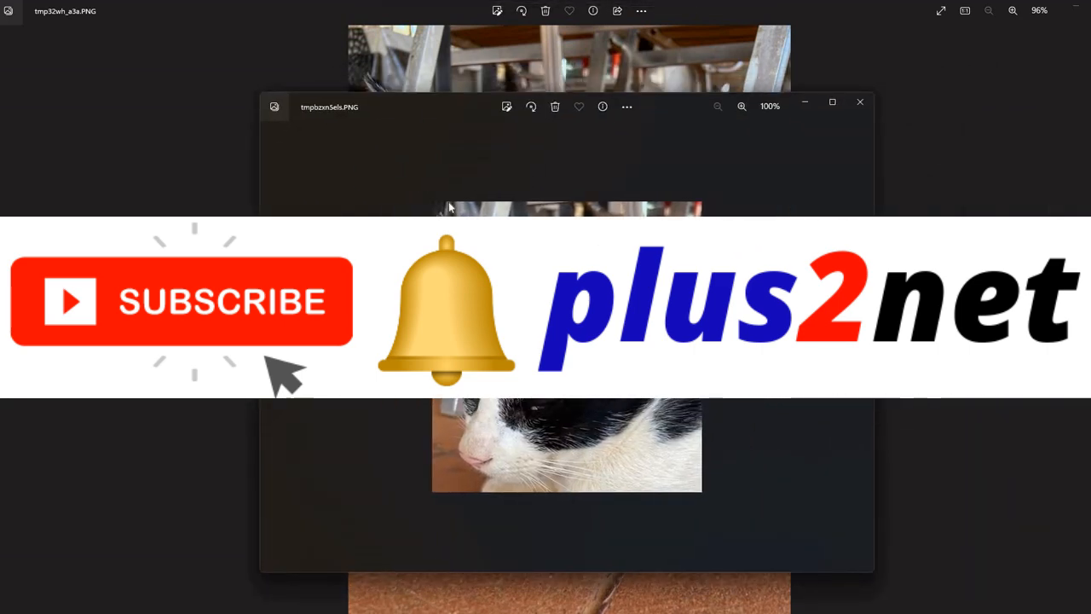
mouse_move(451, 212)
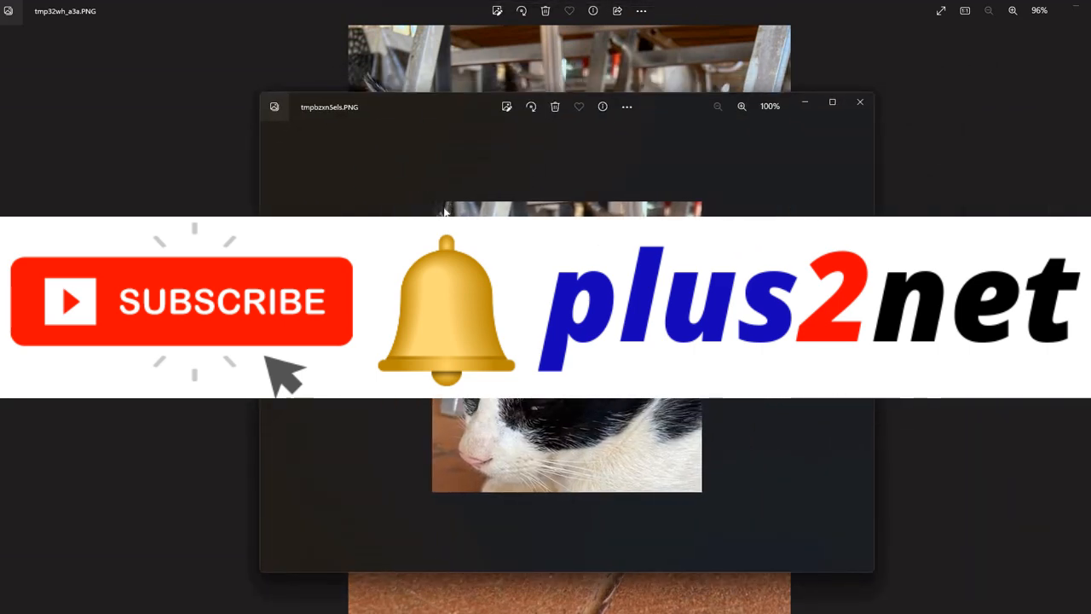